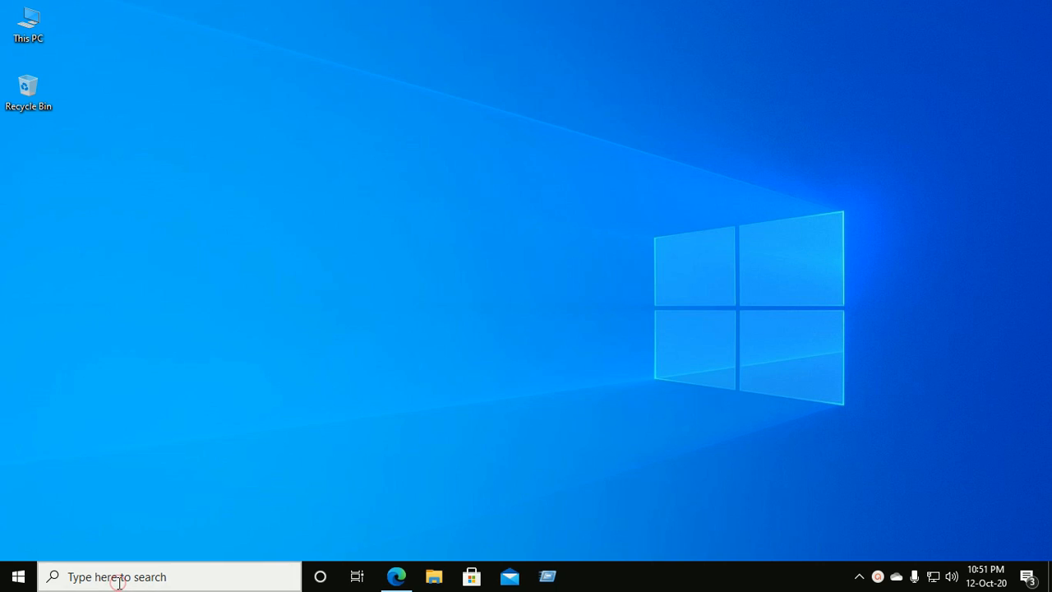
Open Command Prompt and run py --version, which reports Python 3.9.0
type("cmd")
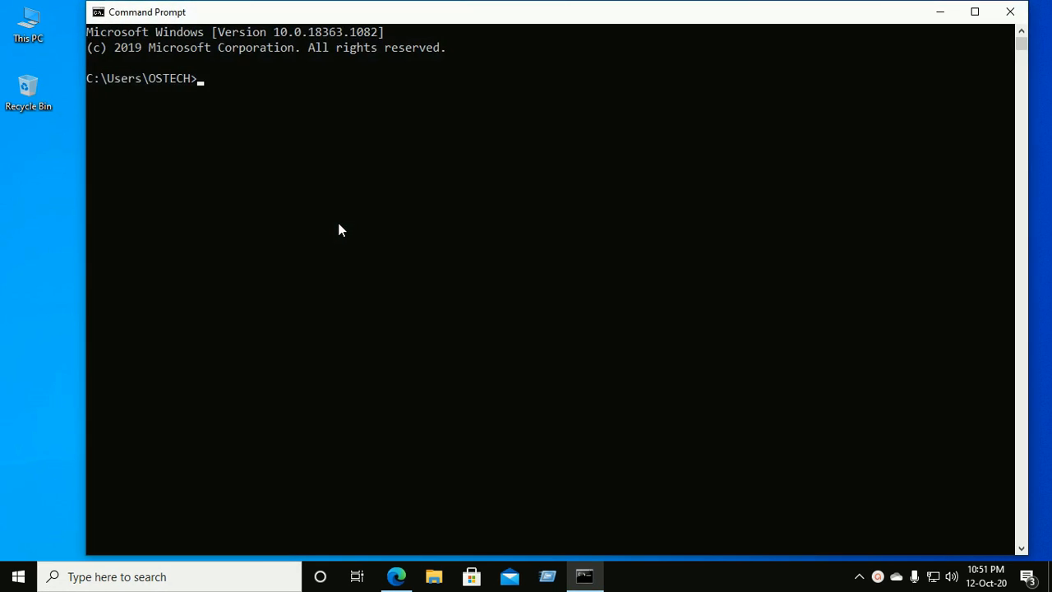
type("che")
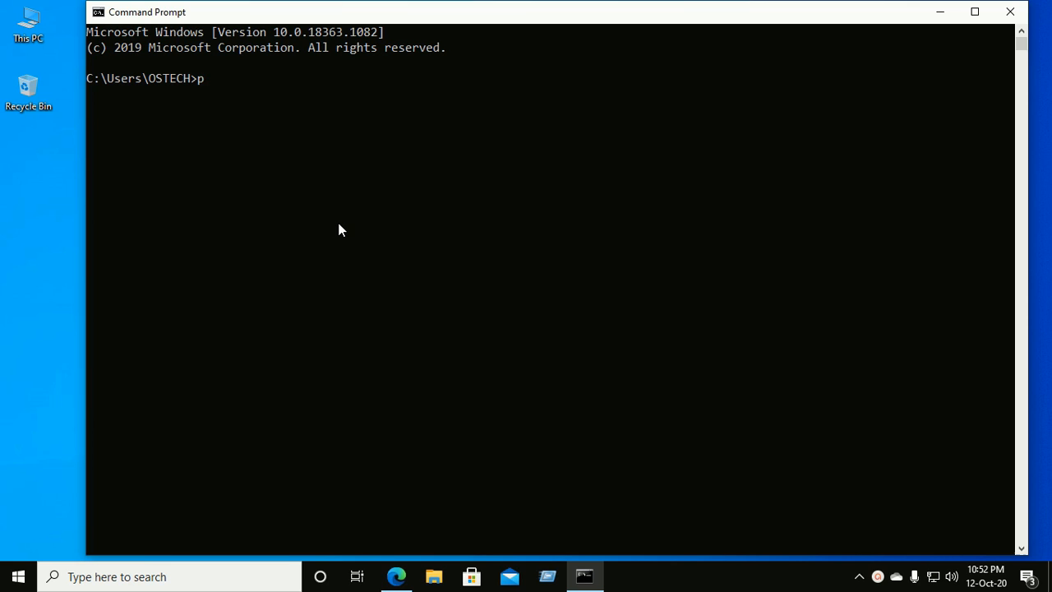
type("y --")
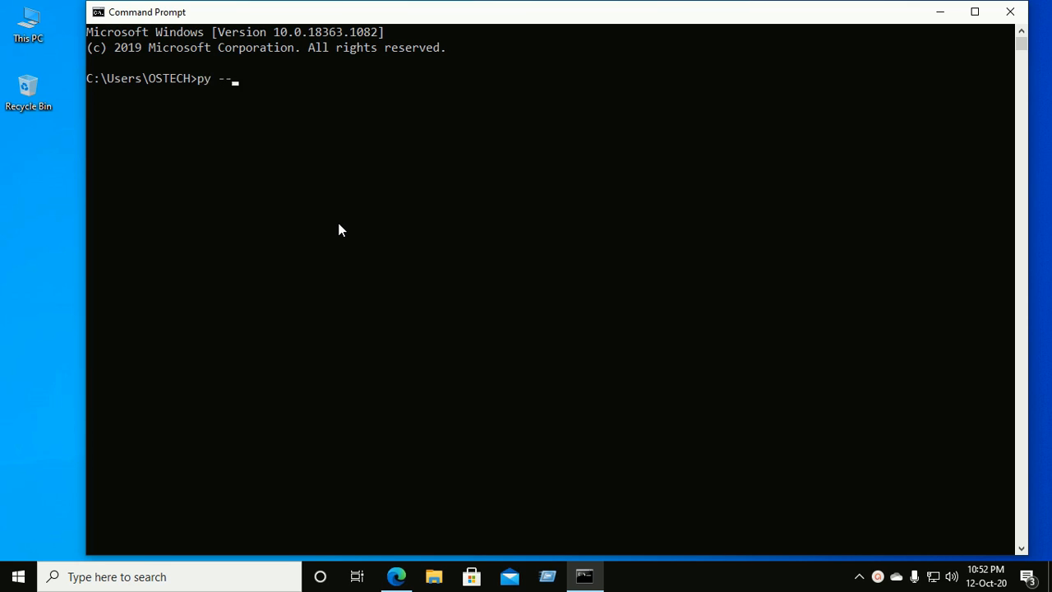
type("versio")
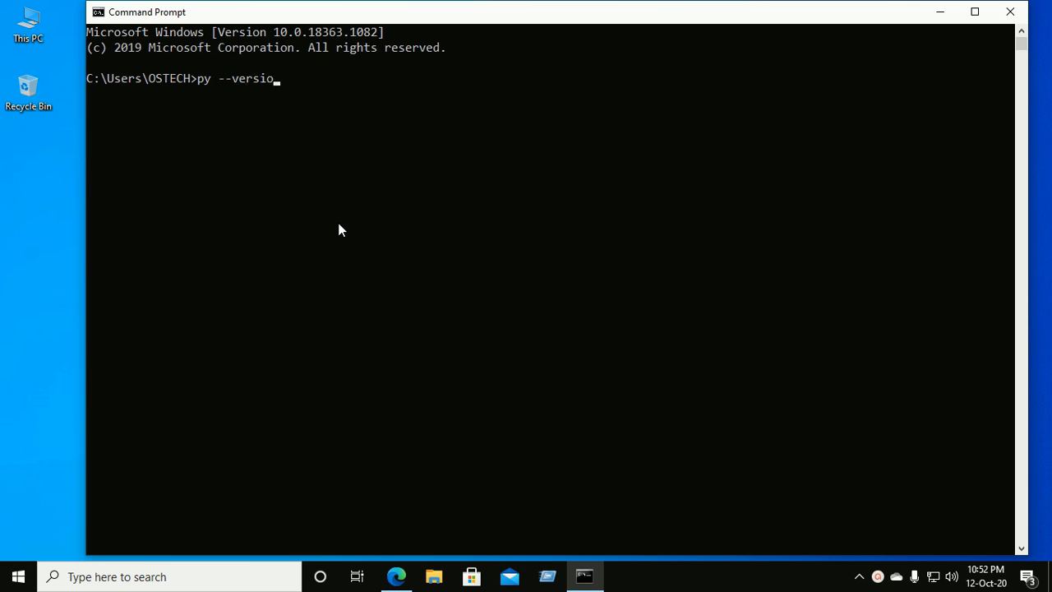
key("Return")
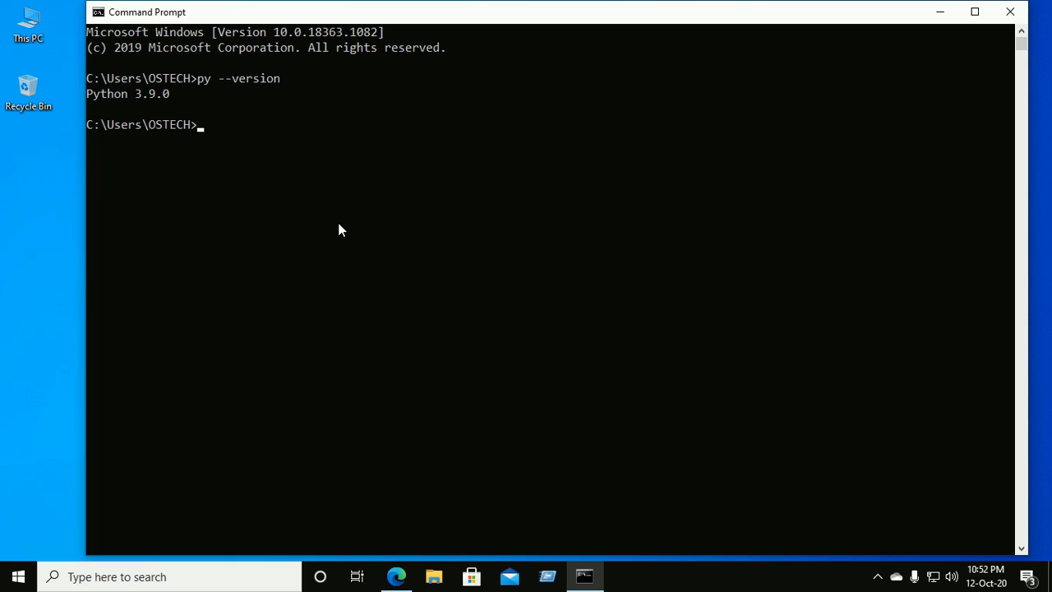
Run pip --version after fixing a typo, confirming pip 20.2.3 for Python 3.9
type("p")
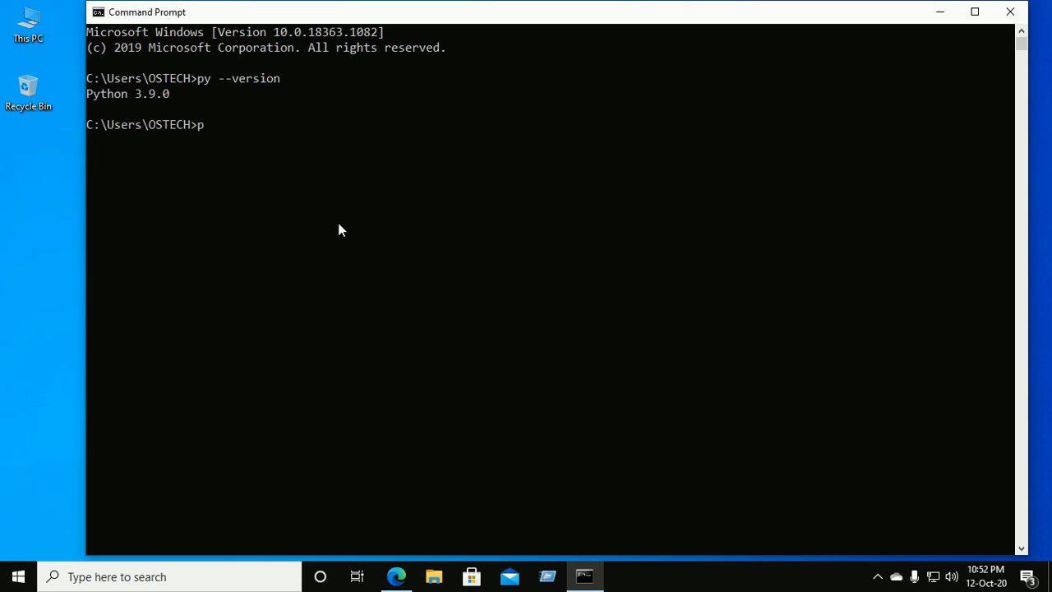
type("ip --")
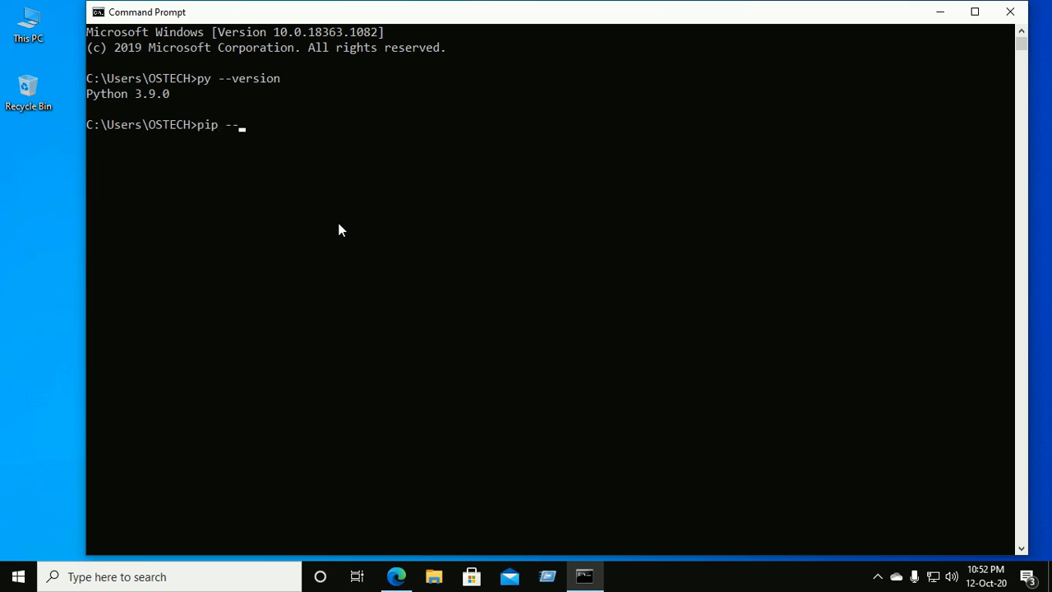
type("verio")
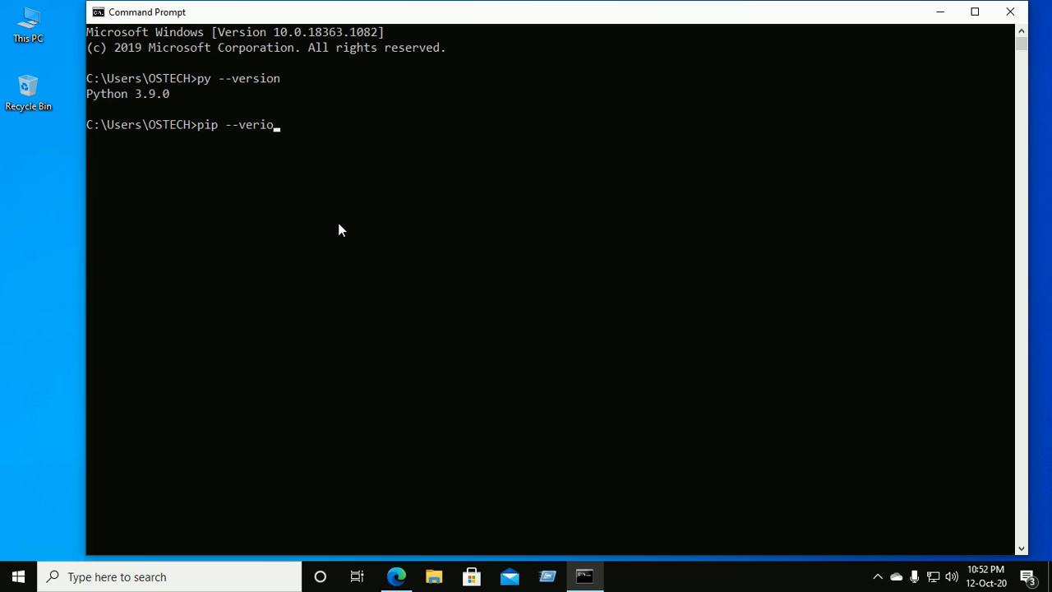
type("ns")
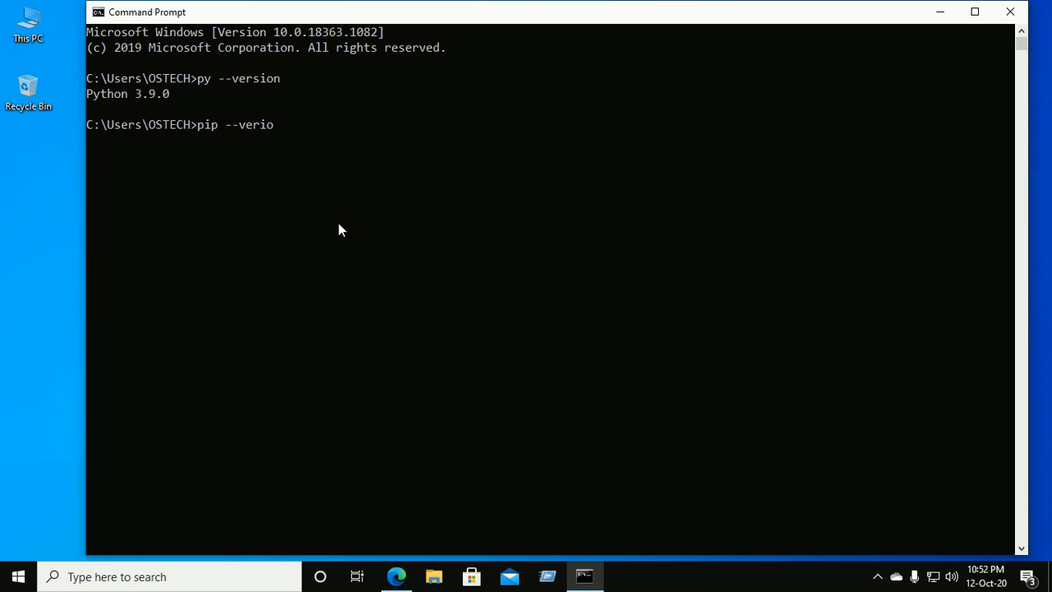
key("Backspace")
type("sion")
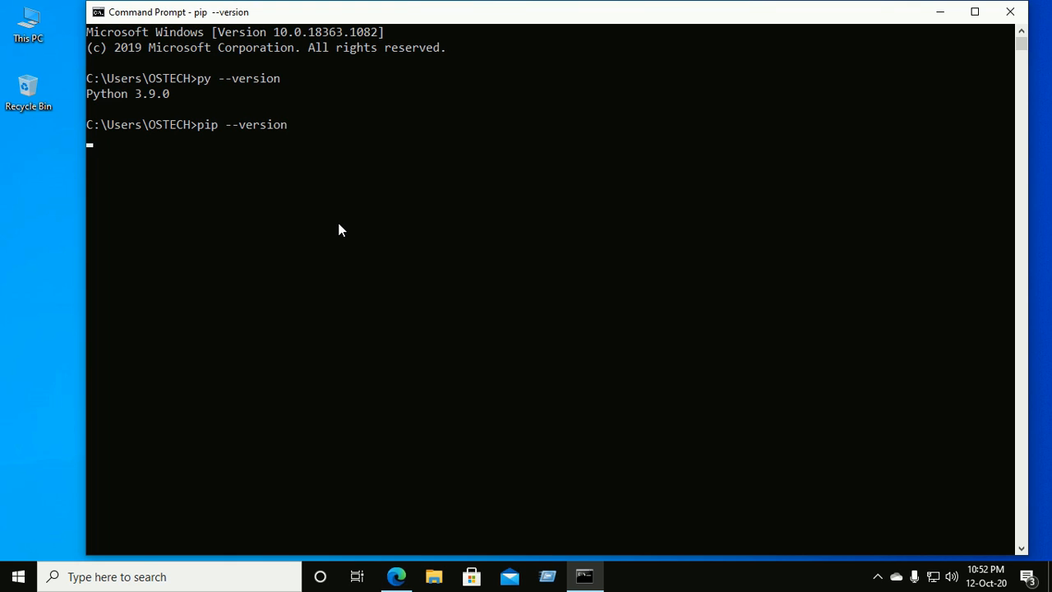
key("Return")
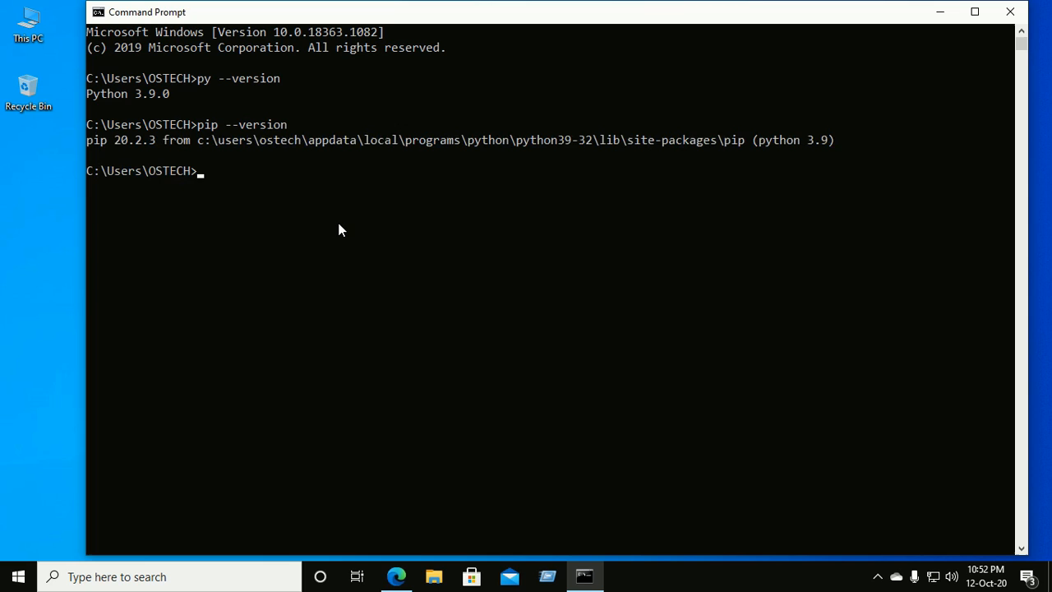
type("cd")
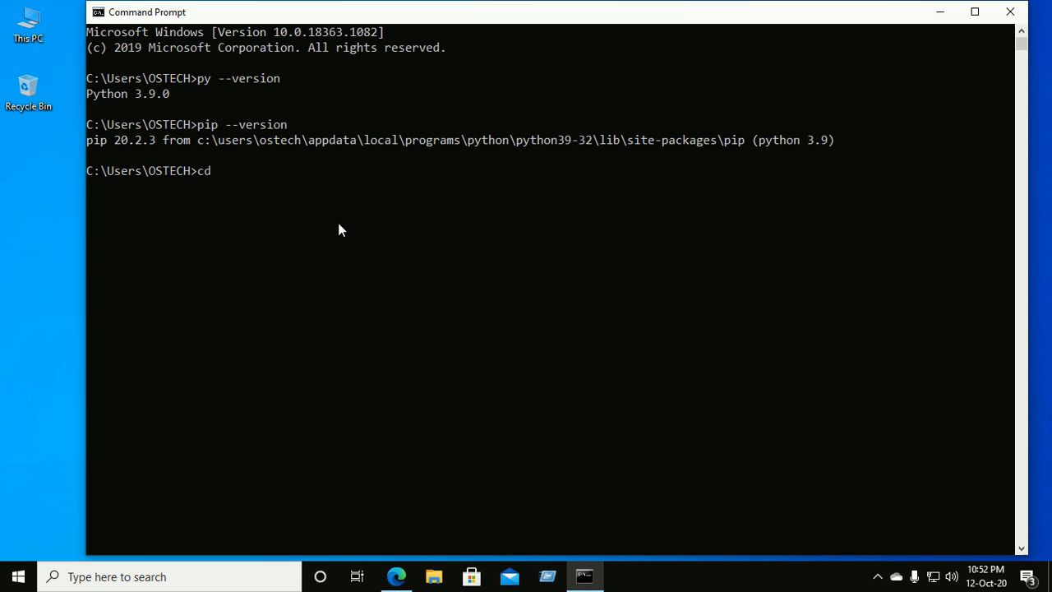
Change to the Desktop folder and create a virtual environment named env with py -m venv
type("Desktop")
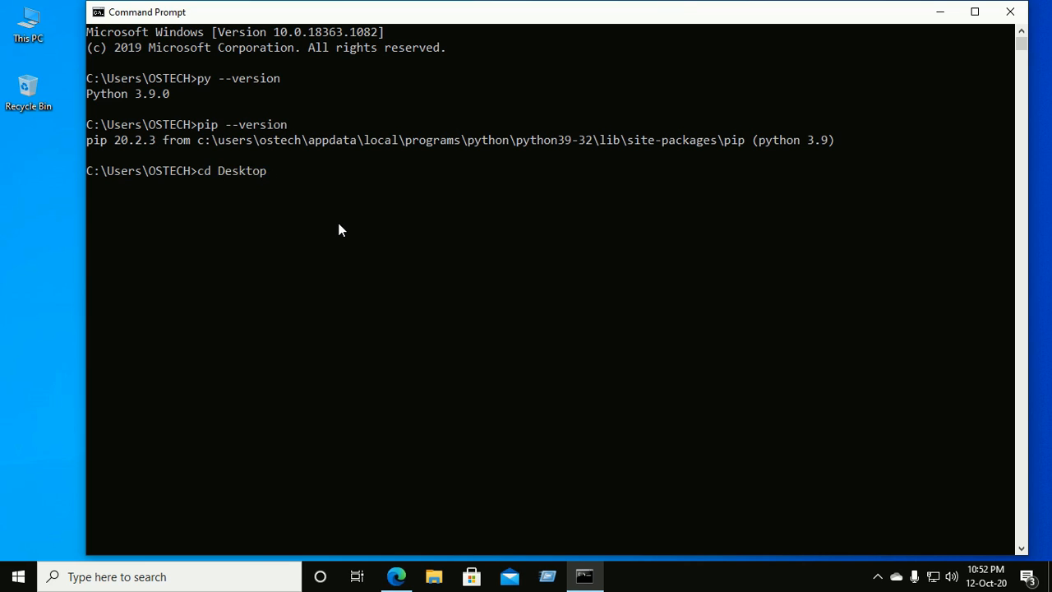
key("Return")
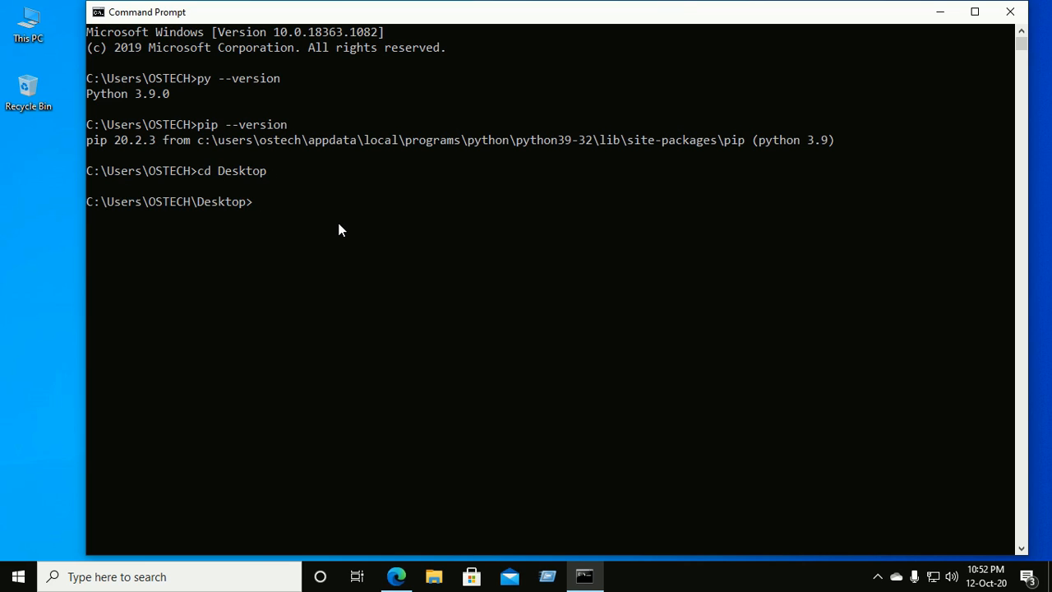
type("py -")
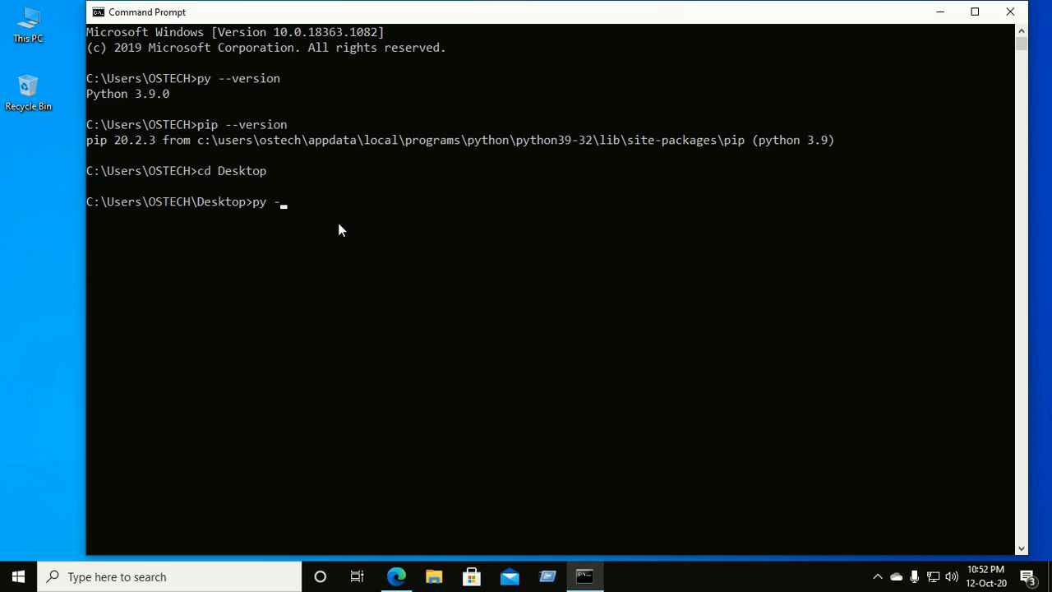
type("m")
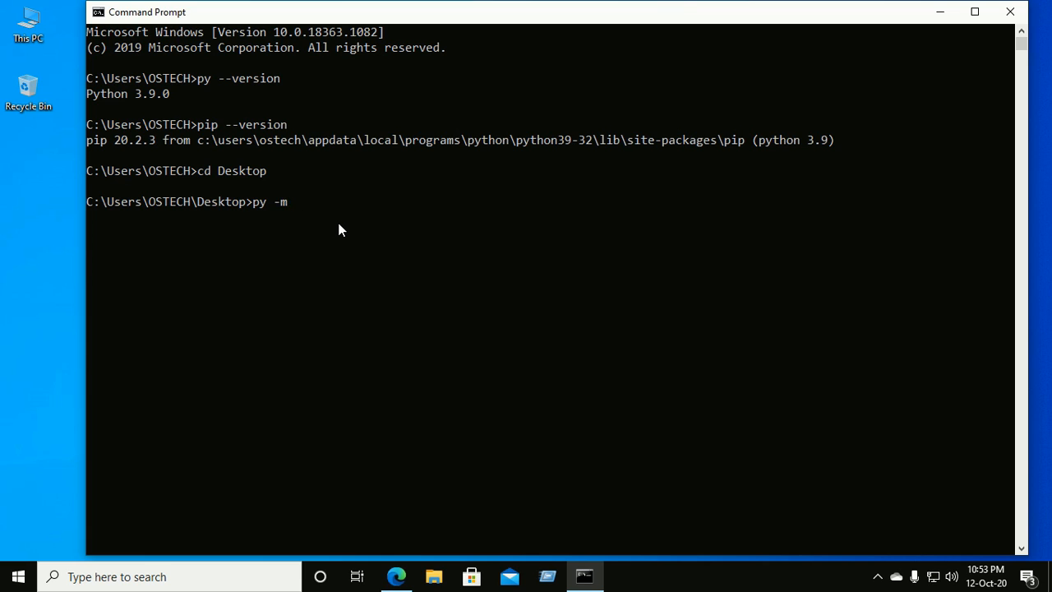
type("venv")
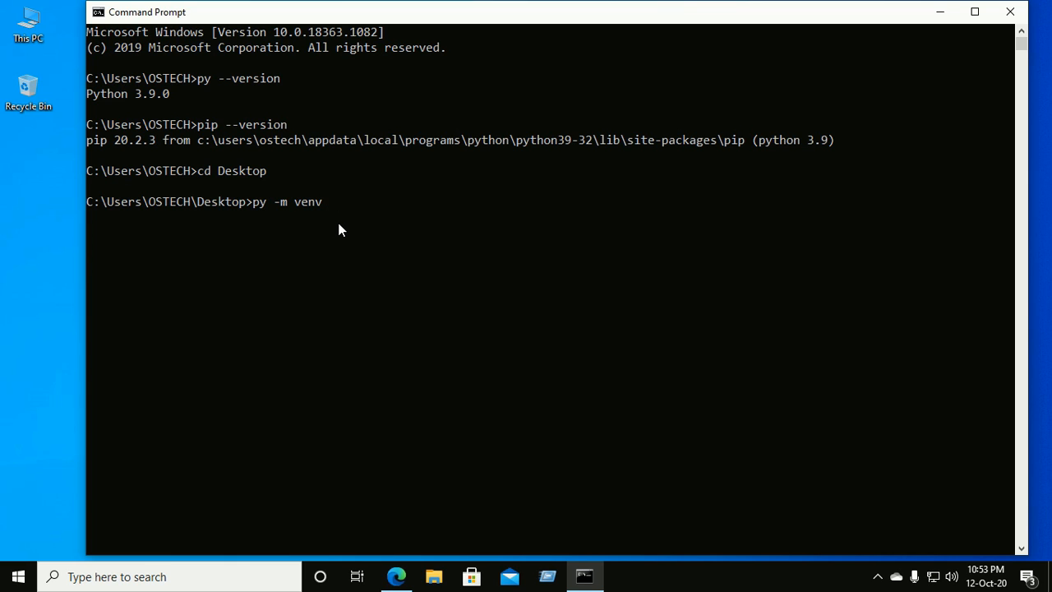
type("env")
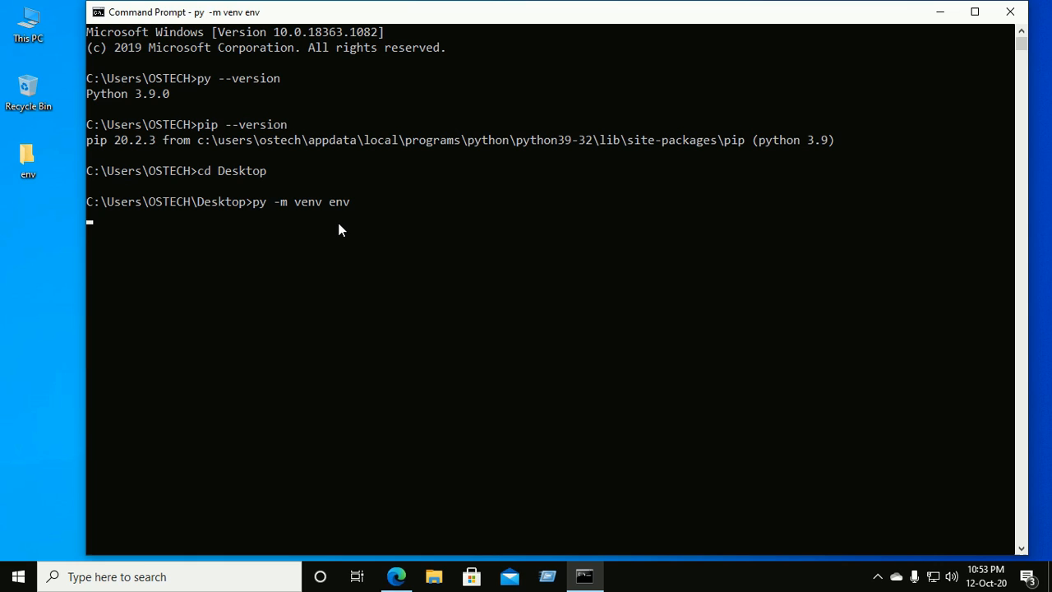
mouse_move(46, 183)
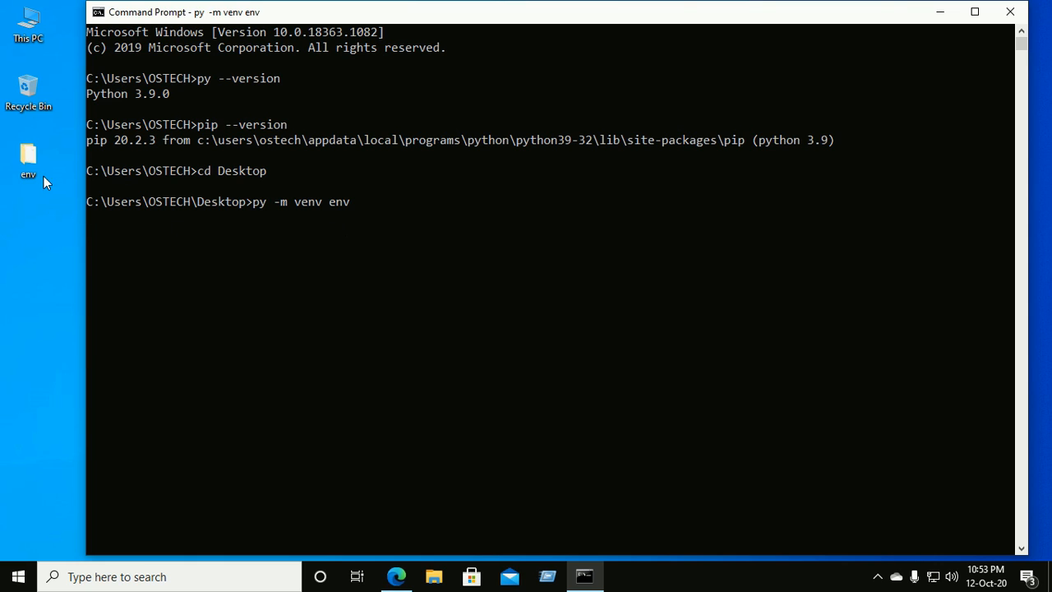
mouse_move(26, 232)
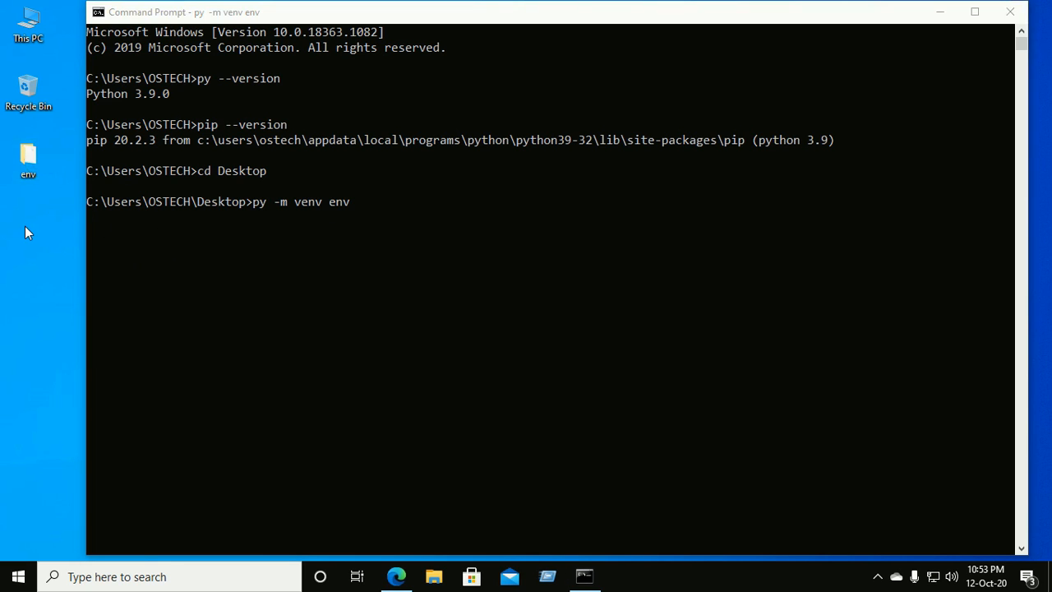
double_click(28, 156)
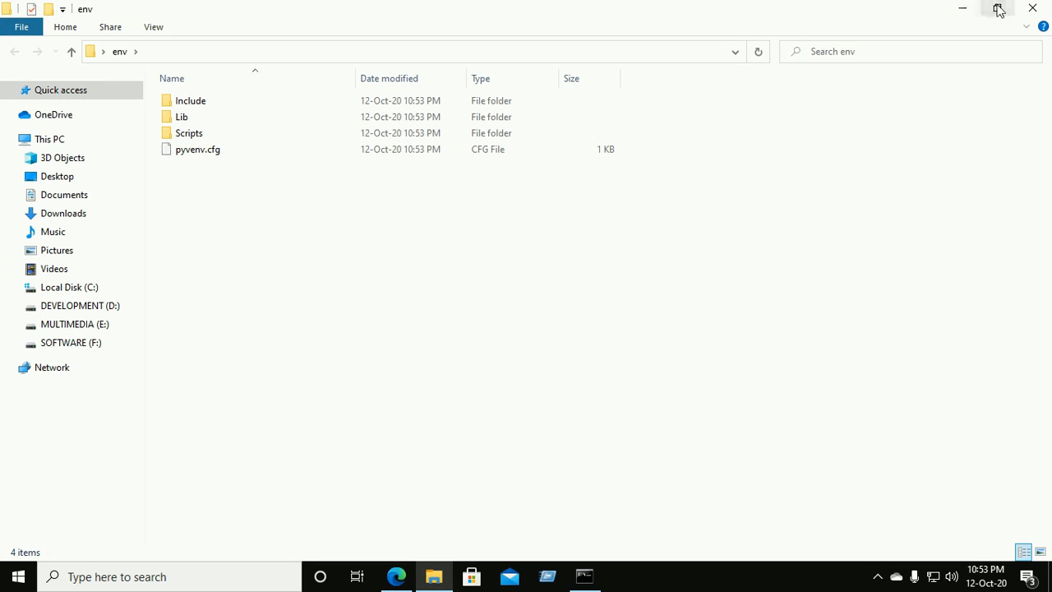
left_click(997, 8)
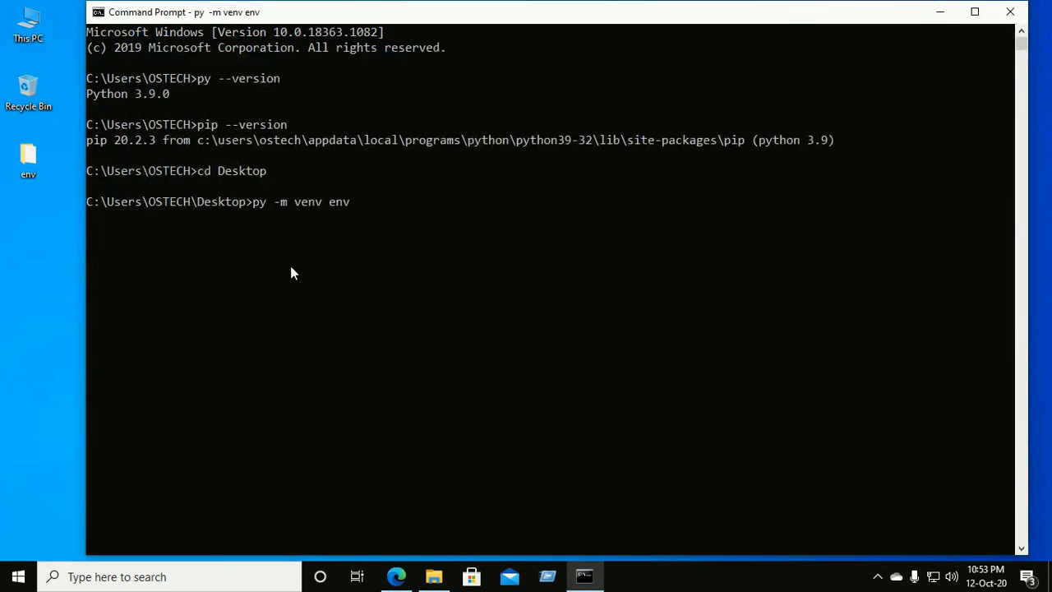
mouse_move(288, 267)
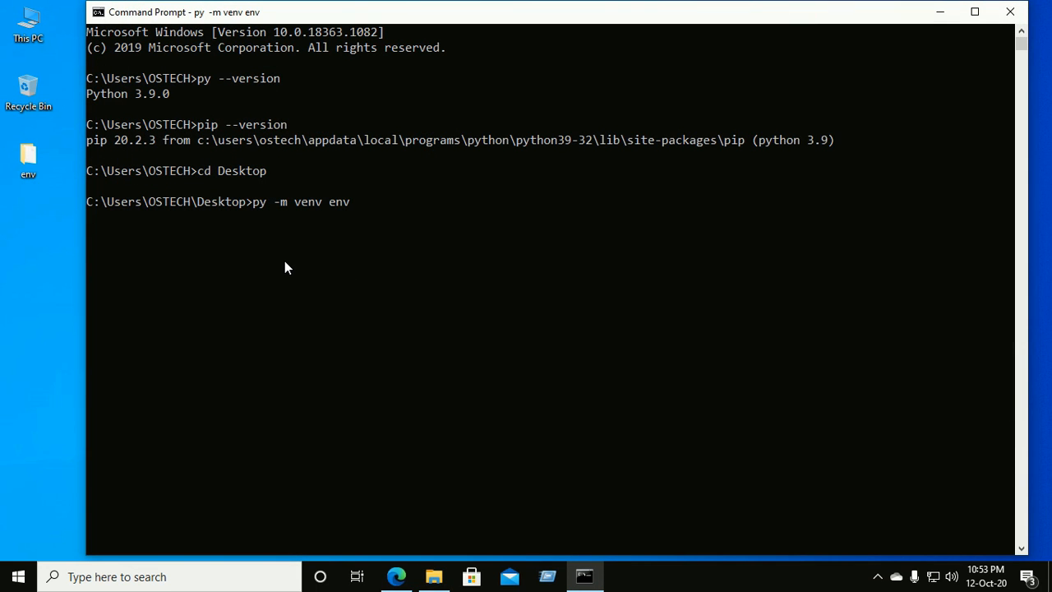
mouse_move(349, 272)
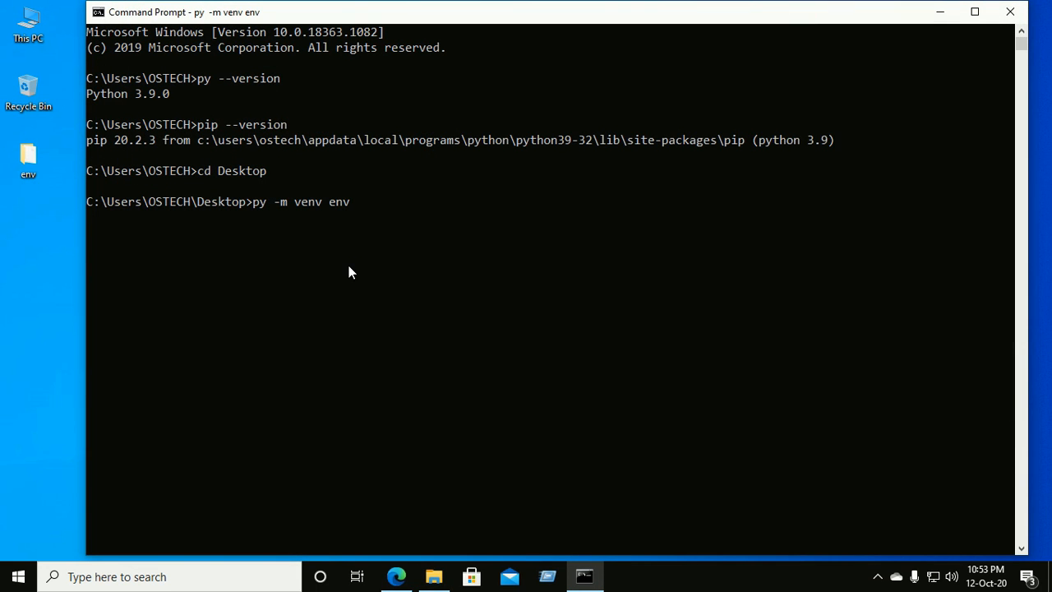
Activate the env environment with env\Scripts\activate.bat so the prompt shows (env)
key("Return")
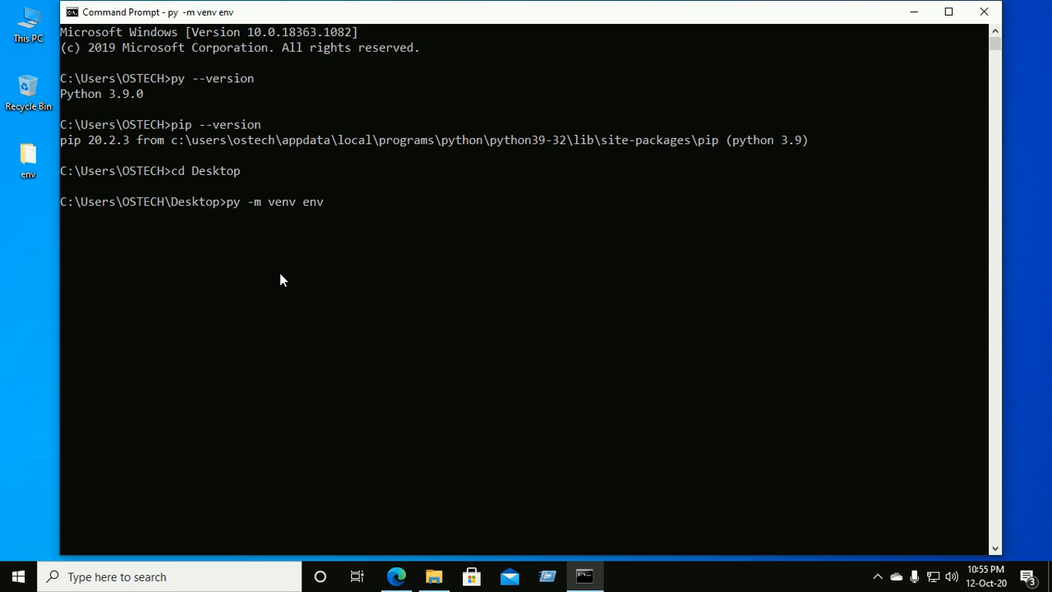
key("Return")
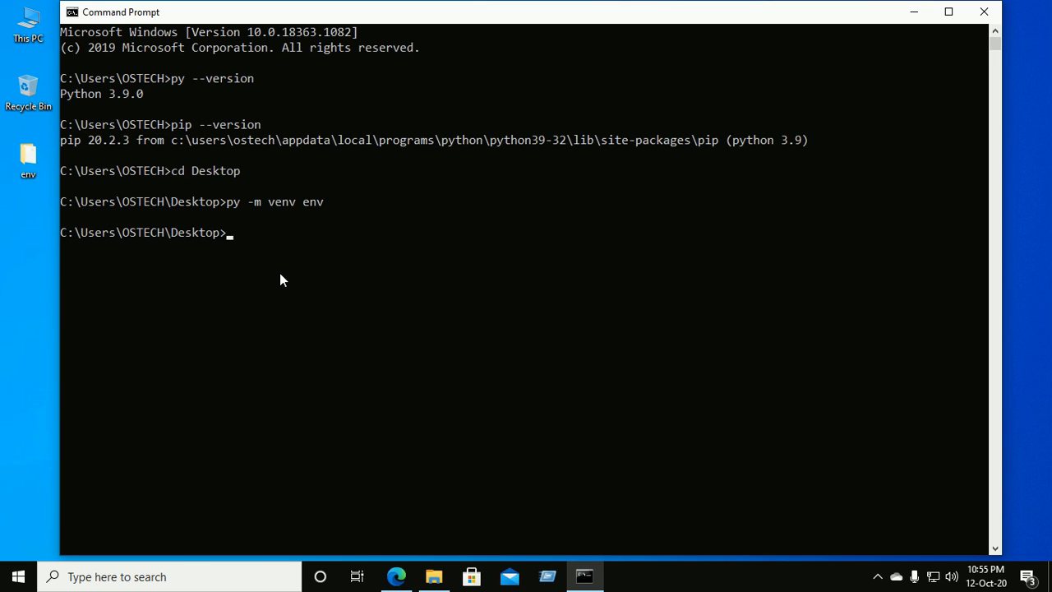
type("env")
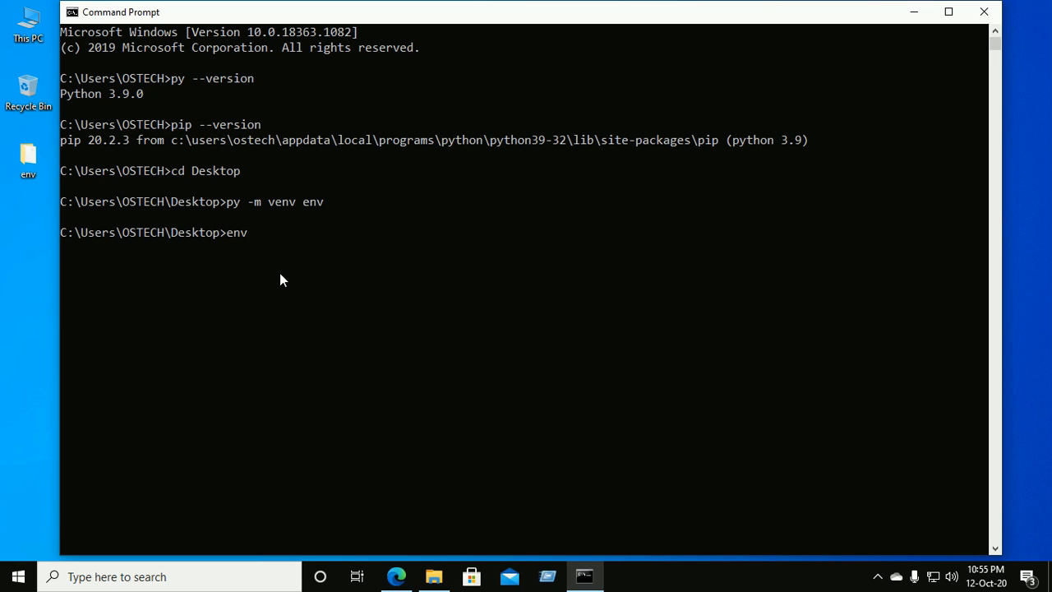
type("\\Scripts")
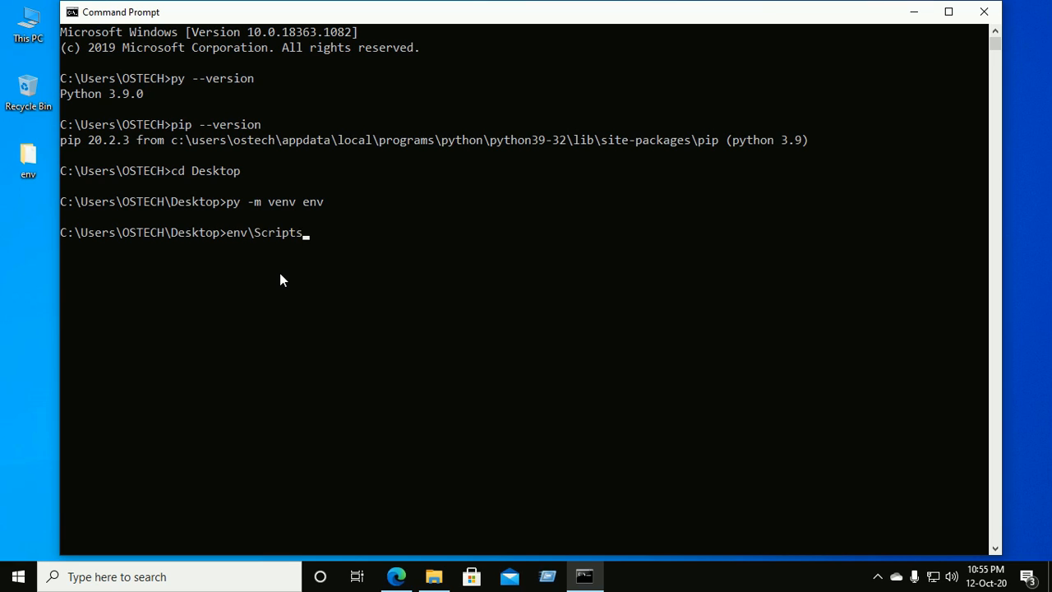
type("ac")
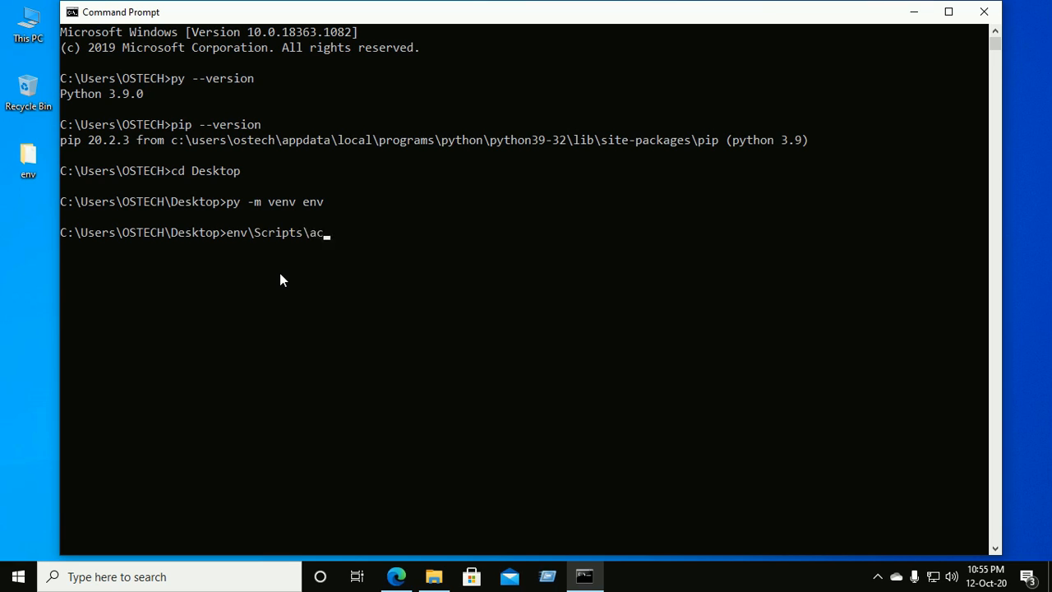
type("tivate.bat")
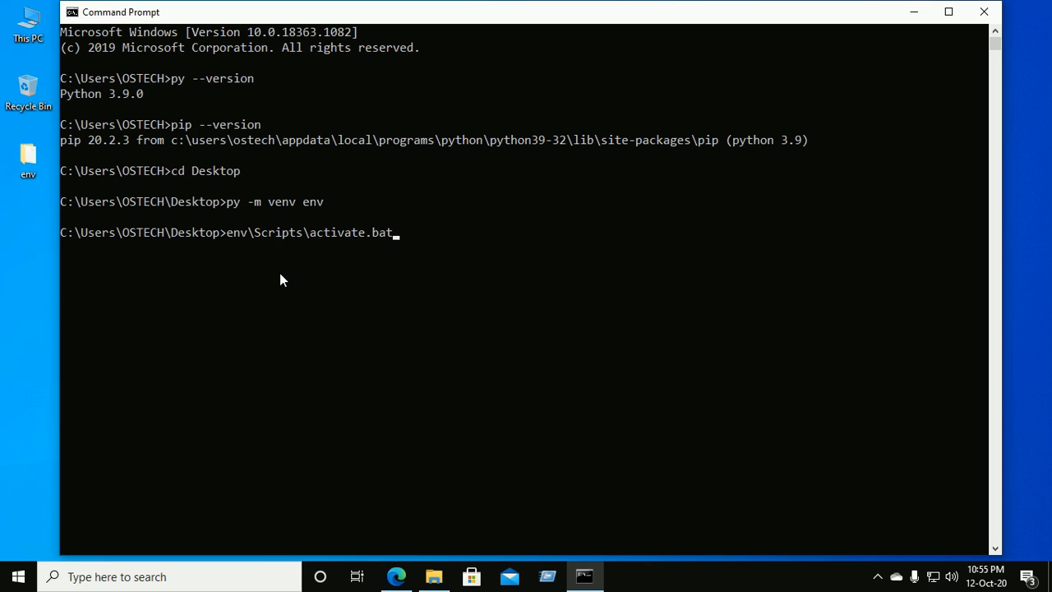
key("Return")
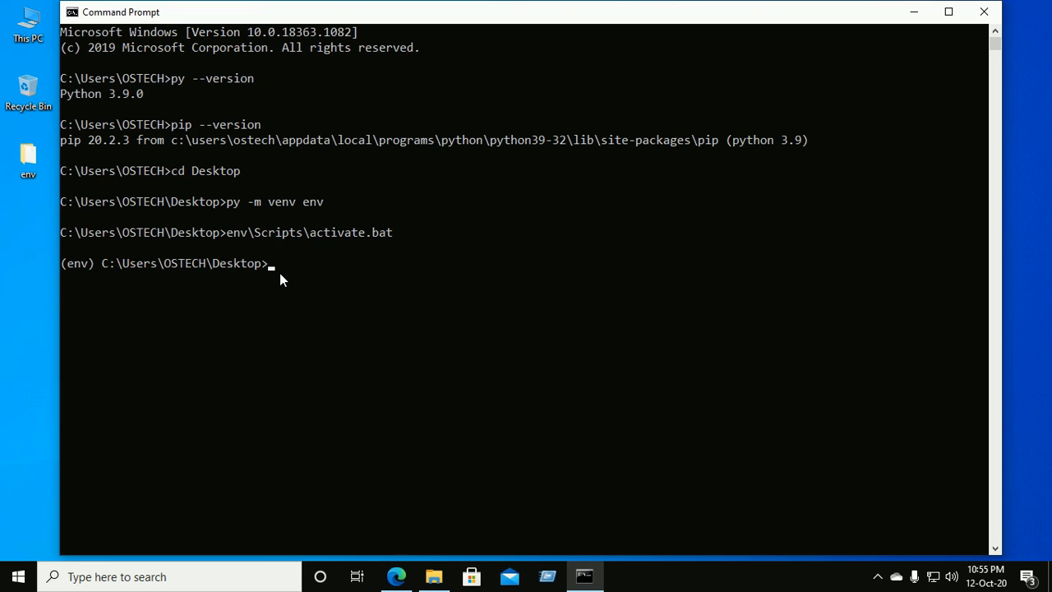
mouse_move(150, 340)
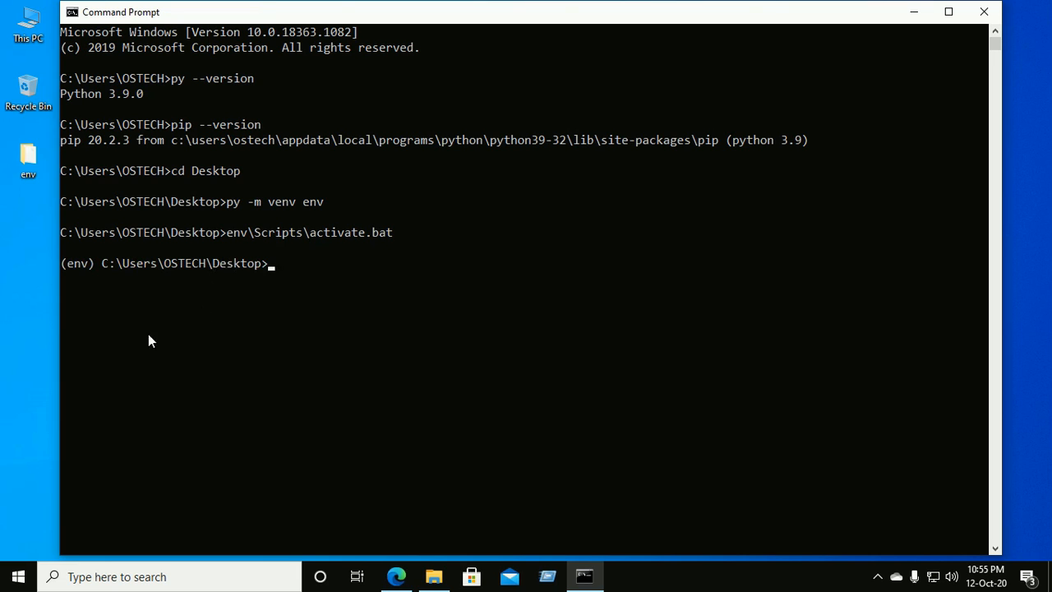
Install Django 3.1.2 into the active env with pip install Django
left_click(74, 262)
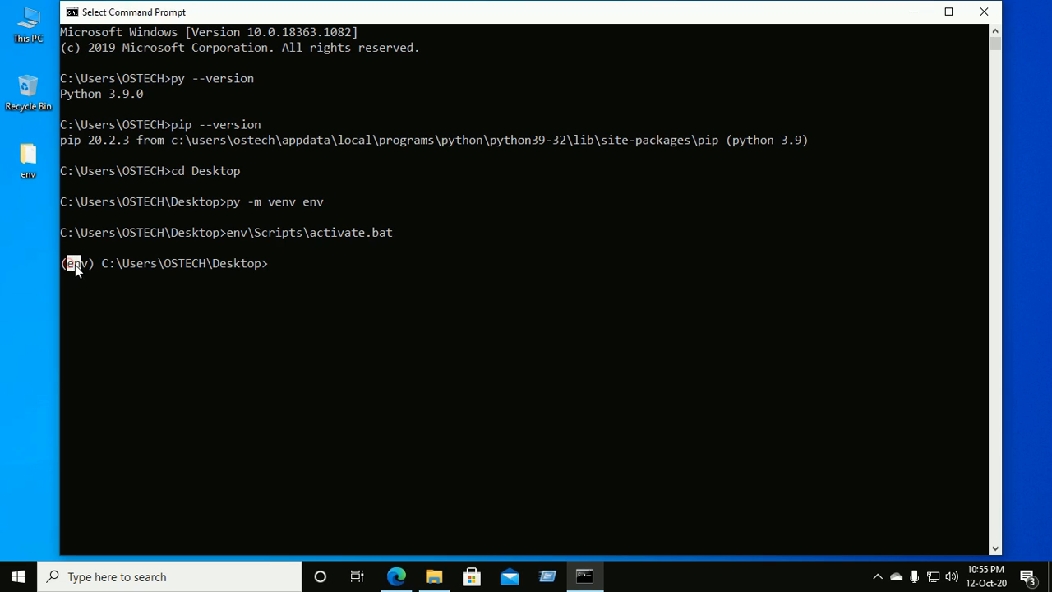
mouse_move(357, 292)
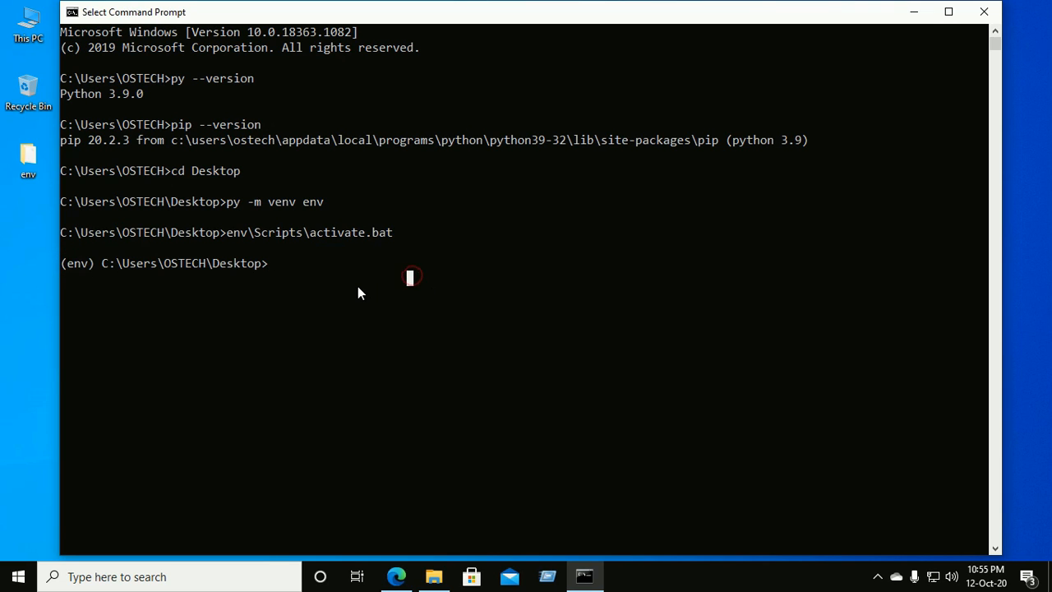
type("p")
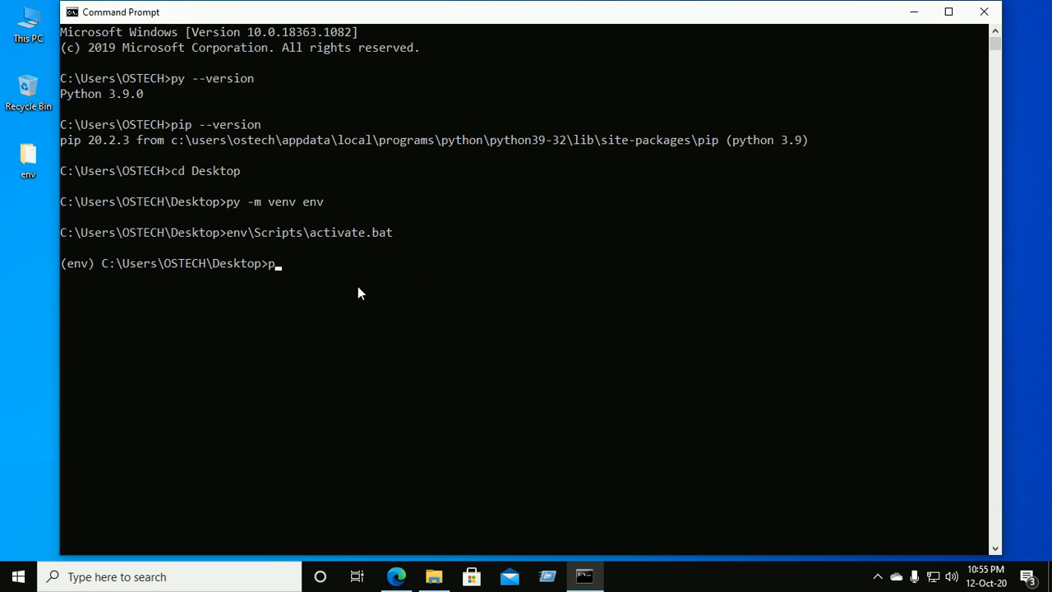
type("i")
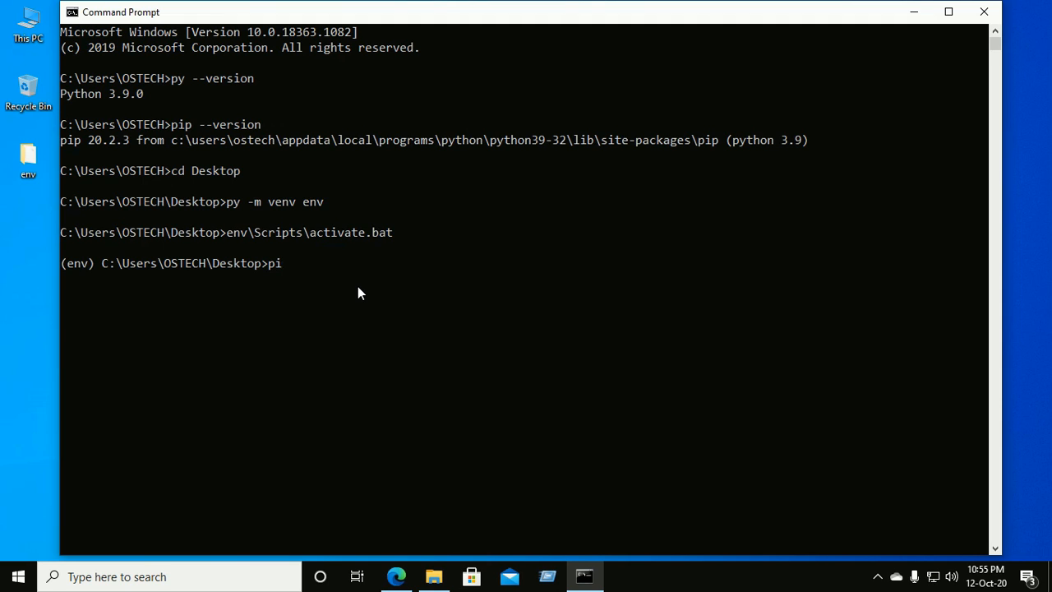
type("p")
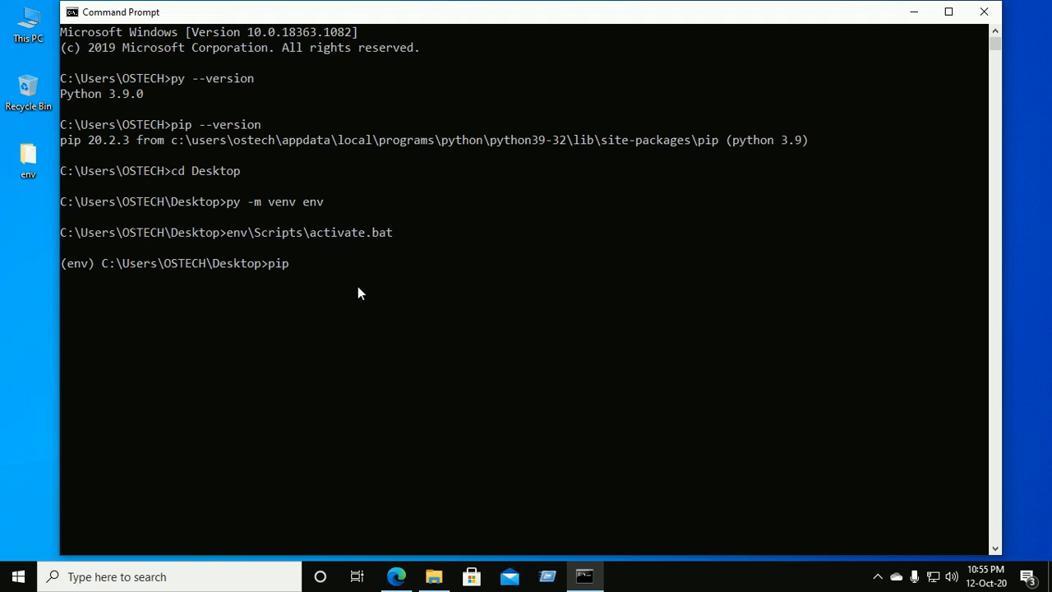
type("install")
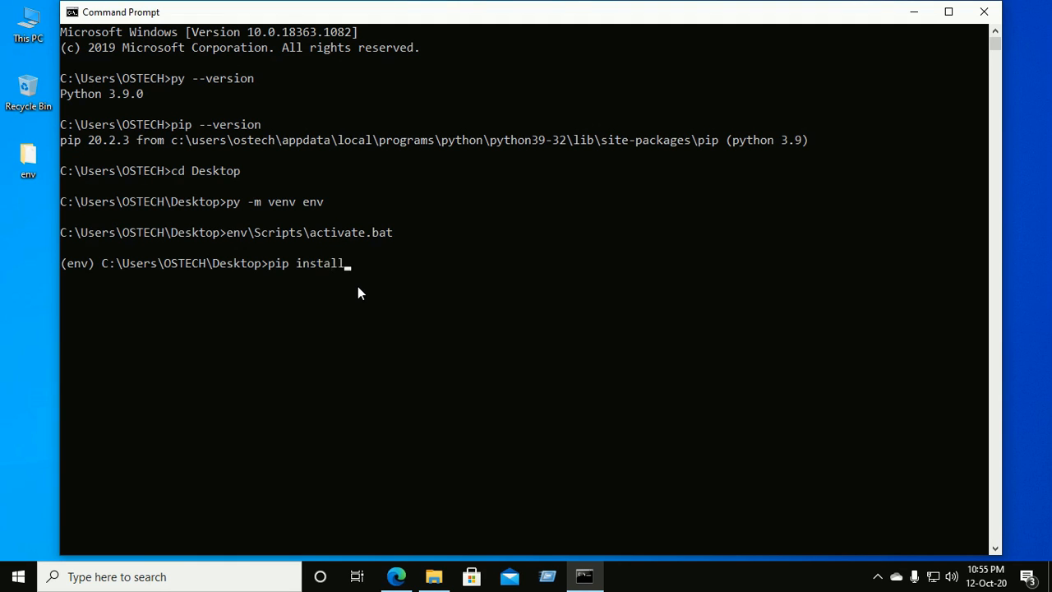
type("Djan")
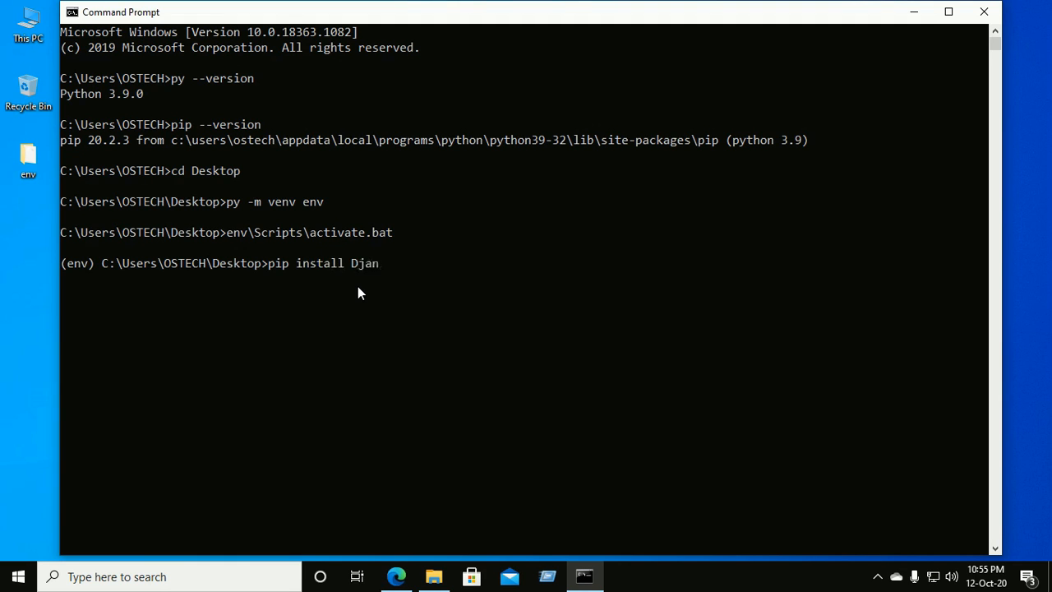
type("go")
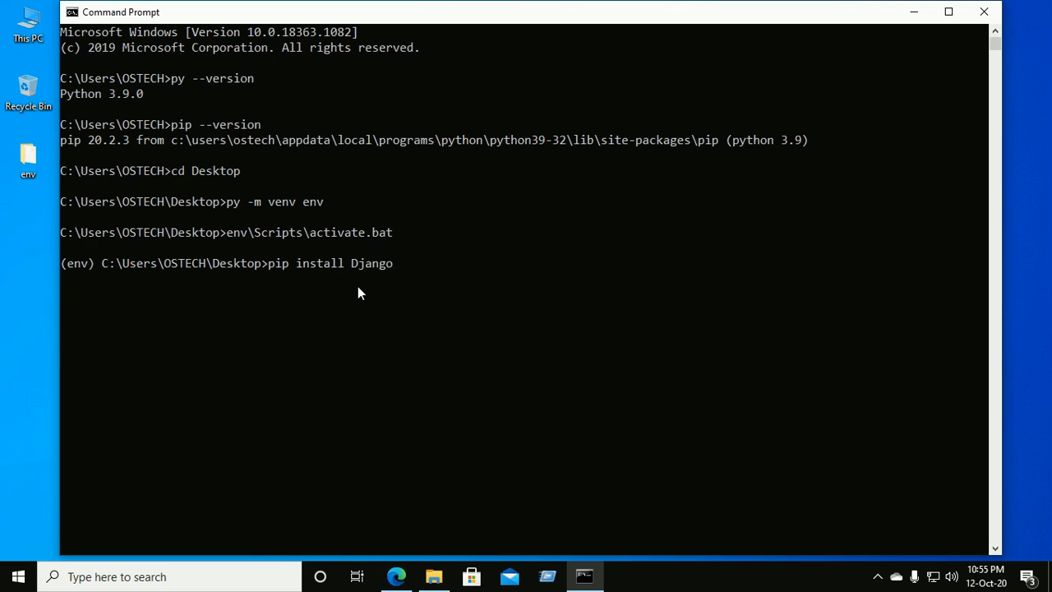
type("=")
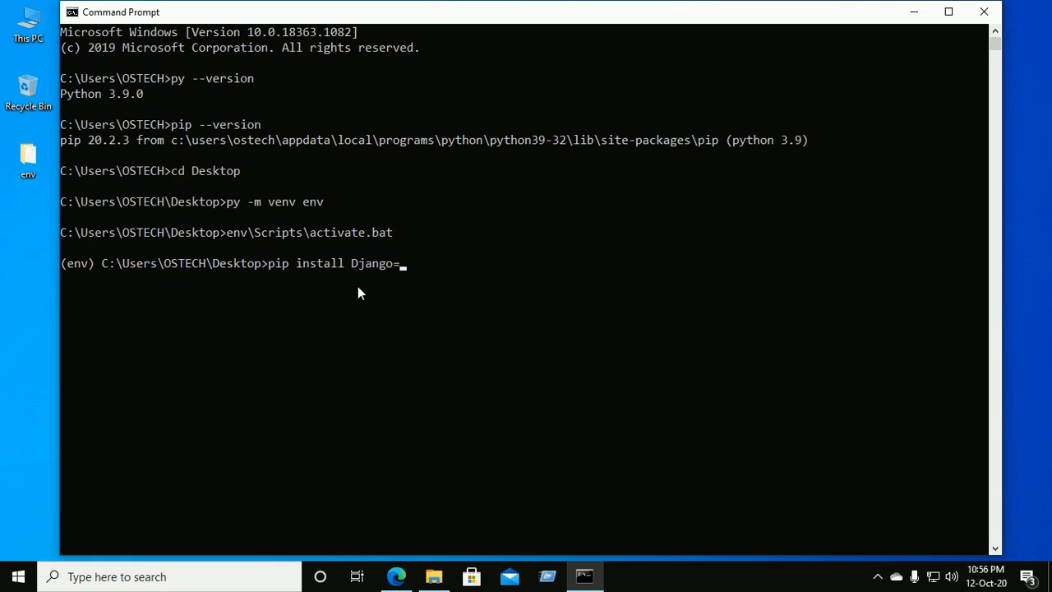
type("=")
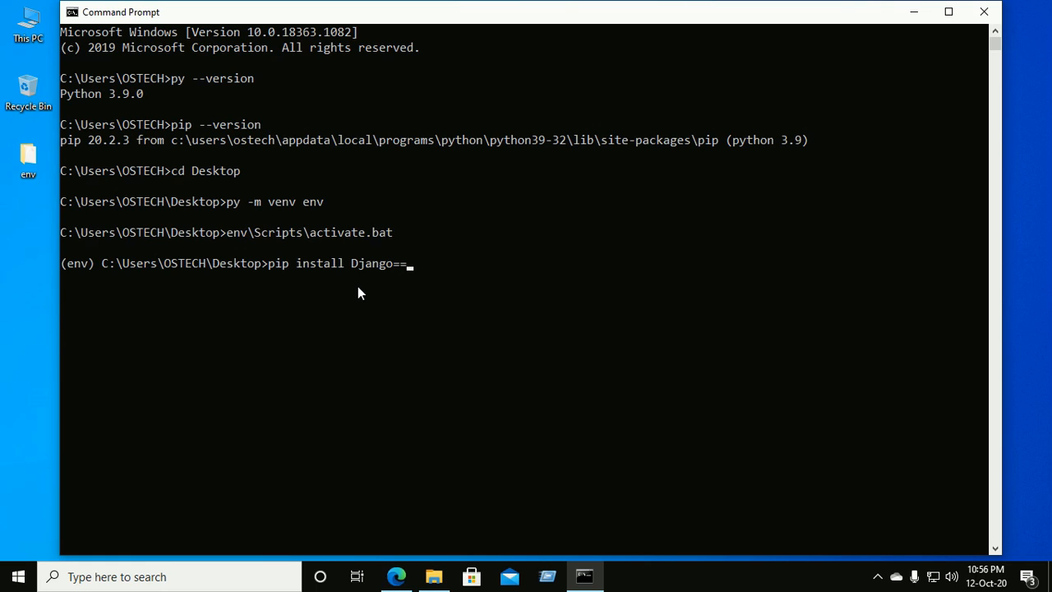
key("Backspace")
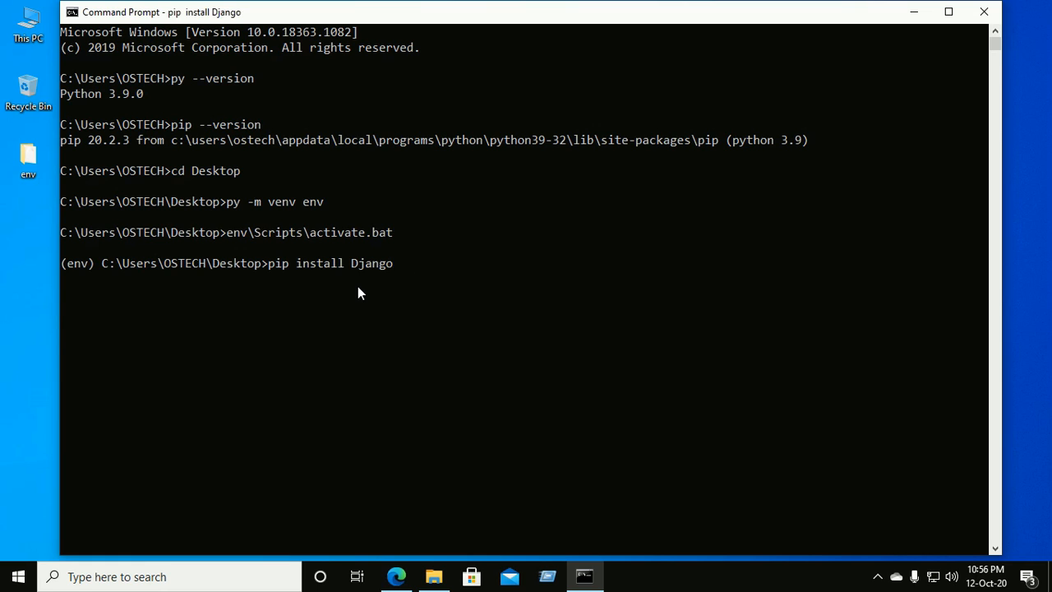
key("Return")
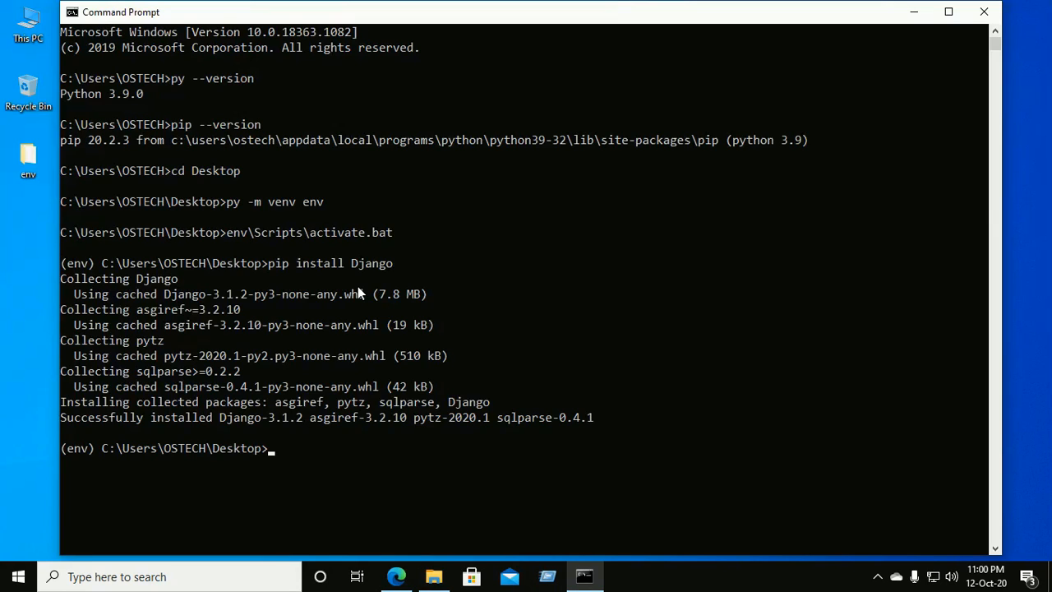
Create the backend project with django-admin startproject backend and cd into it
type("django")
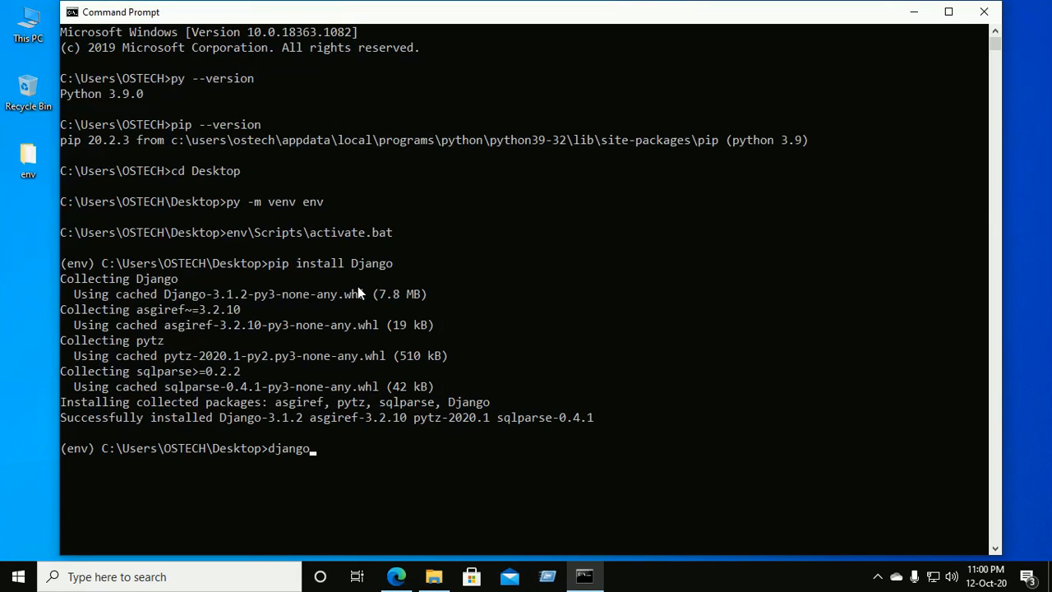
type("-admin start")
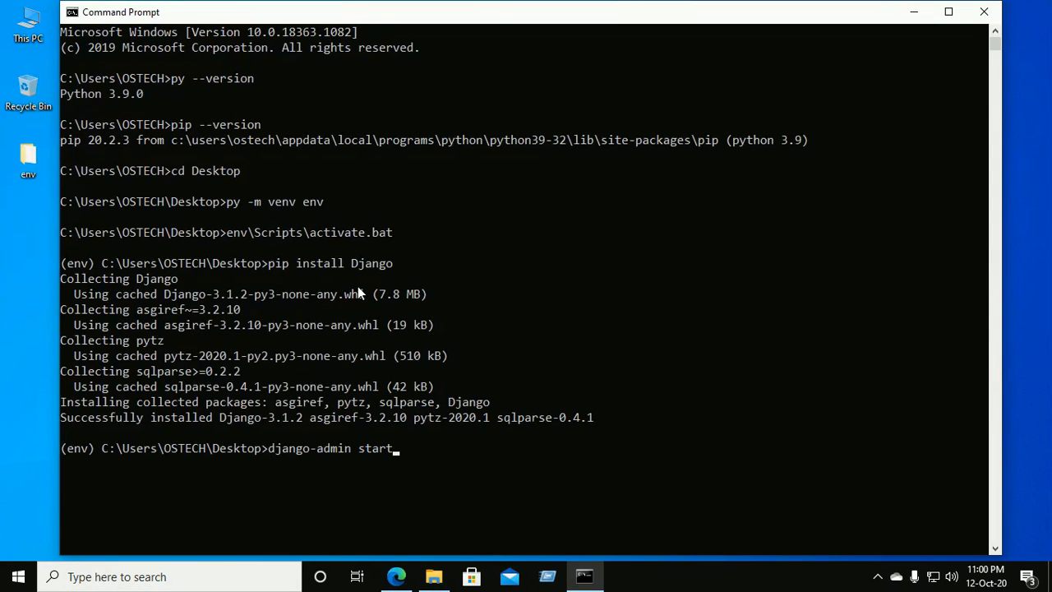
type("proje")
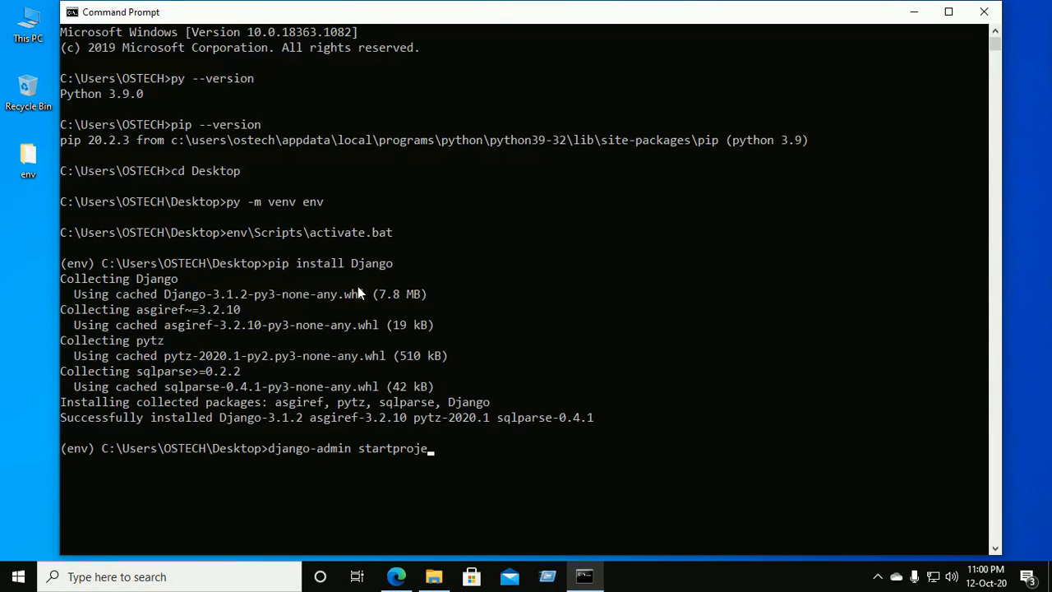
type("ct")
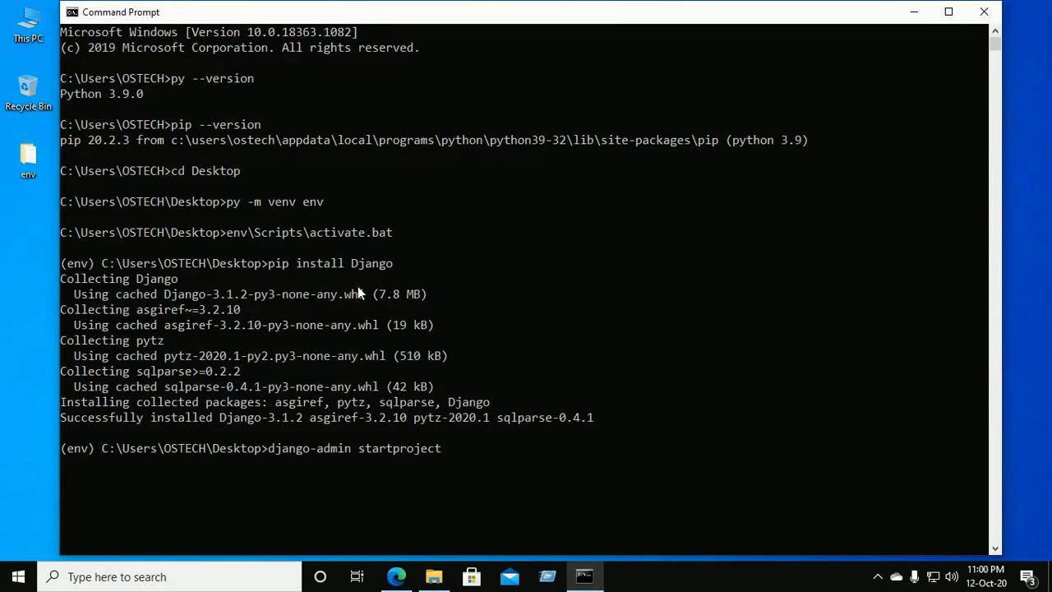
type("bac")
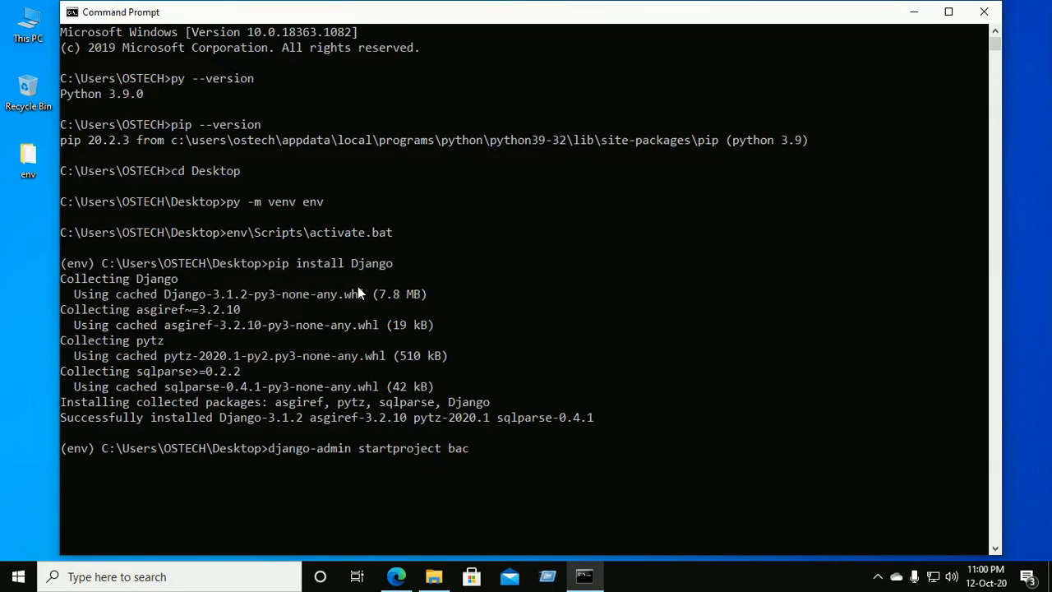
type("kend")
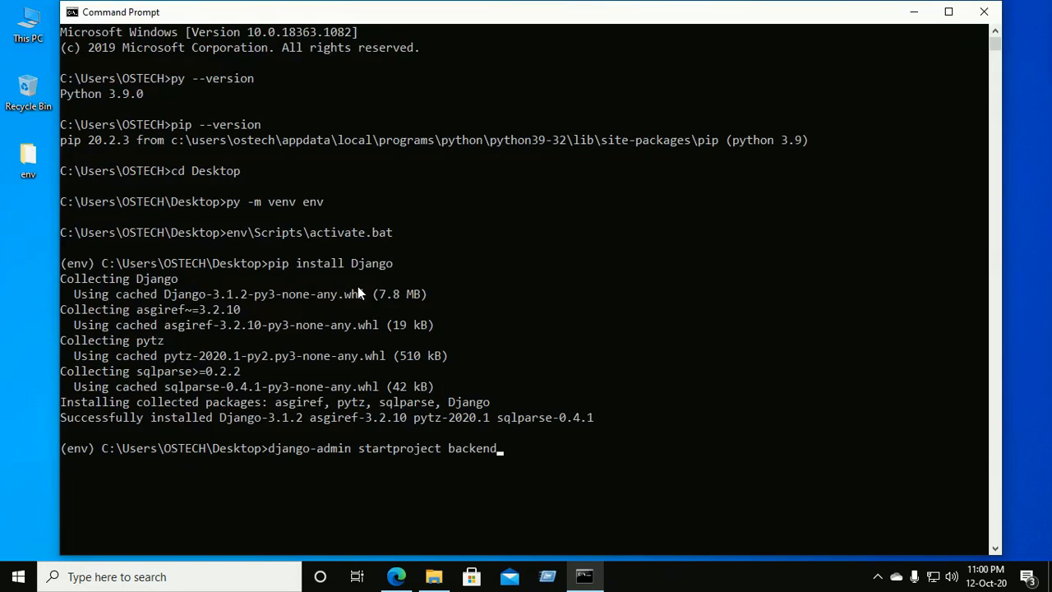
key("Return")
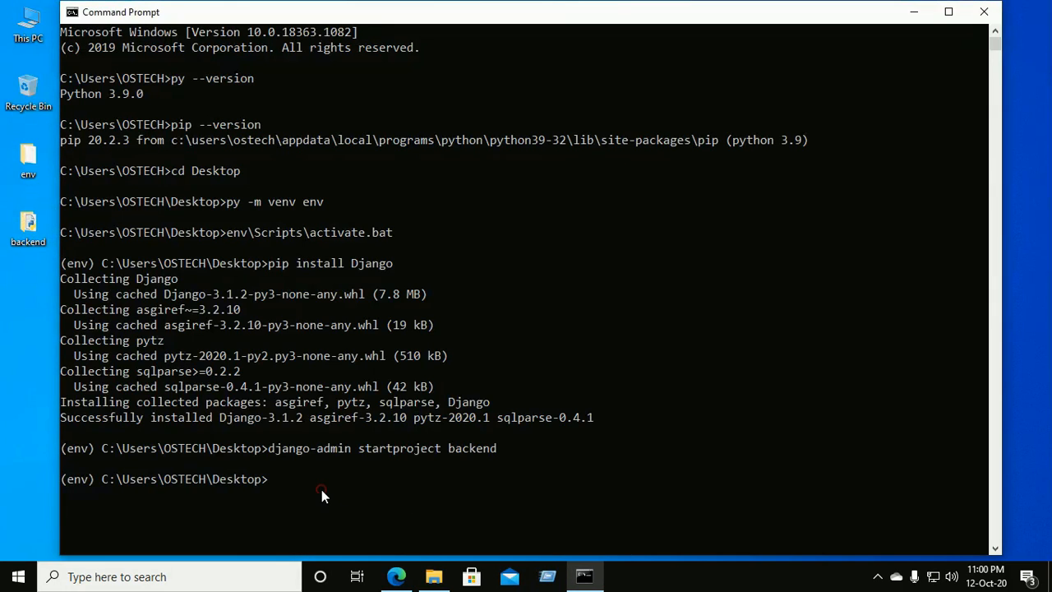
type("cd backen")
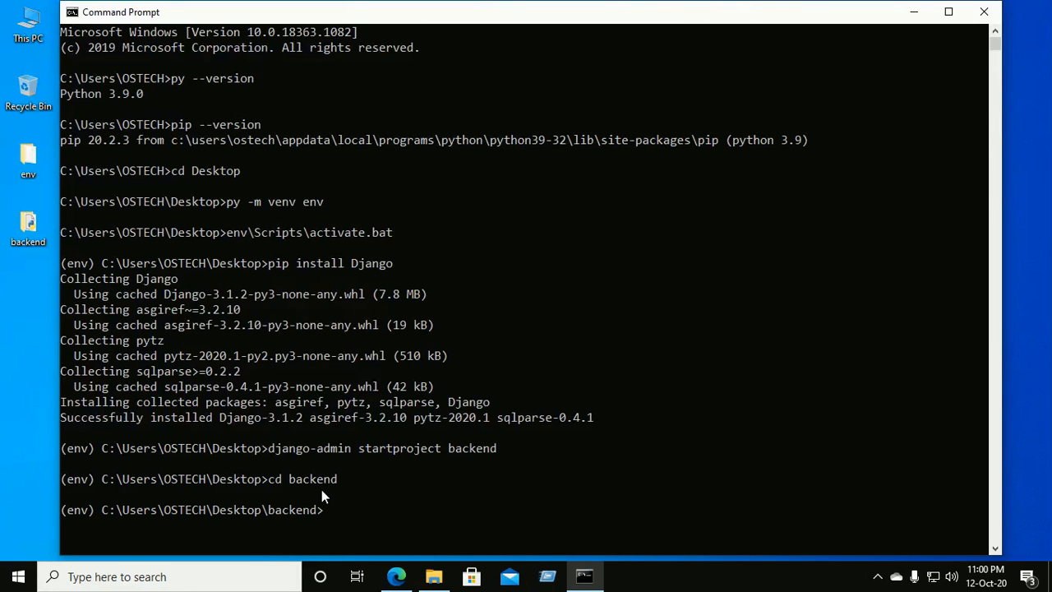
Create an api Django project inside backend and launch VS Code there with code
type("django-admin startproject back")
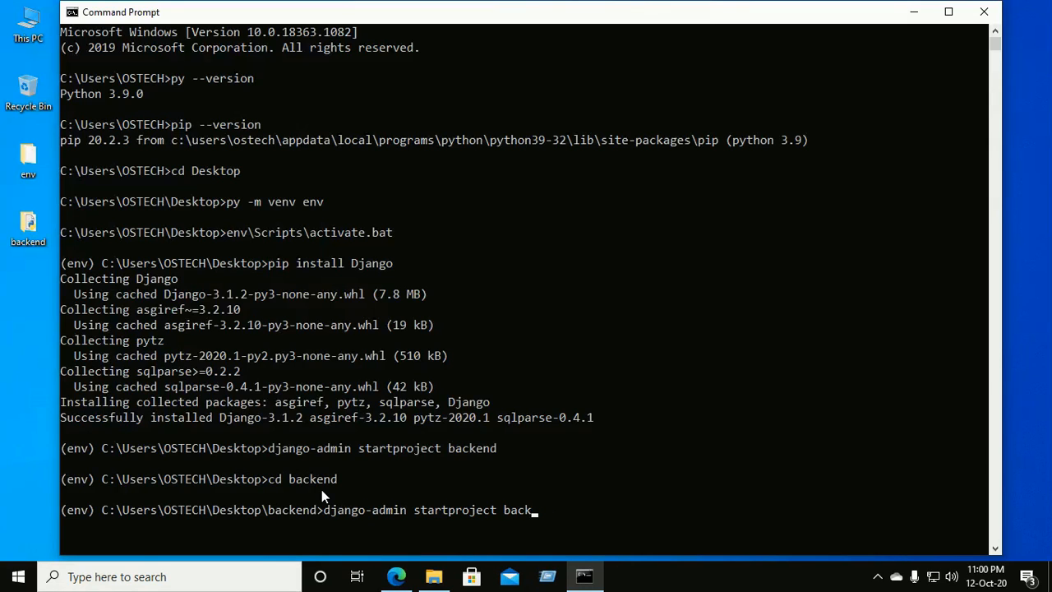
key("backspace")
type("pi")
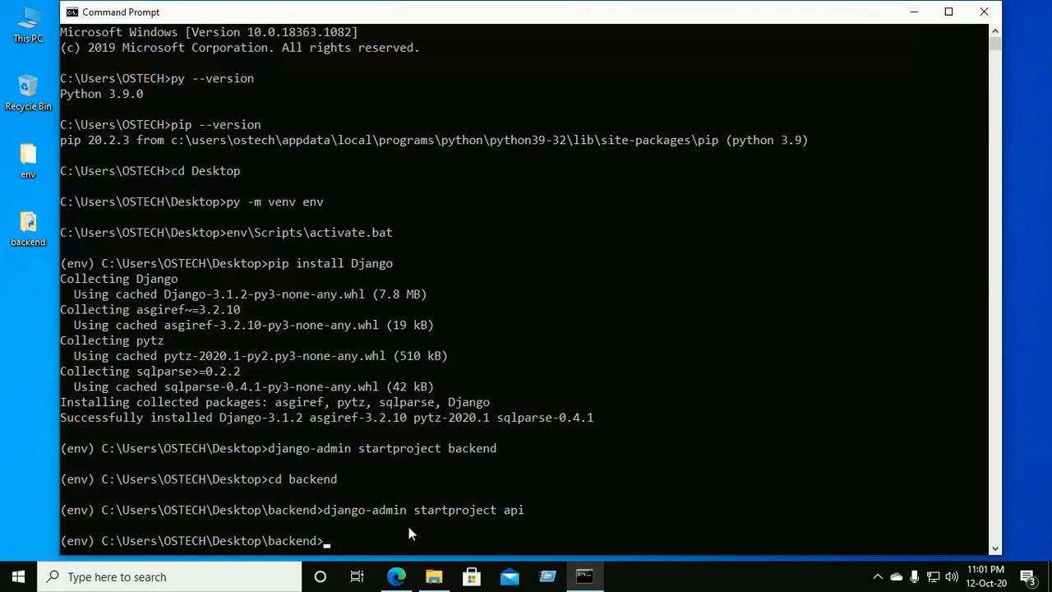
type("cd")
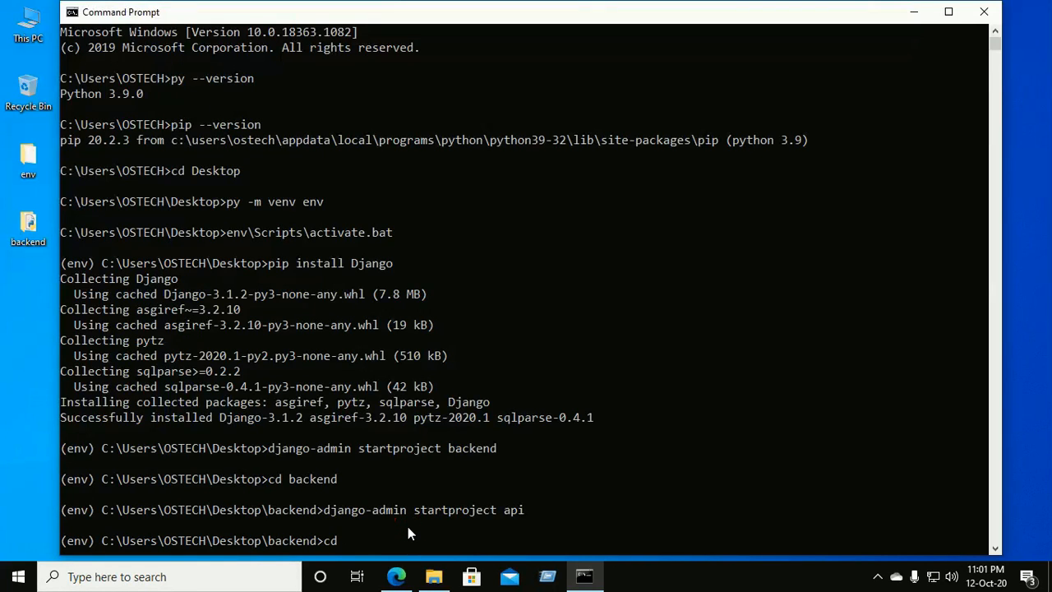
type("code")
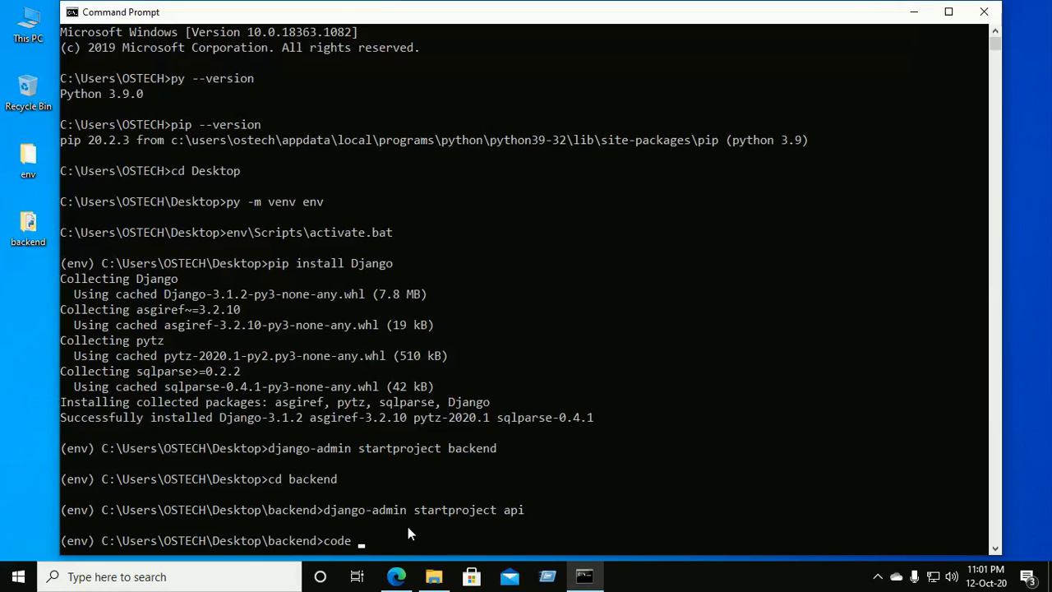
type(".")
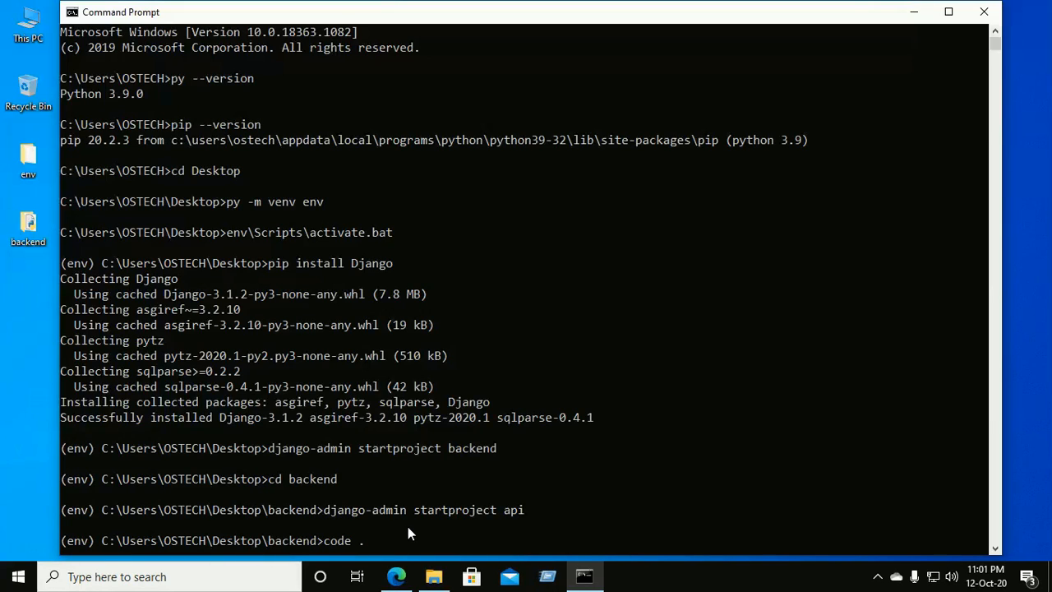
key("Return")
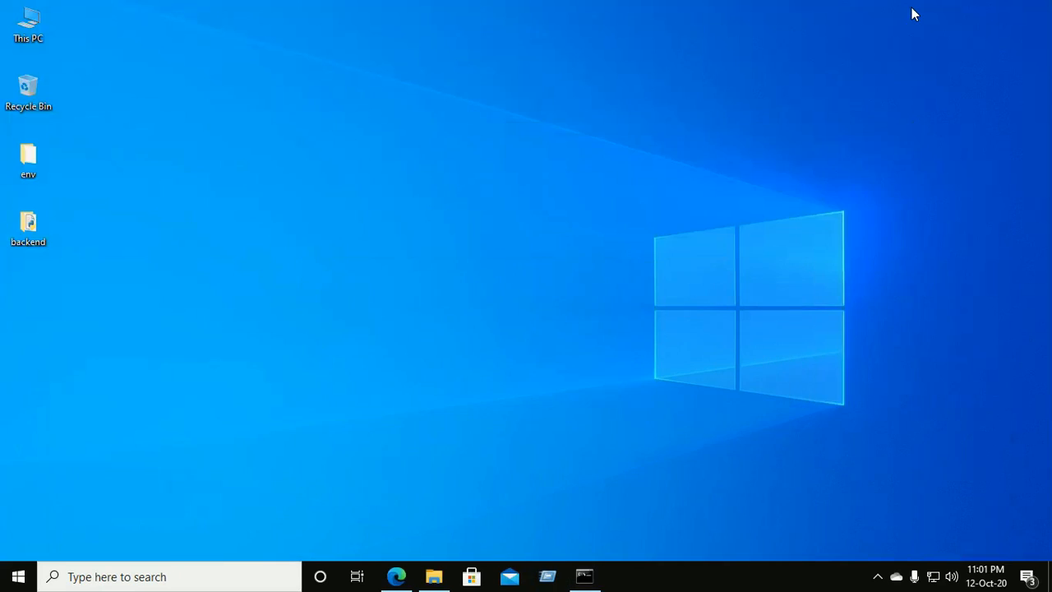
Run 'Python: Select Interpreter' from View > Command Palette in the backend workspace
double_click(28, 222)
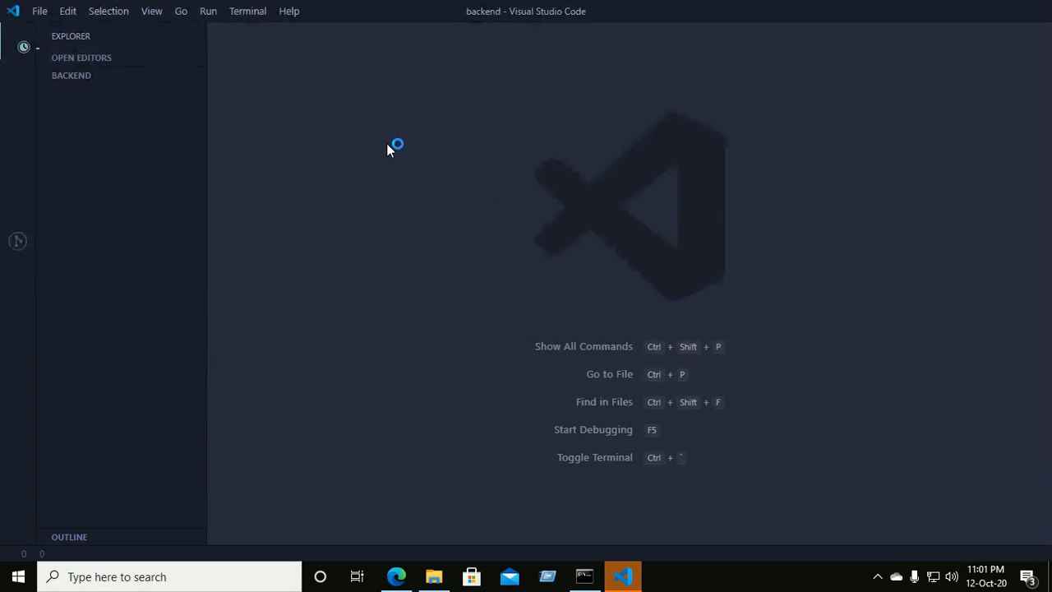
left_click(72, 74)
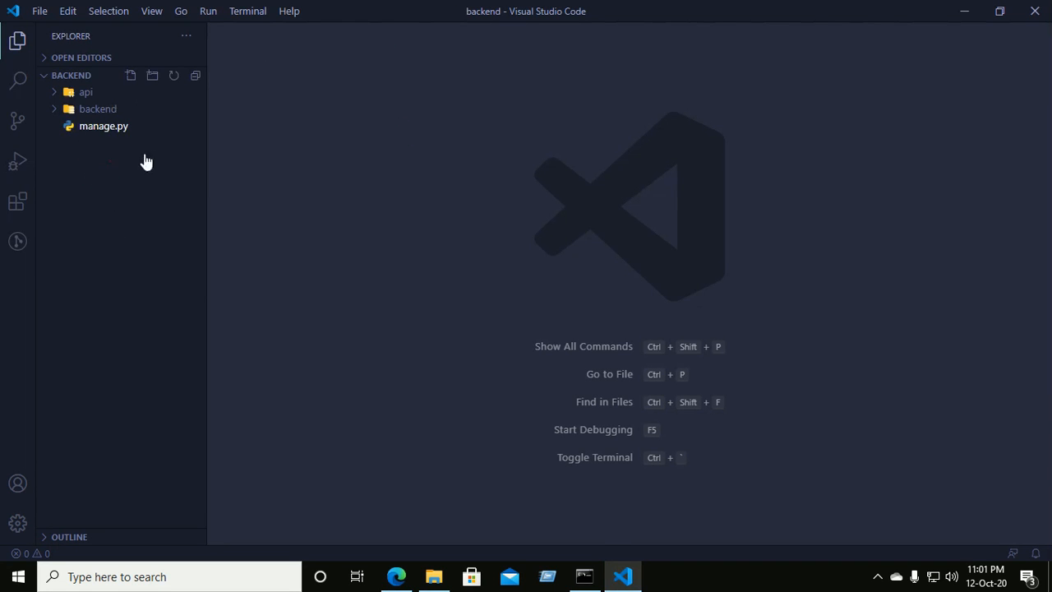
mouse_move(89, 31)
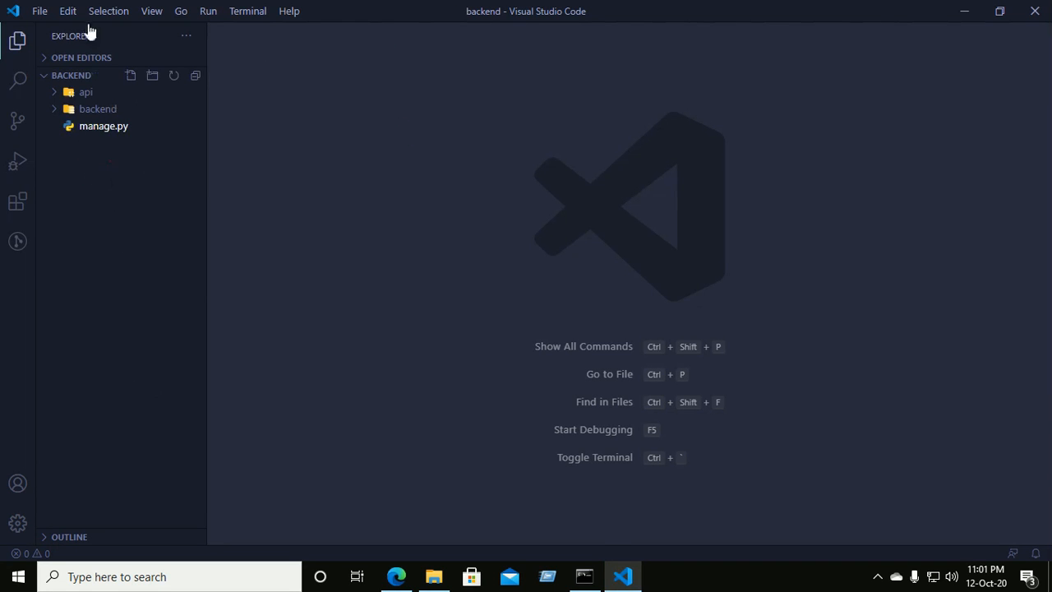
mouse_move(151, 10)
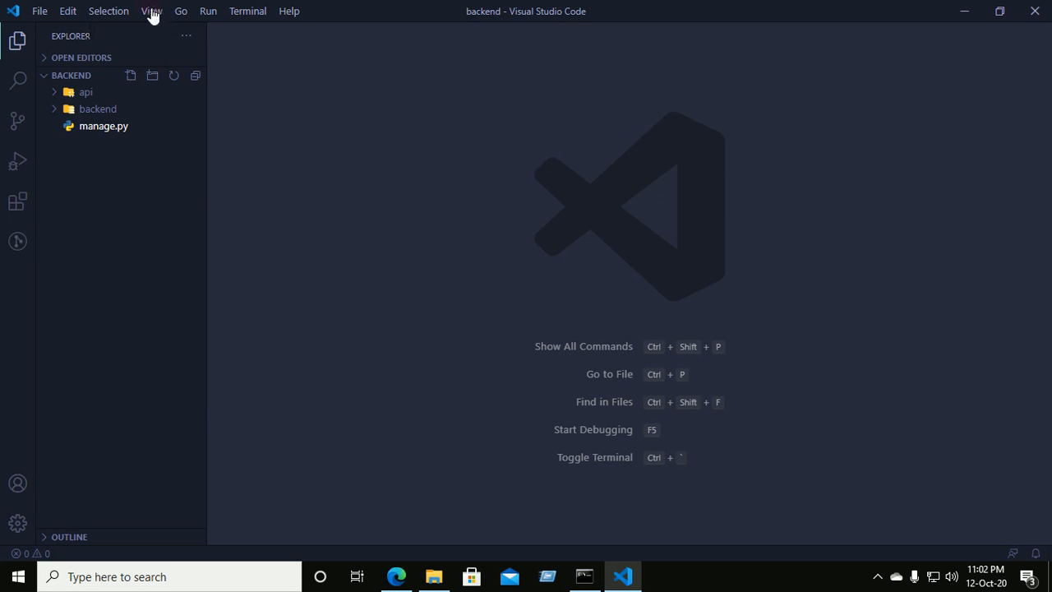
left_click(151, 11)
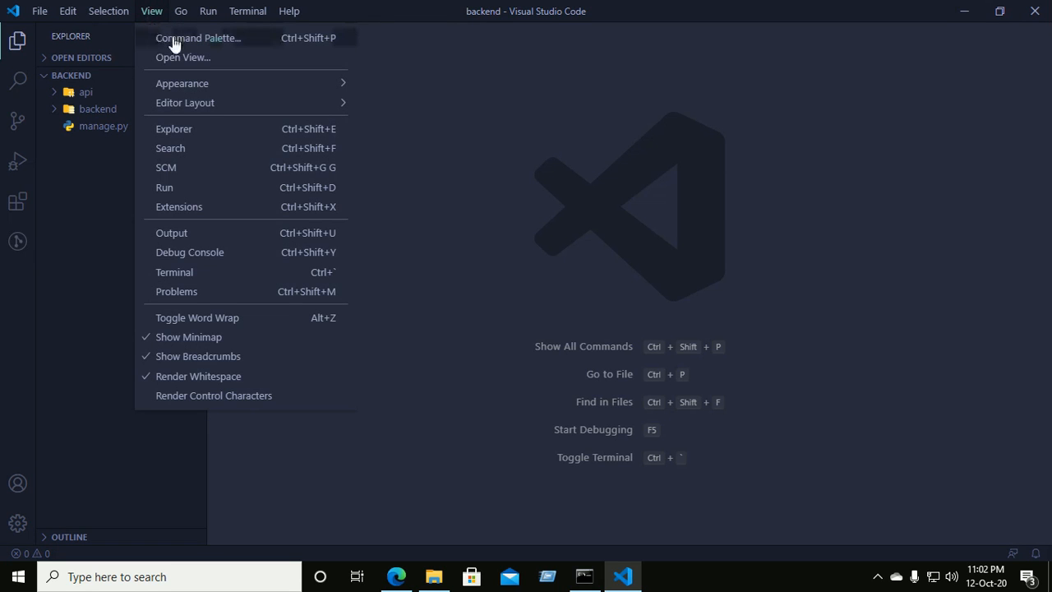
mouse_move(215, 41)
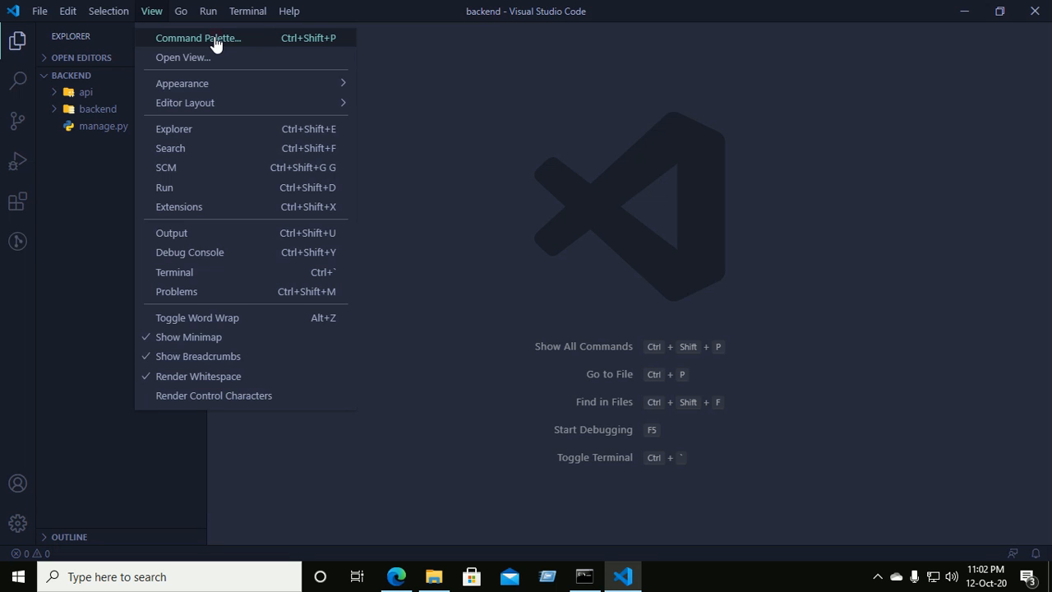
left_click(198, 38)
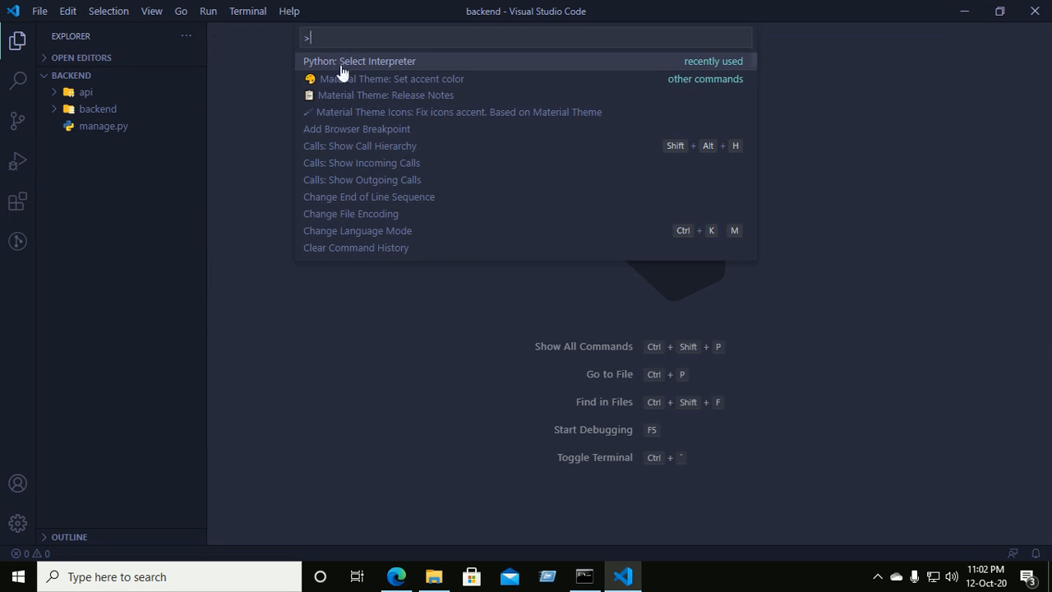
mouse_move(322, 66)
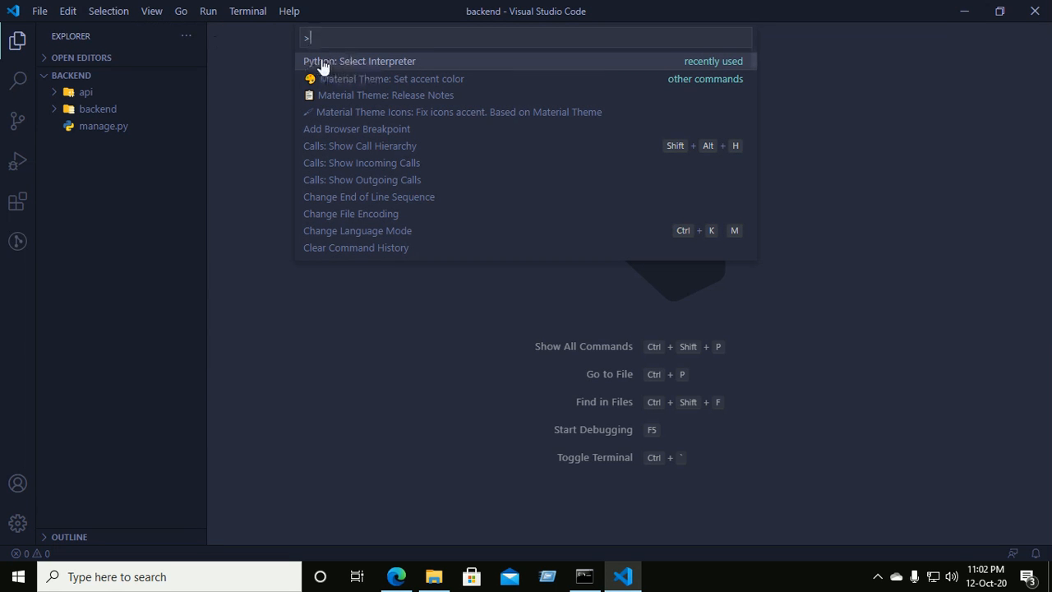
mouse_move(388, 67)
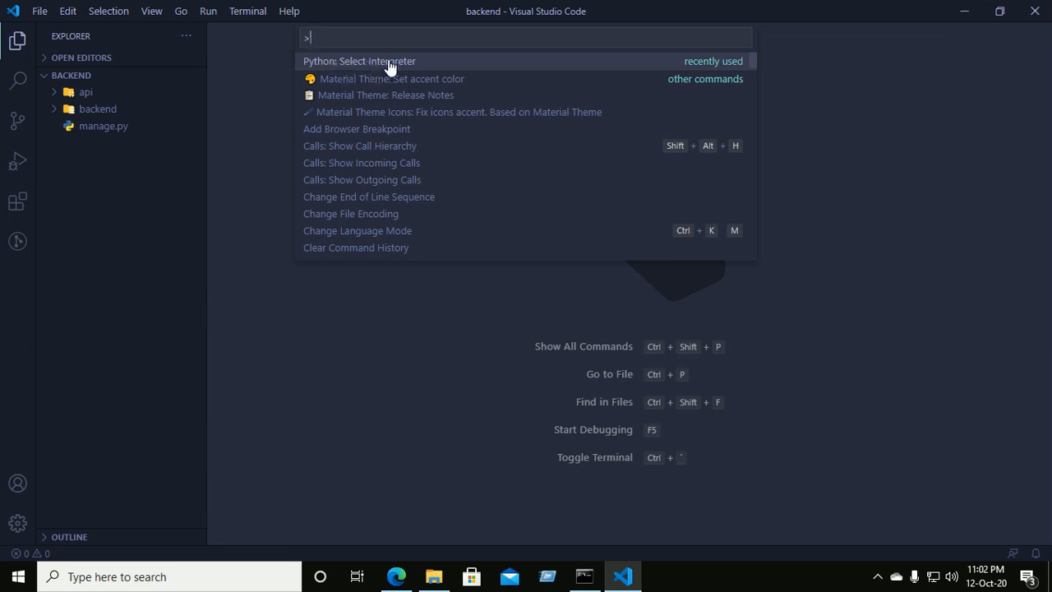
key("Escape")
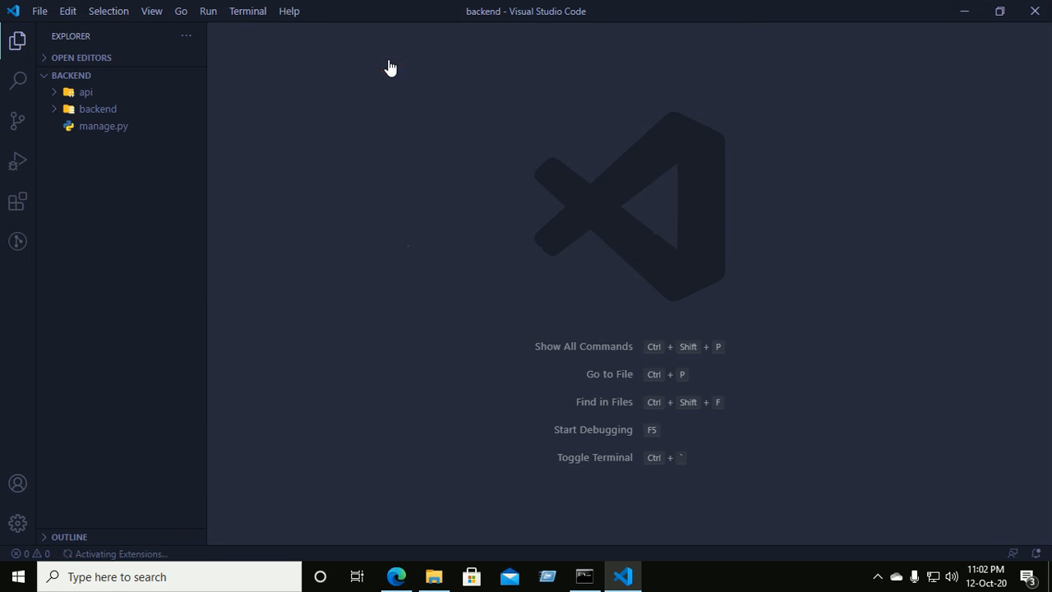
mouse_move(381, 76)
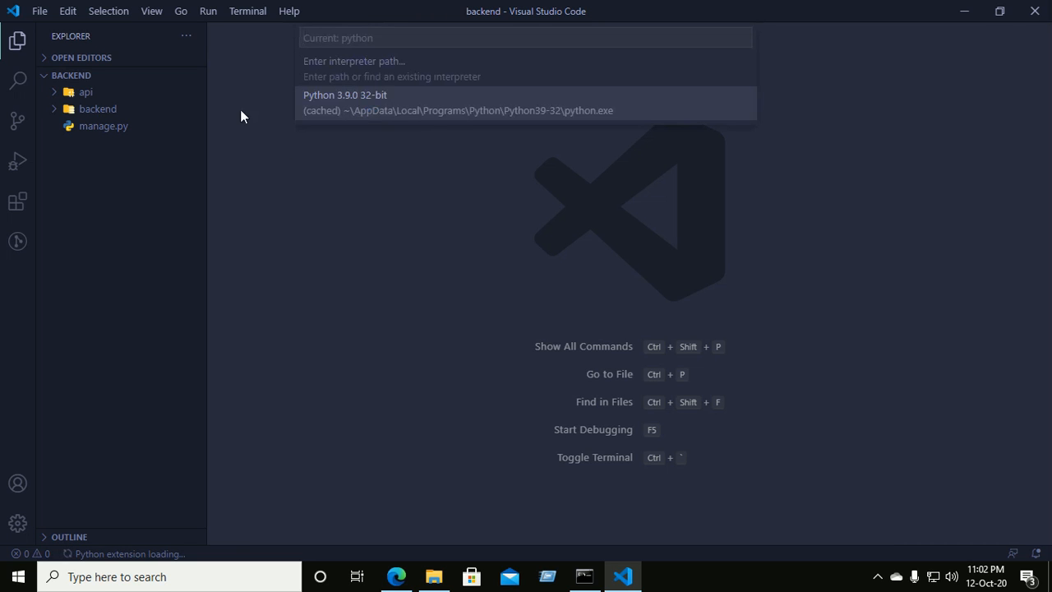
mouse_move(353, 66)
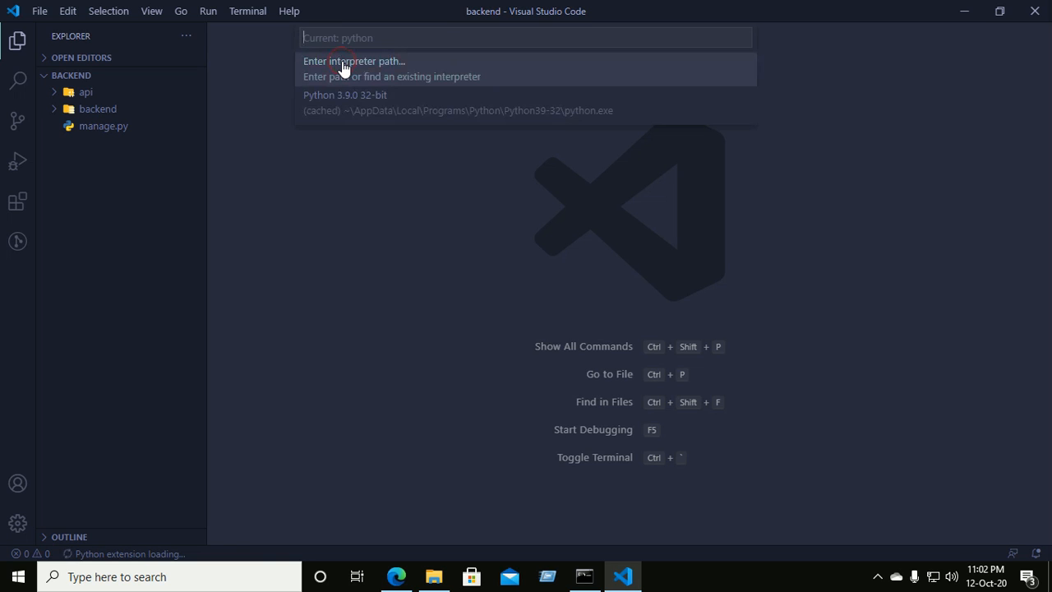
Set the interpreter to python from Desktop\env\Scripts through the interpreter path browser
left_click(354, 61)
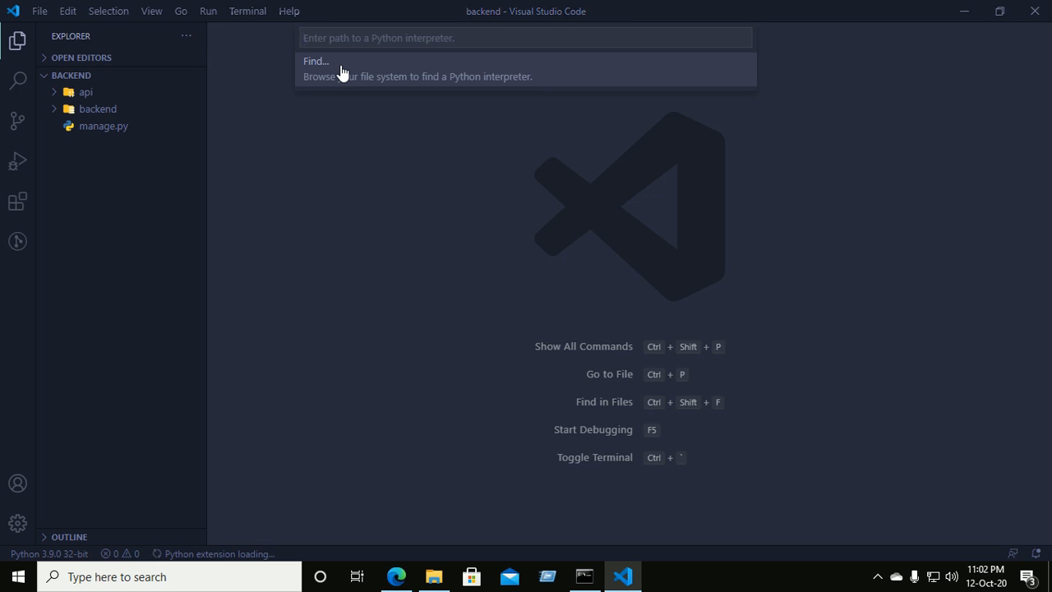
left_click(315, 68)
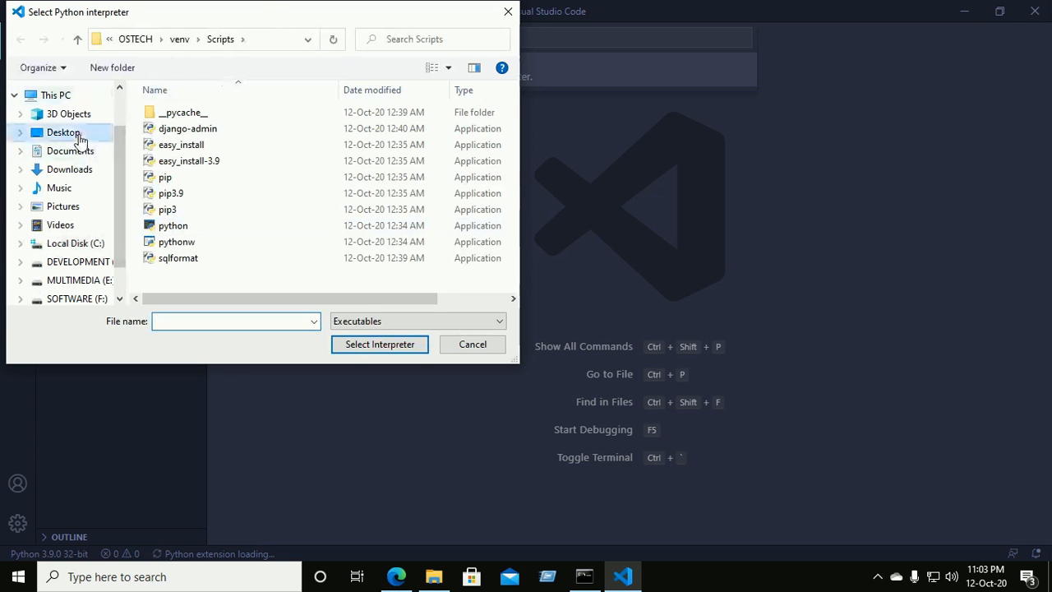
left_click(64, 133)
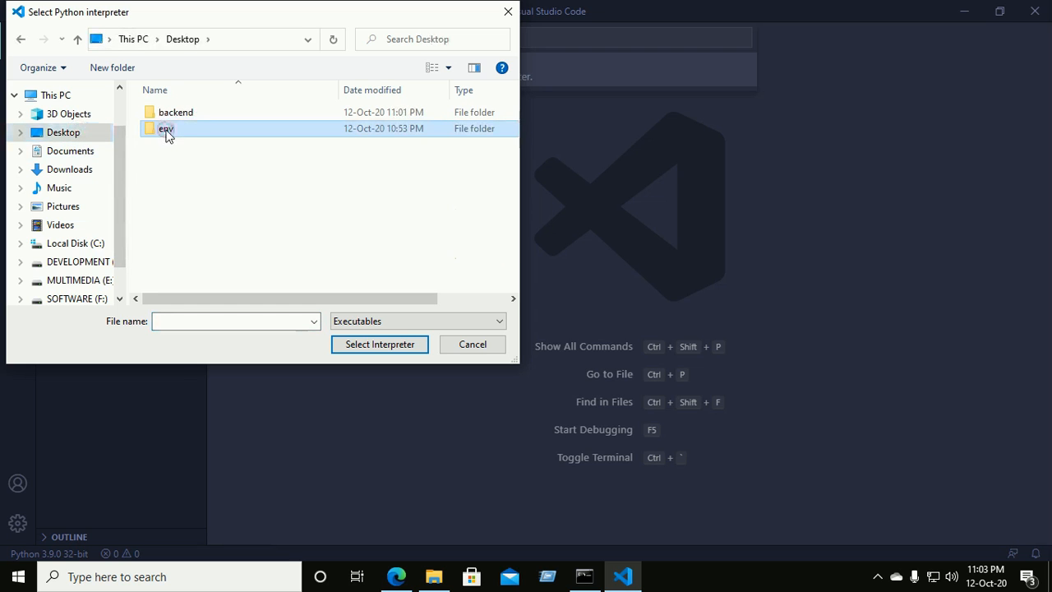
double_click(165, 128)
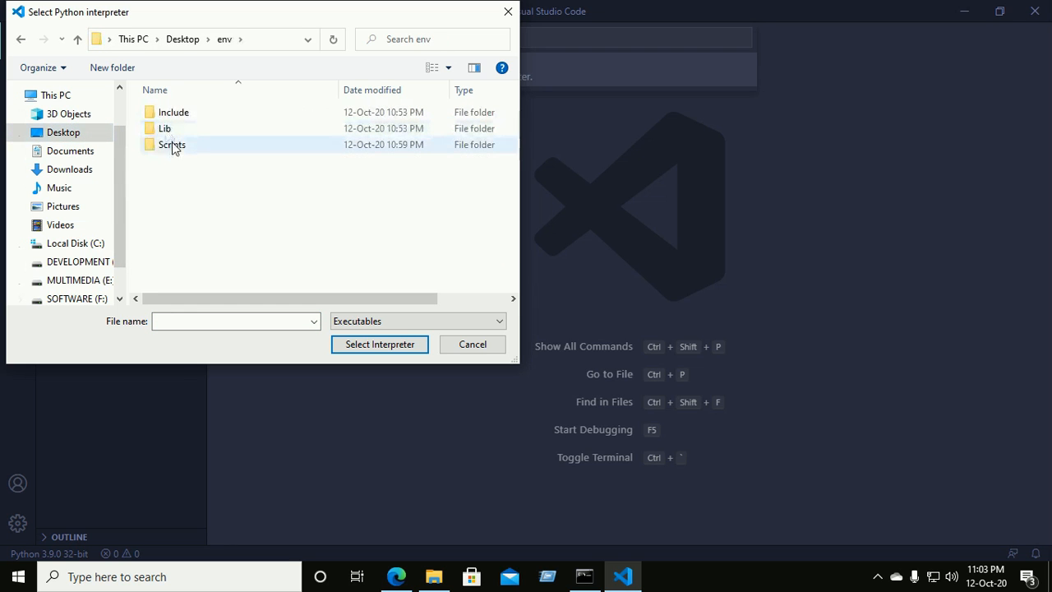
double_click(172, 144)
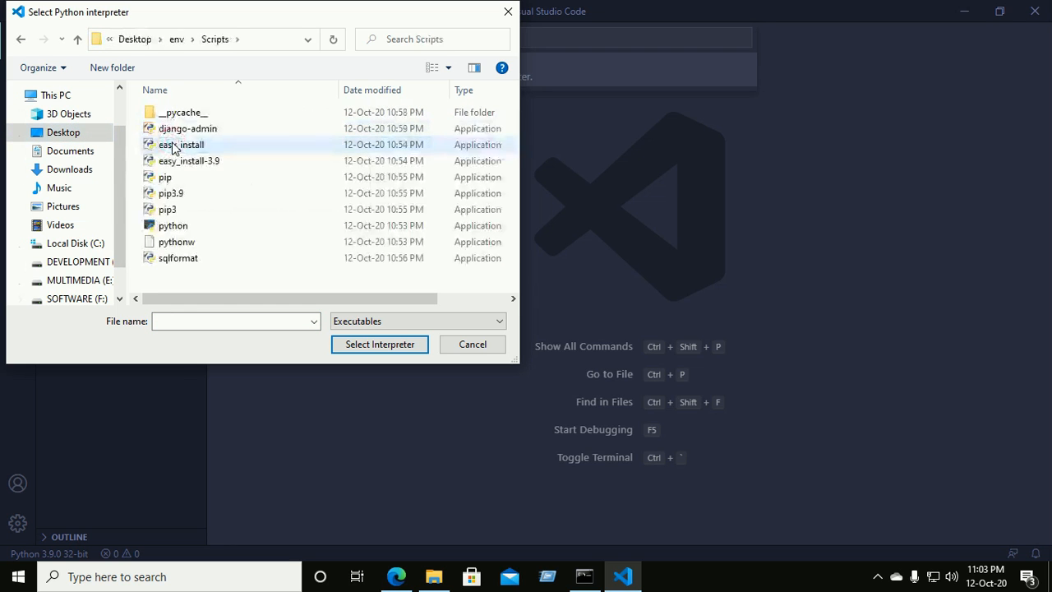
left_click(173, 226)
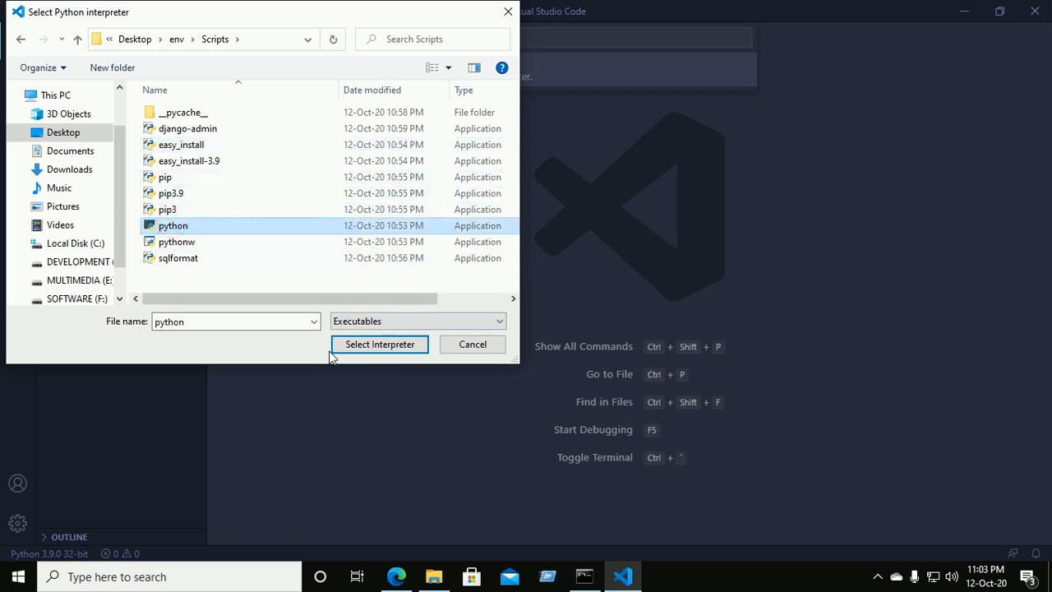
left_click(379, 343)
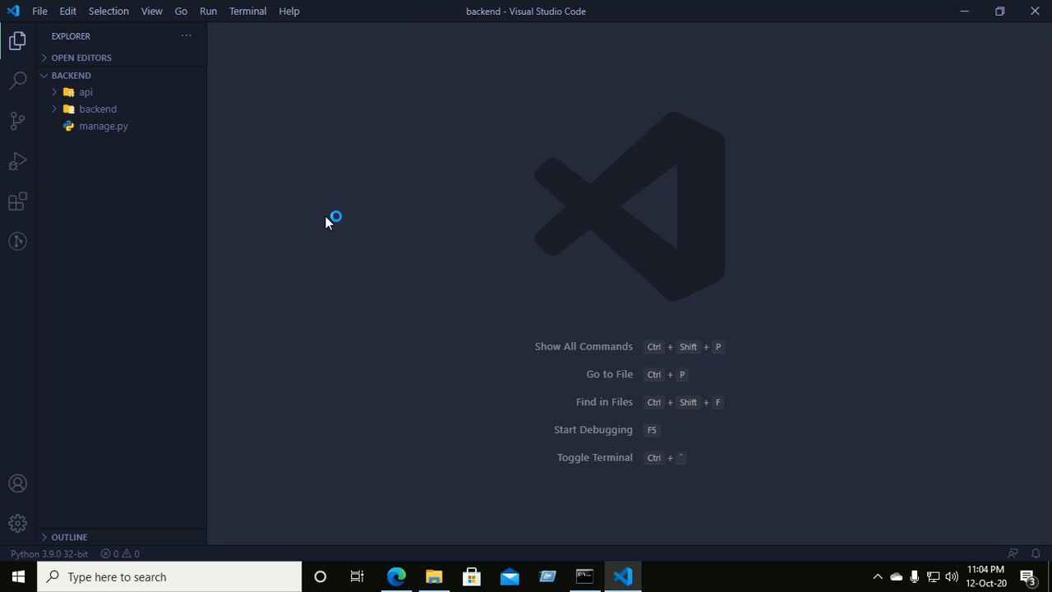
mouse_move(345, 298)
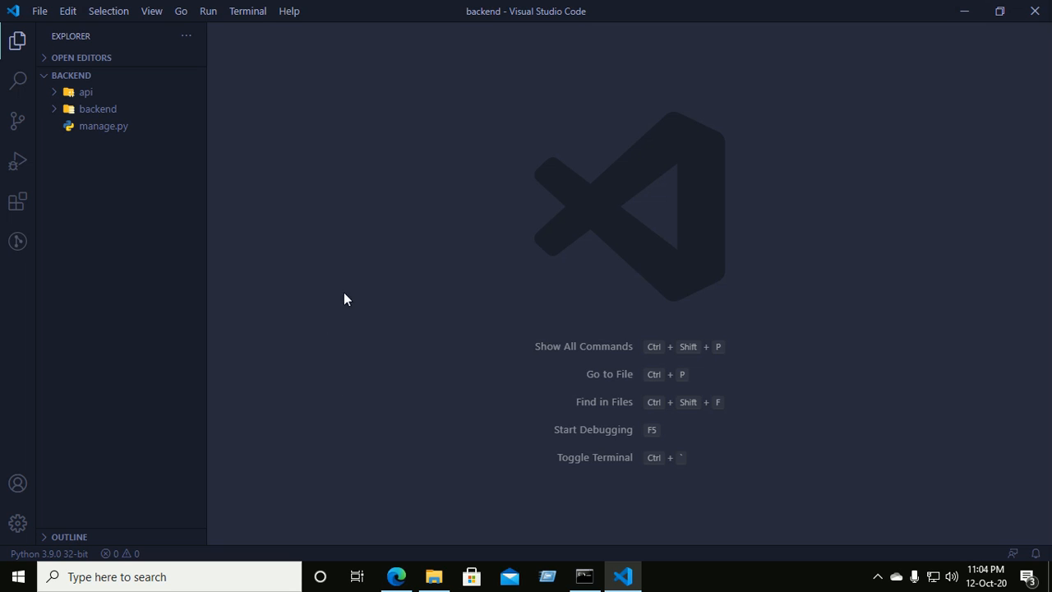
mouse_move(340, 296)
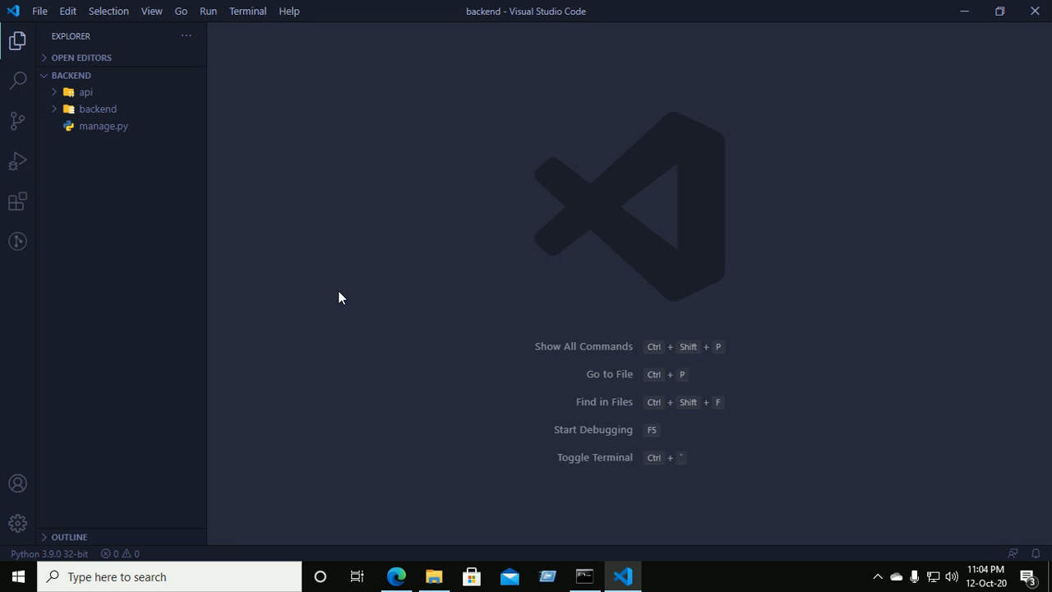
mouse_move(127, 553)
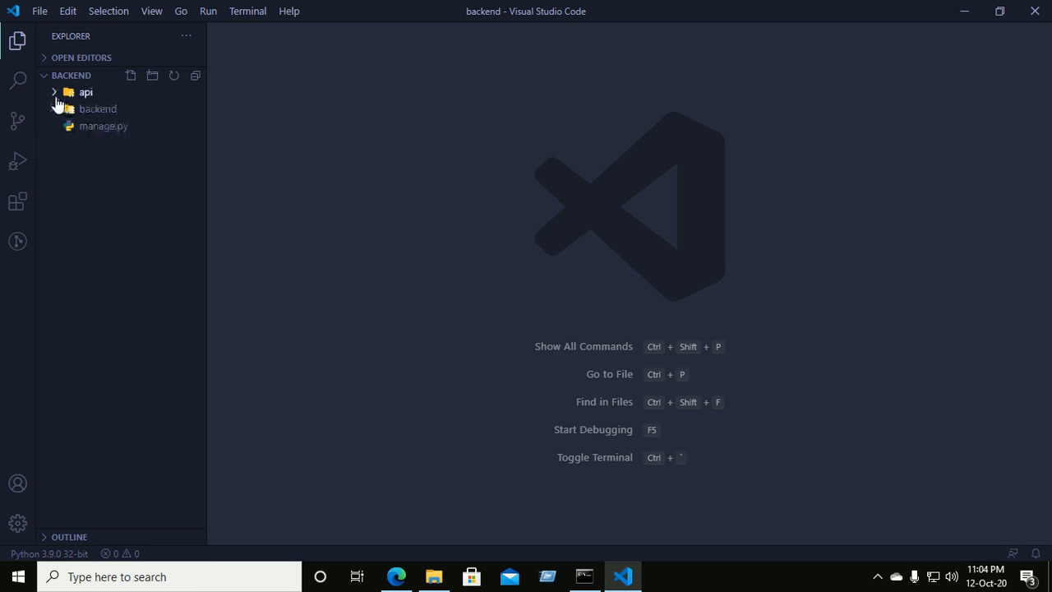
Expand the backend package in Explorer and open settings.py
left_click(98, 108)
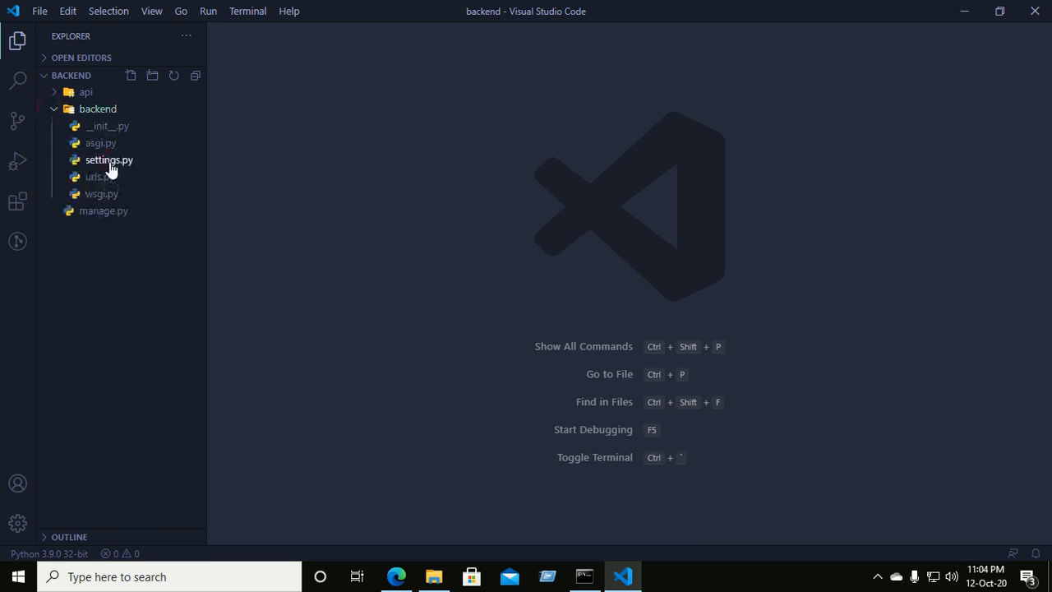
left_click(108, 160)
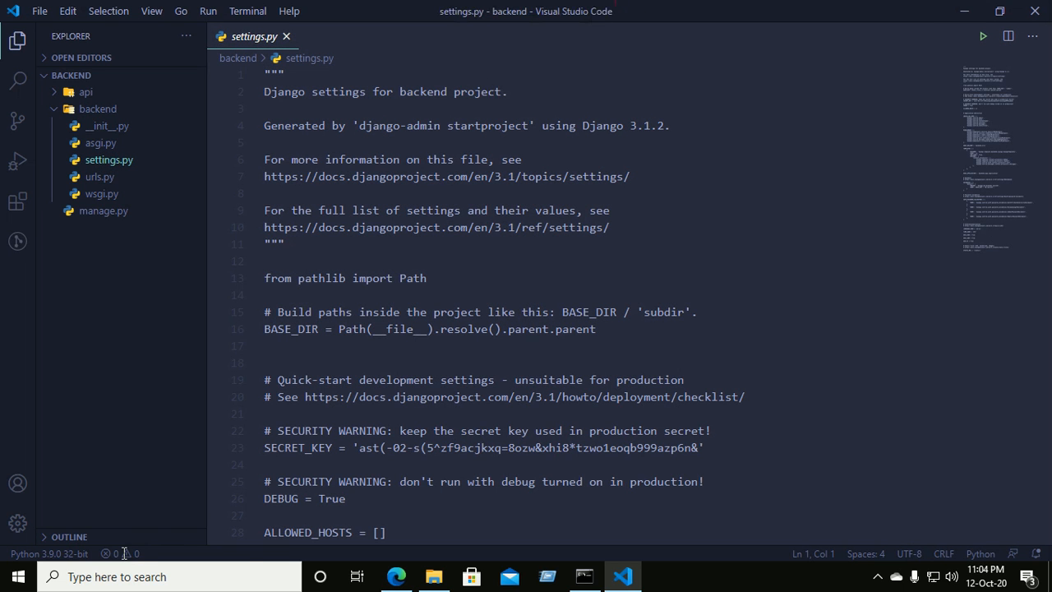
mouse_move(119, 553)
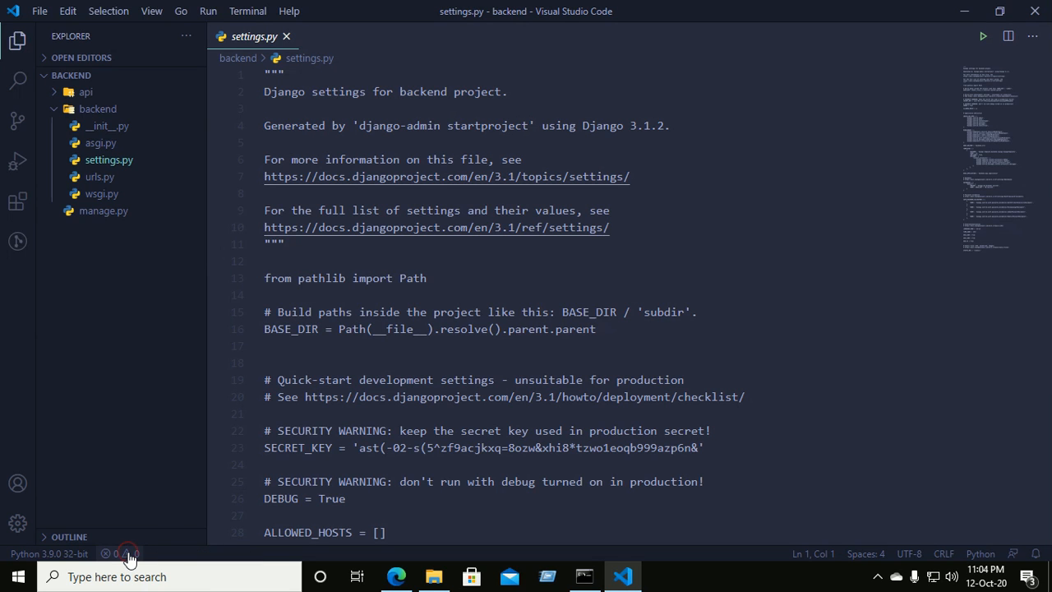
Open the problems panel from the status bar and switch to the integrated terminal
left_click(119, 553)
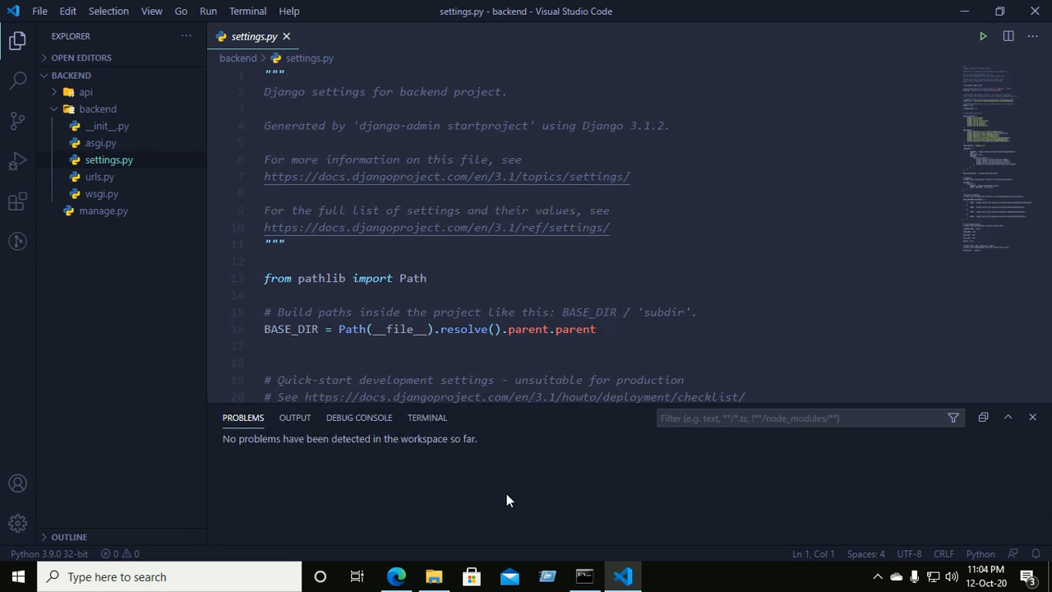
mouse_move(426, 418)
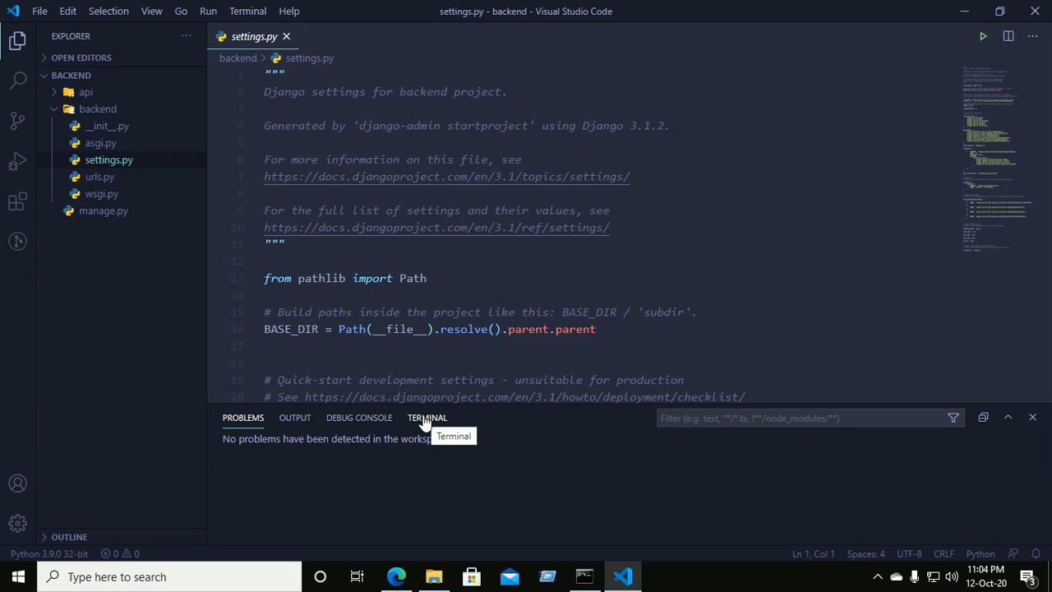
mouse_move(427, 417)
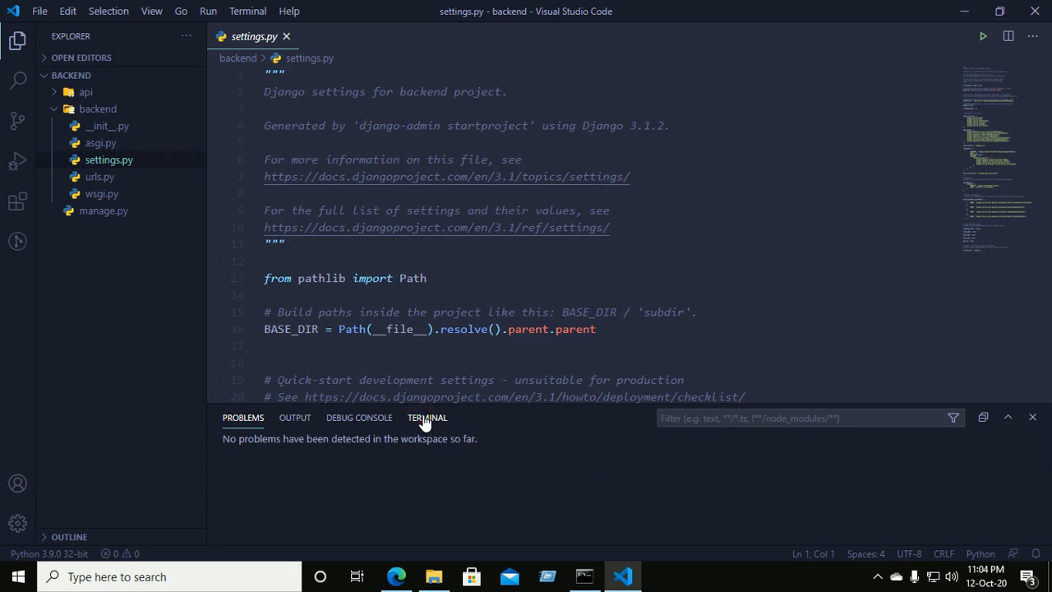
left_click(427, 417)
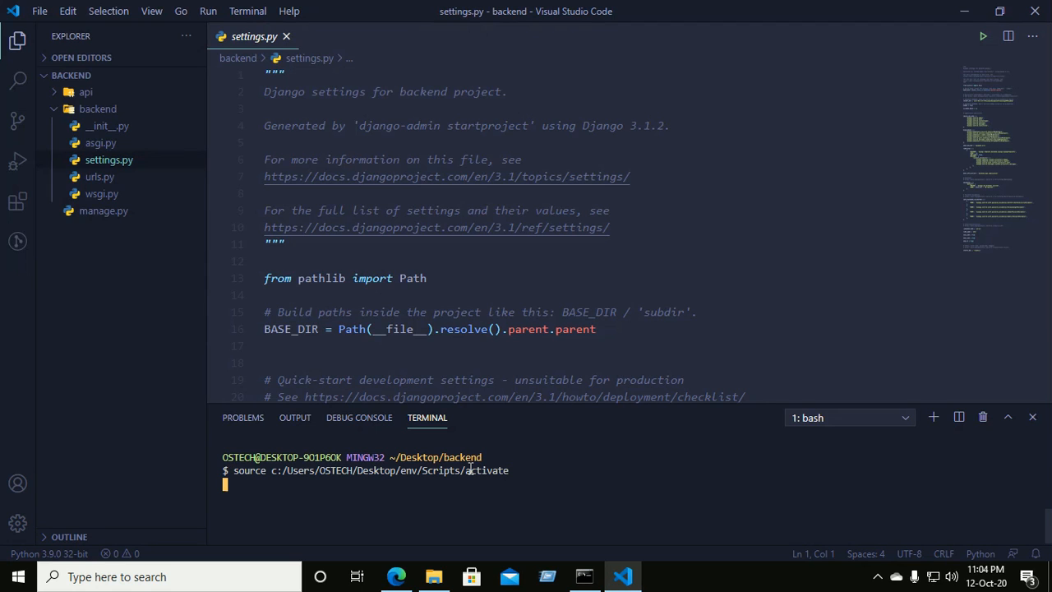
Run the env activation command, then reopen the problems and terminal panel
key("Return")
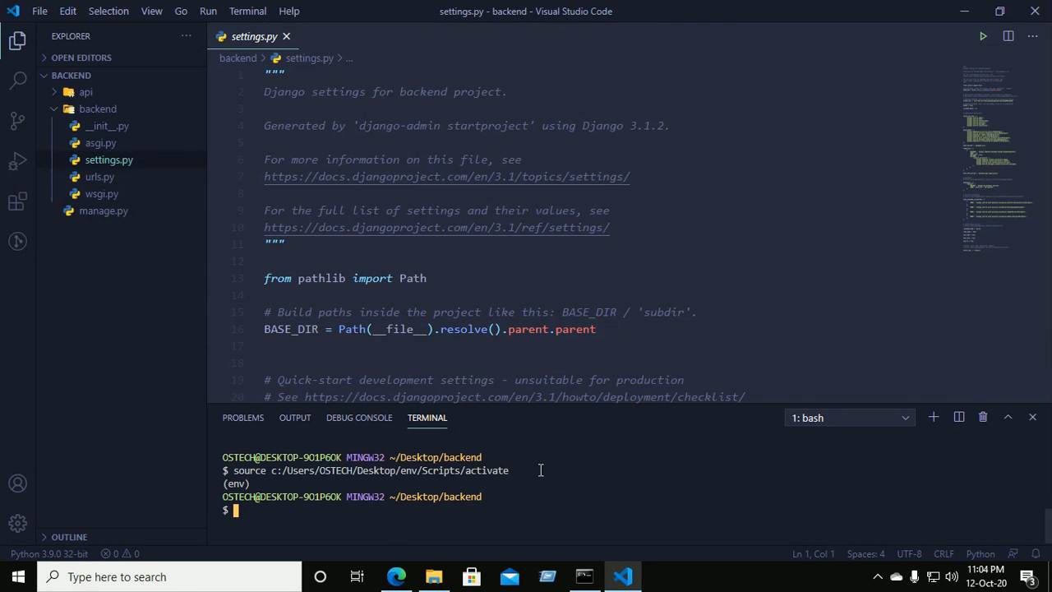
mouse_move(665, 464)
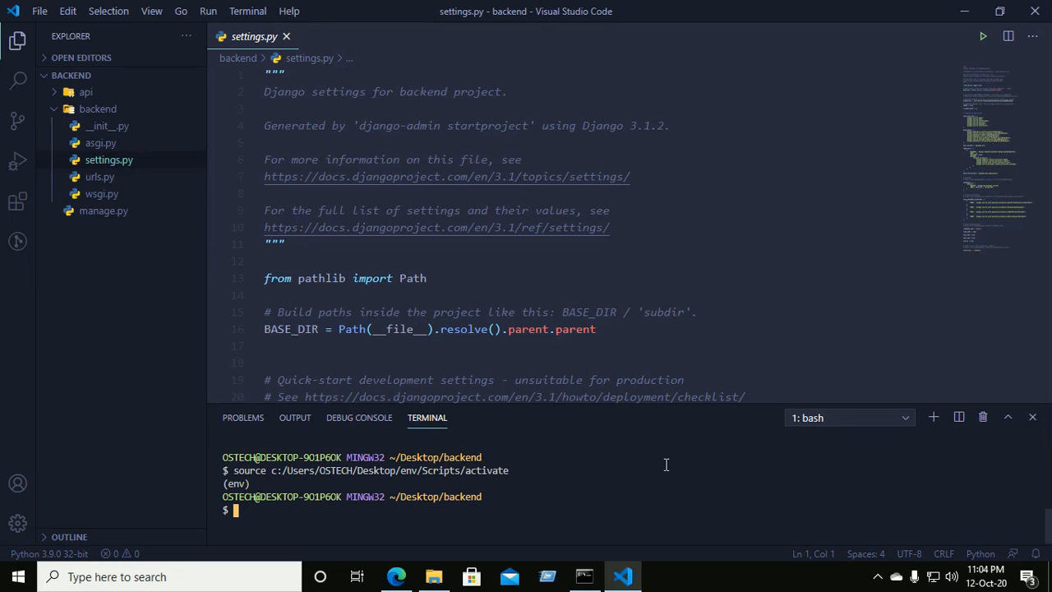
mouse_move(745, 471)
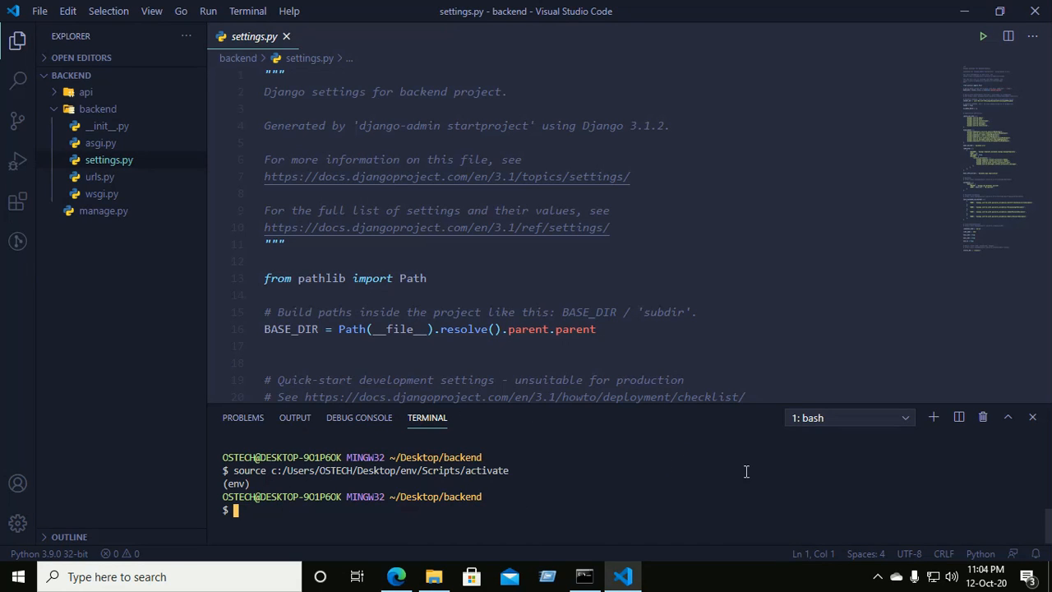
mouse_move(345, 502)
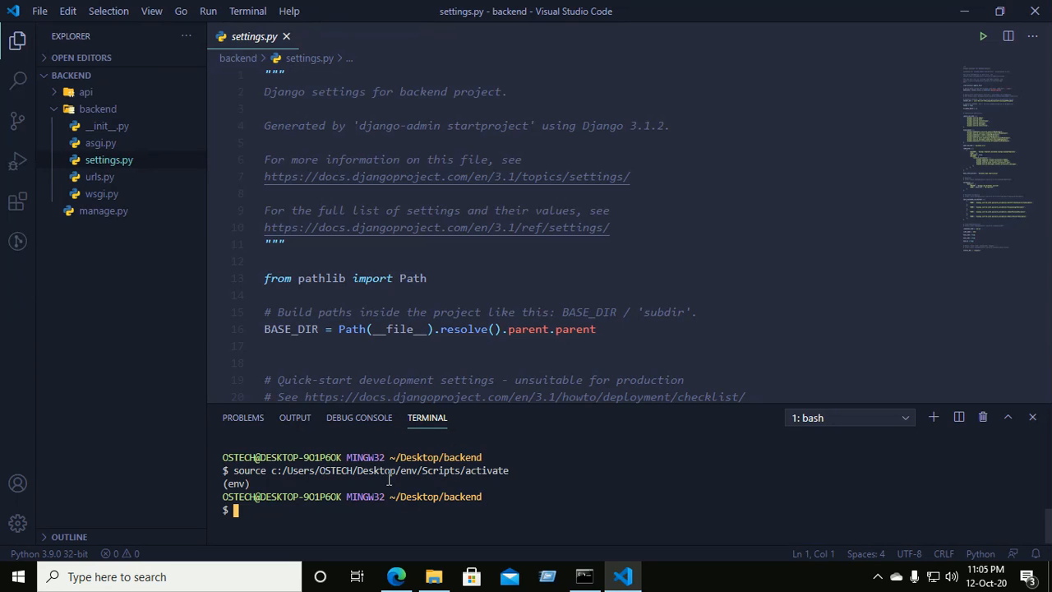
mouse_move(511, 469)
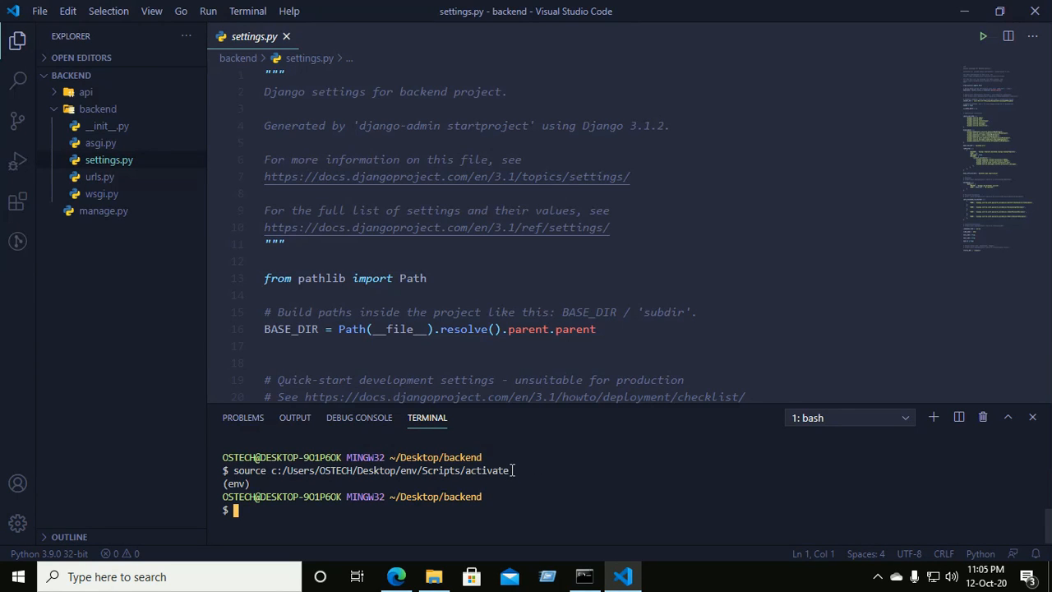
mouse_move(967, 439)
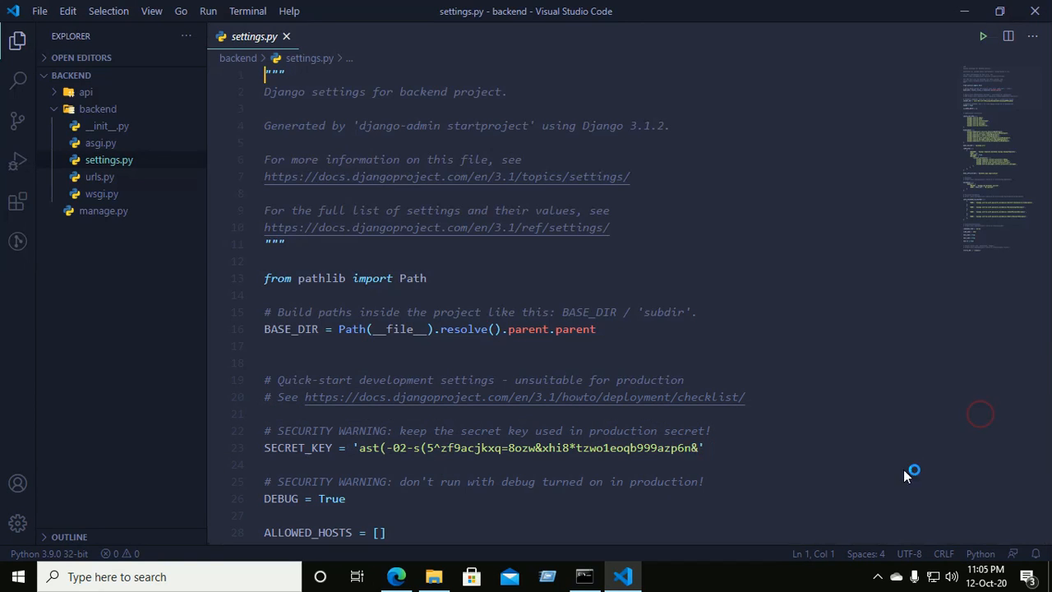
left_click(119, 553)
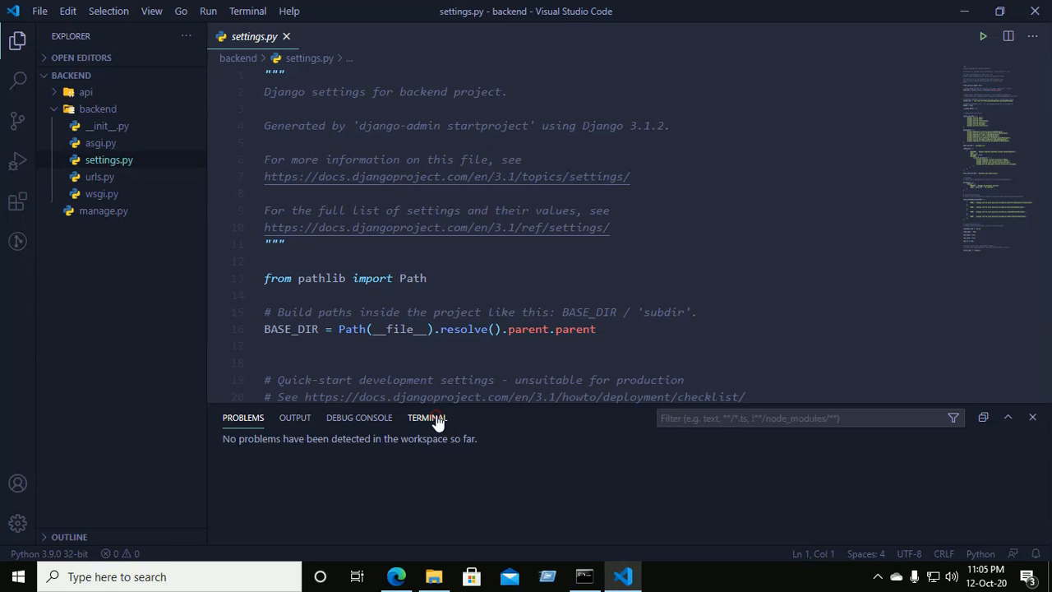
Activate env with 'source c:/Users/OSTECH/Desktop/env/Scripts/activate' and expand the inner api folder
left_click(426, 417)
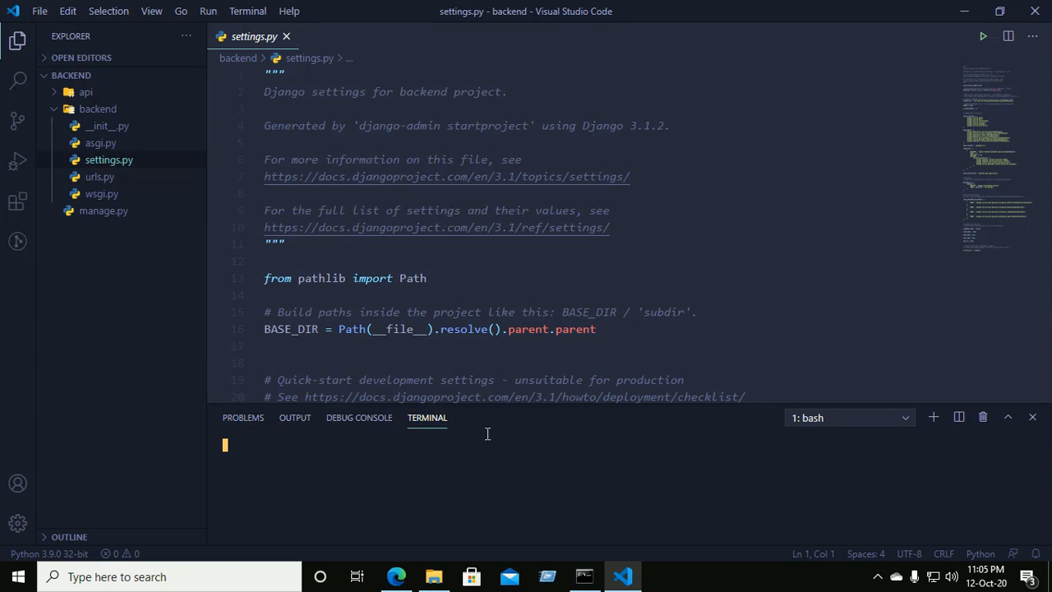
mouse_move(416, 491)
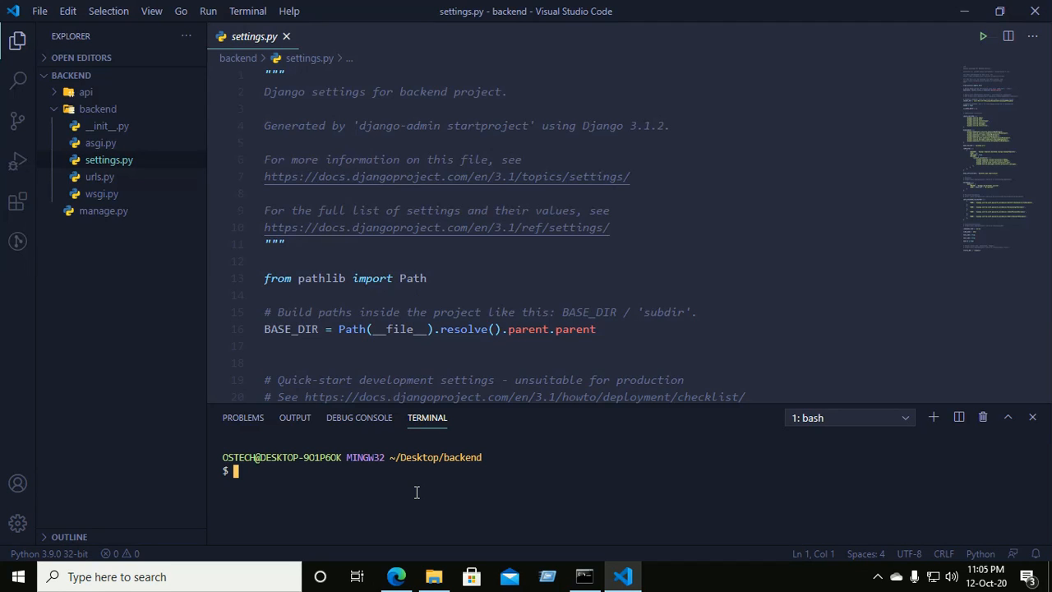
type("source c:/Users/OSTECH/Desktop/env/Scripts/activate")
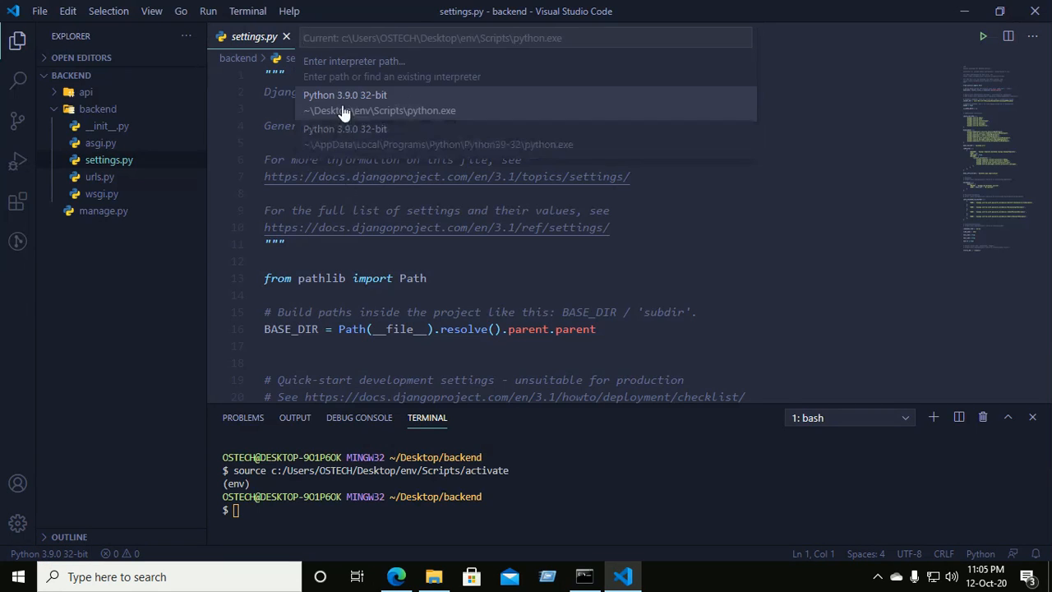
mouse_move(319, 100)
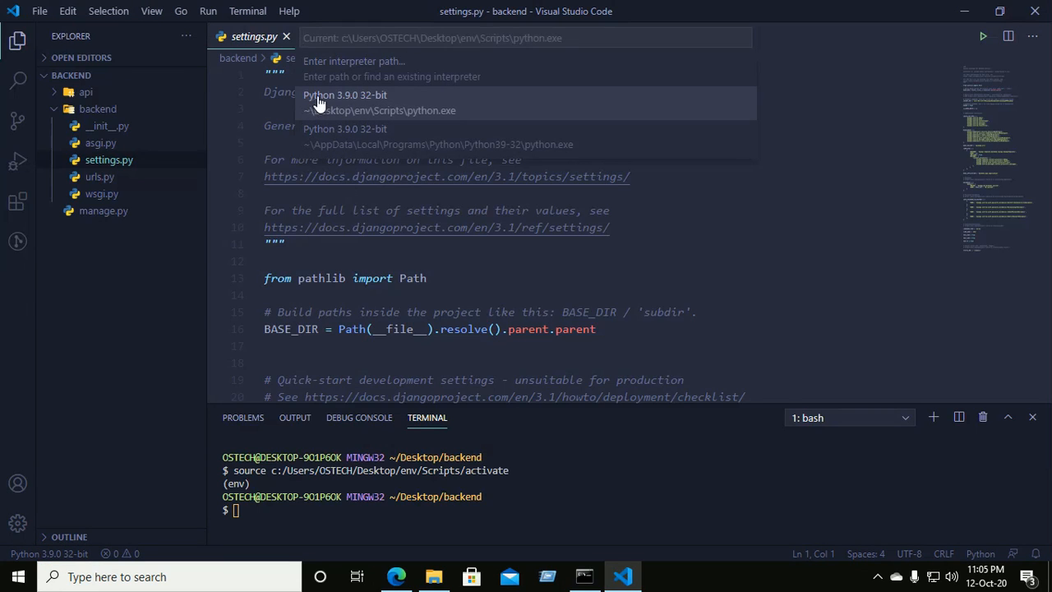
mouse_move(764, 93)
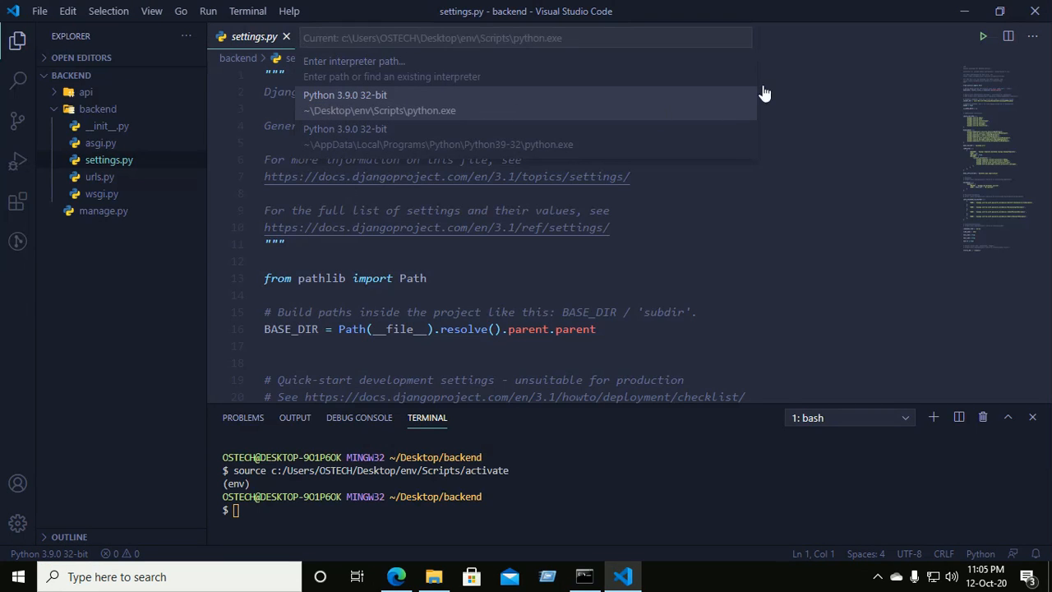
mouse_move(809, 122)
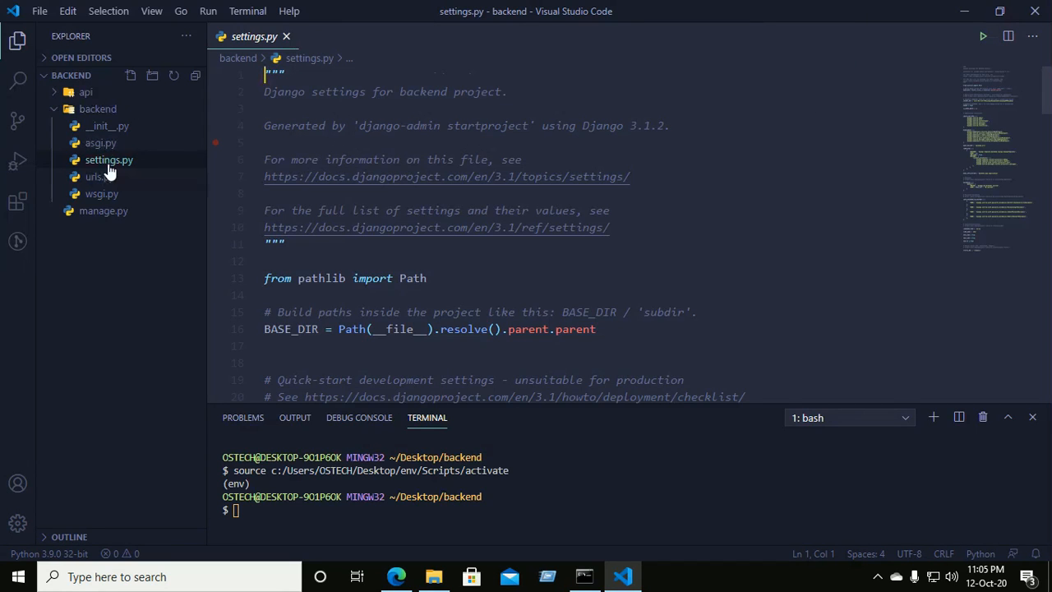
mouse_move(85, 92)
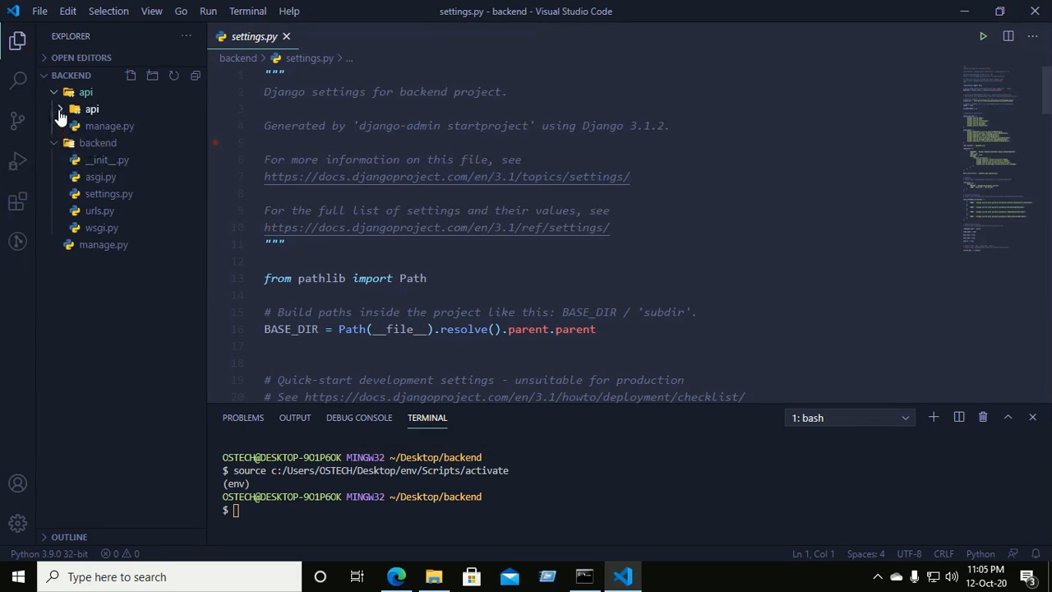
left_click(92, 109)
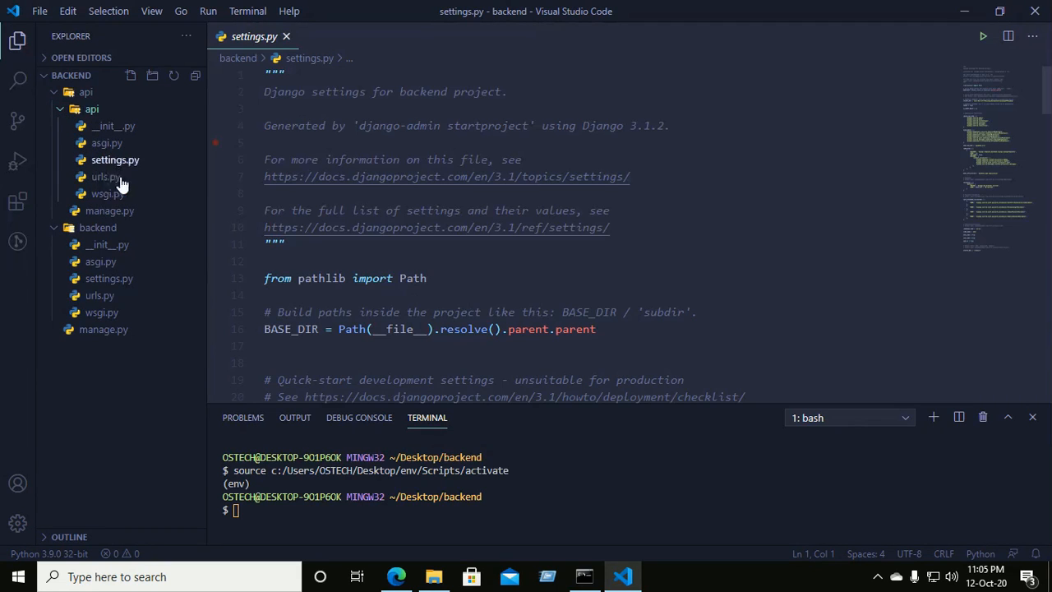
mouse_move(115, 159)
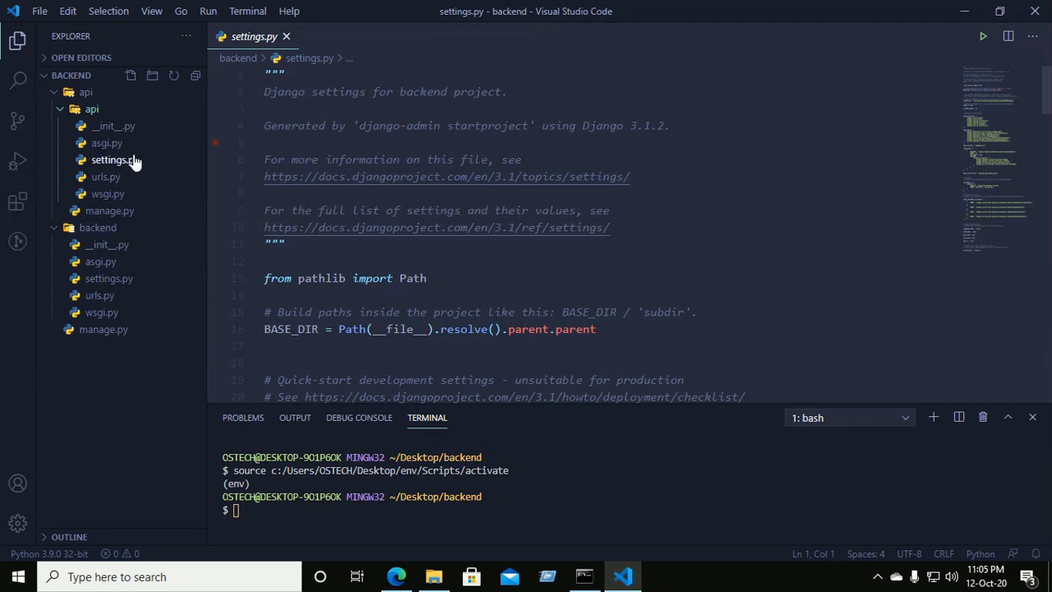
mouse_move(66, 111)
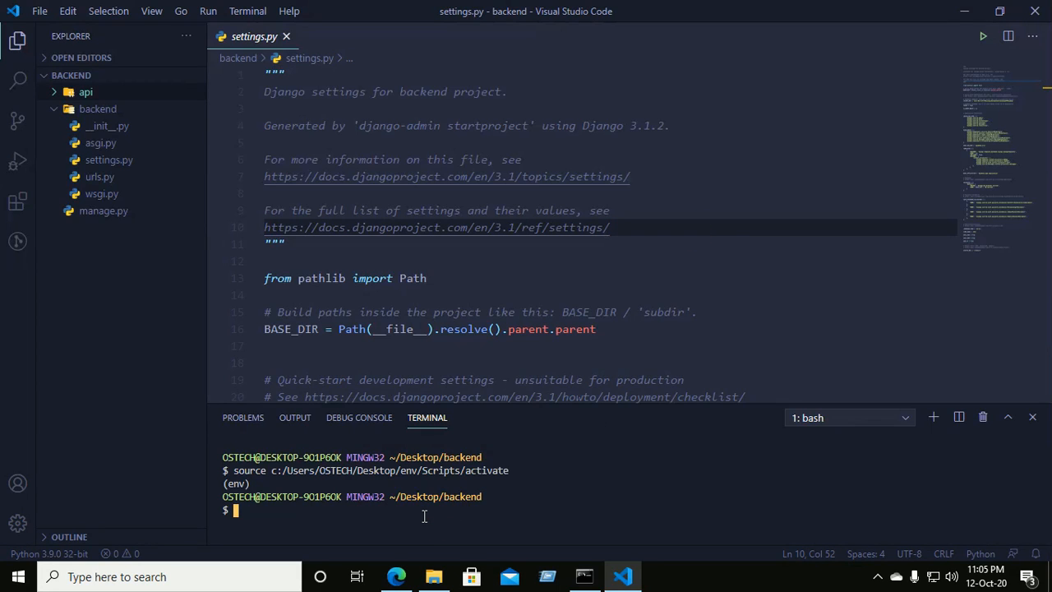
mouse_move(18, 161)
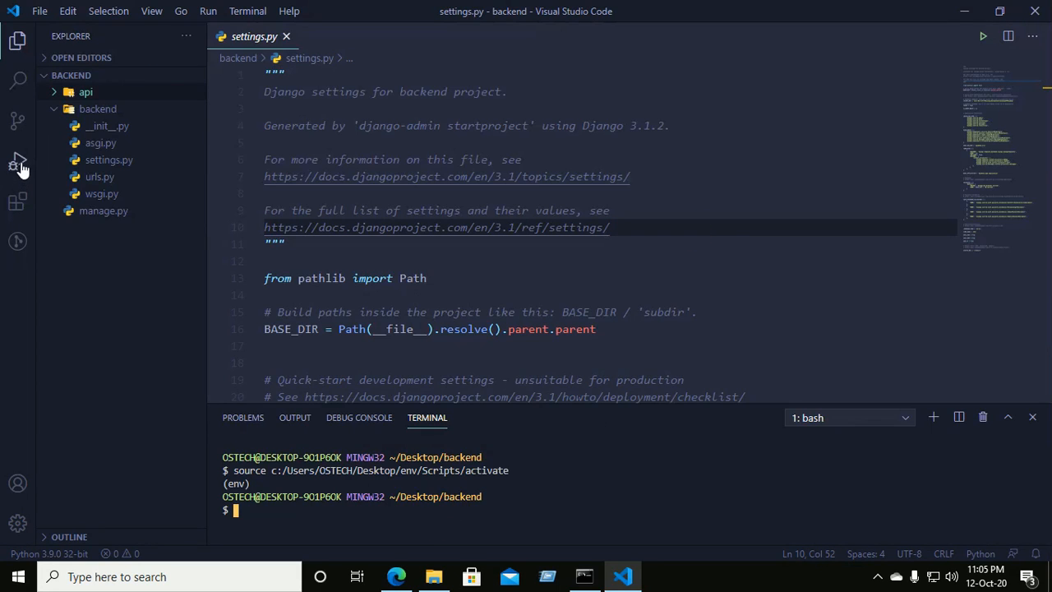
mouse_move(18, 159)
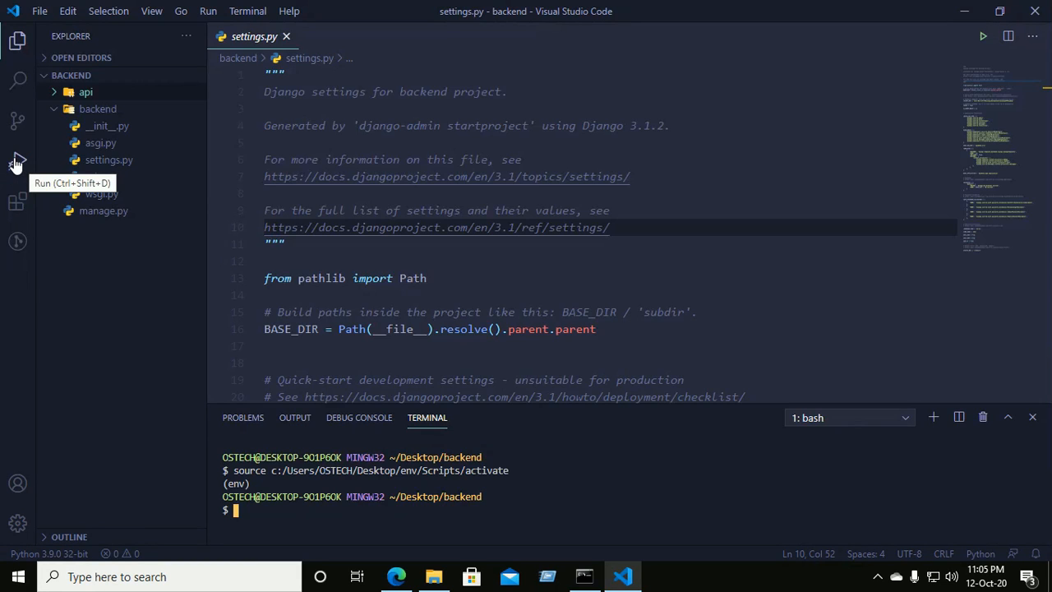
Open the Run and Debug view
left_click(17, 160)
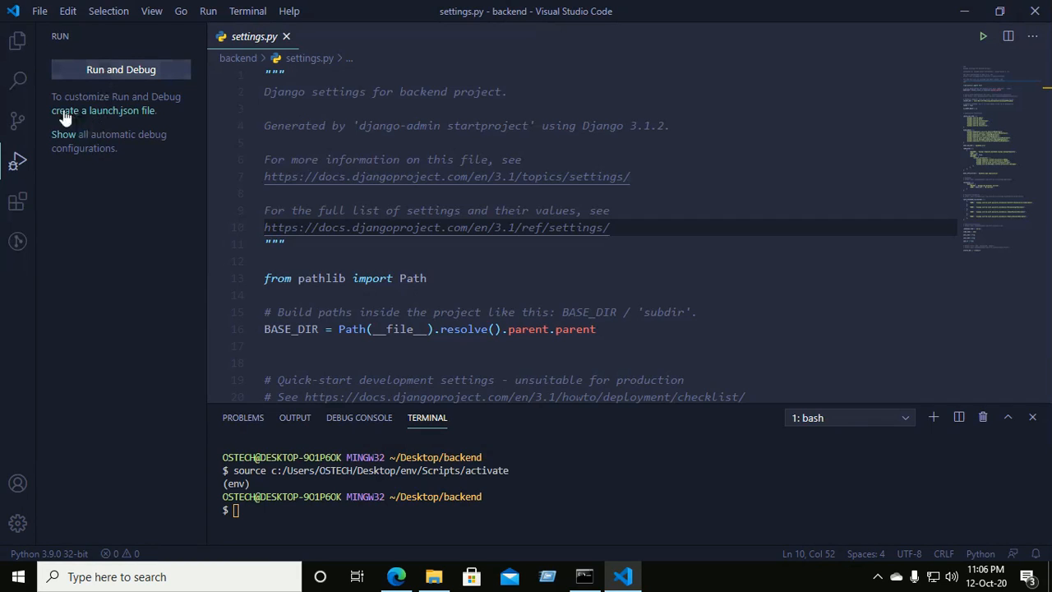
mouse_move(102, 122)
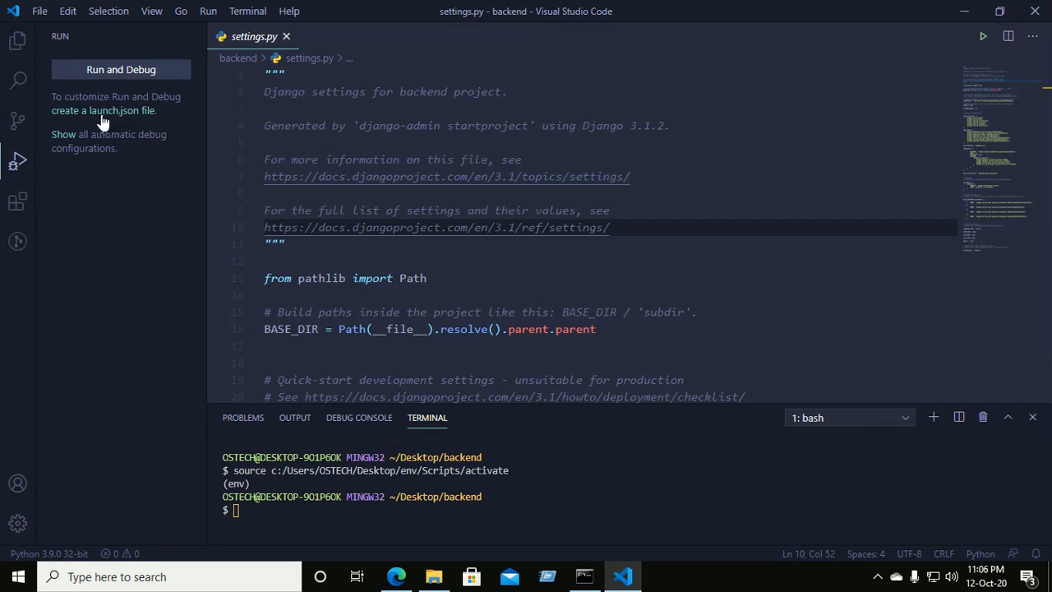
mouse_move(97, 115)
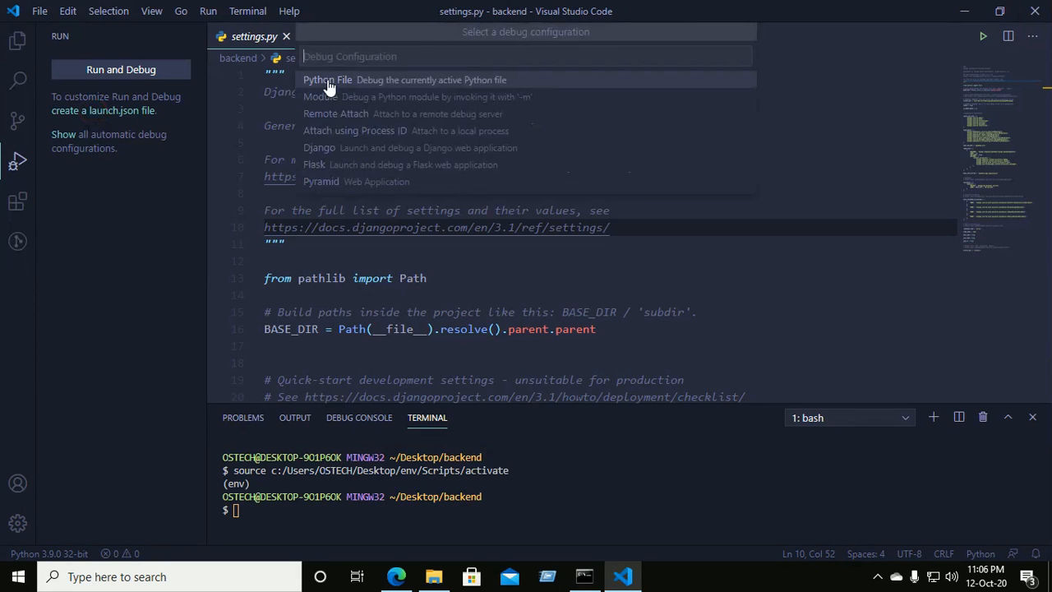
mouse_move(346, 86)
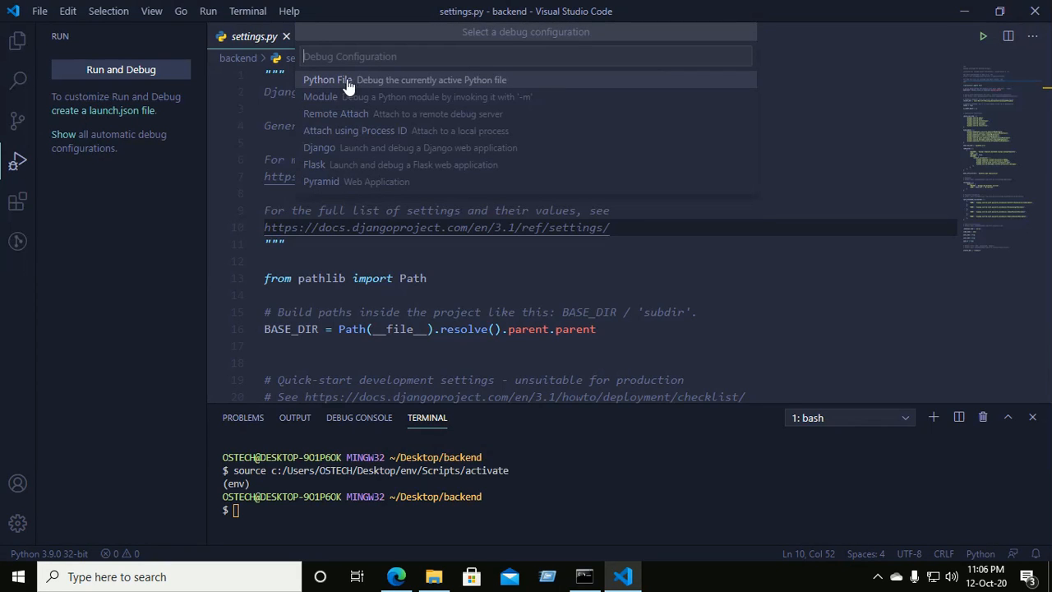
mouse_move(329, 87)
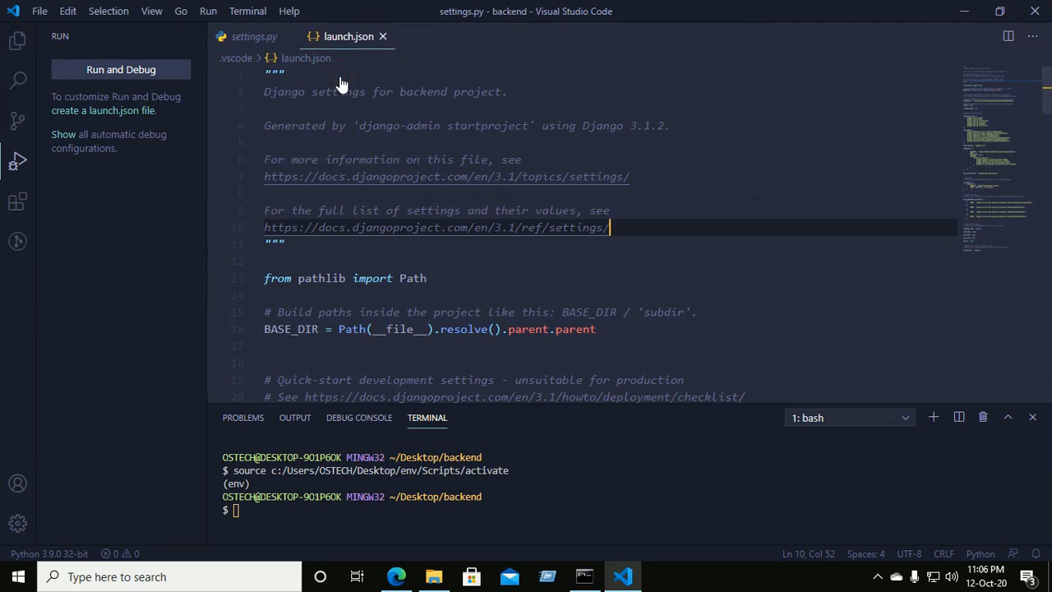
Check the debug configurations list, then add a comma and blank line after the console setting
left_click(348, 36)
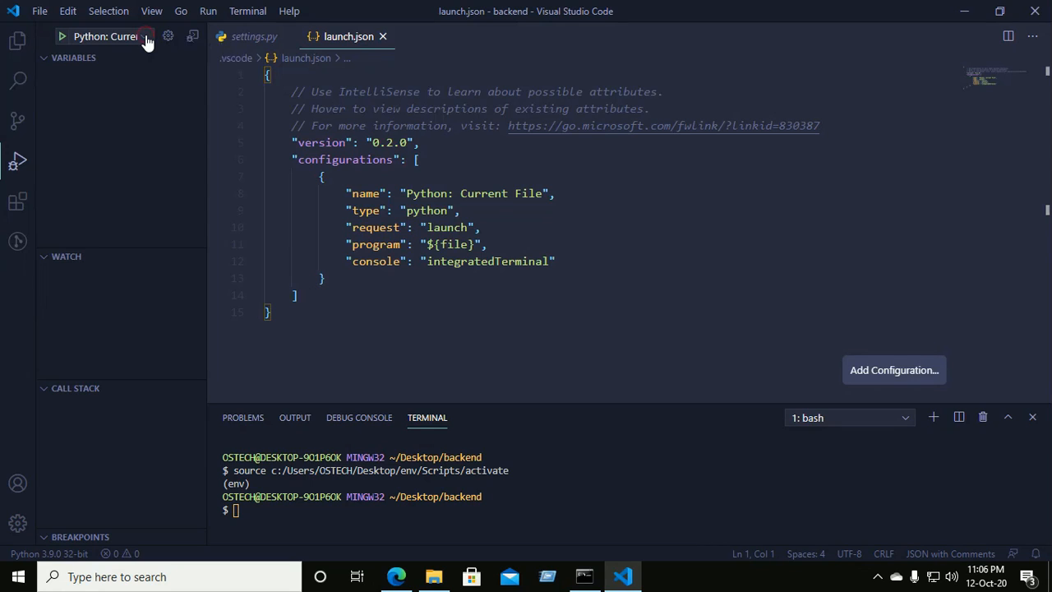
left_click(143, 36)
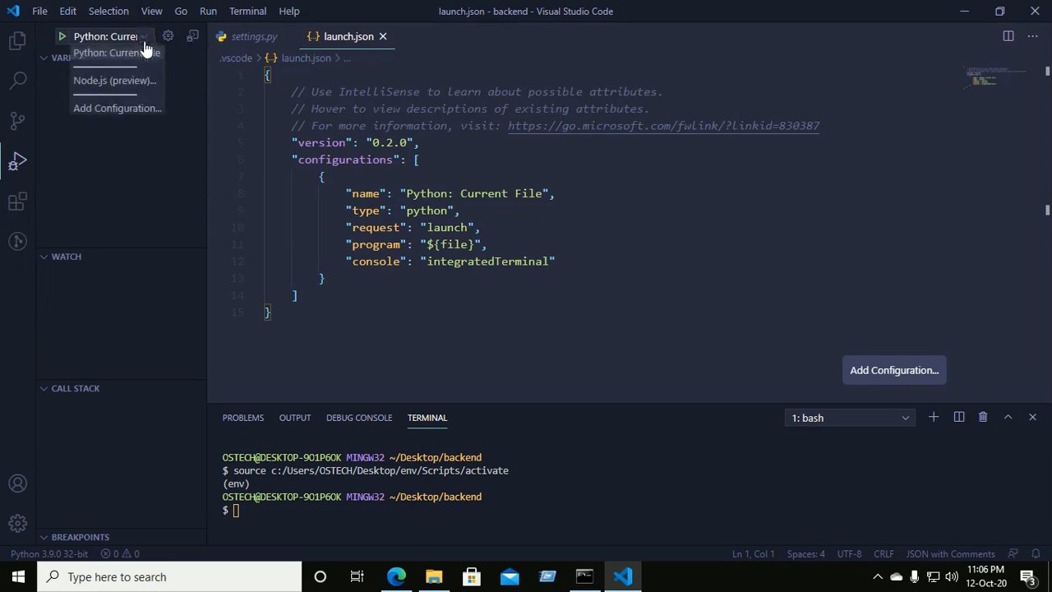
left_click(473, 91)
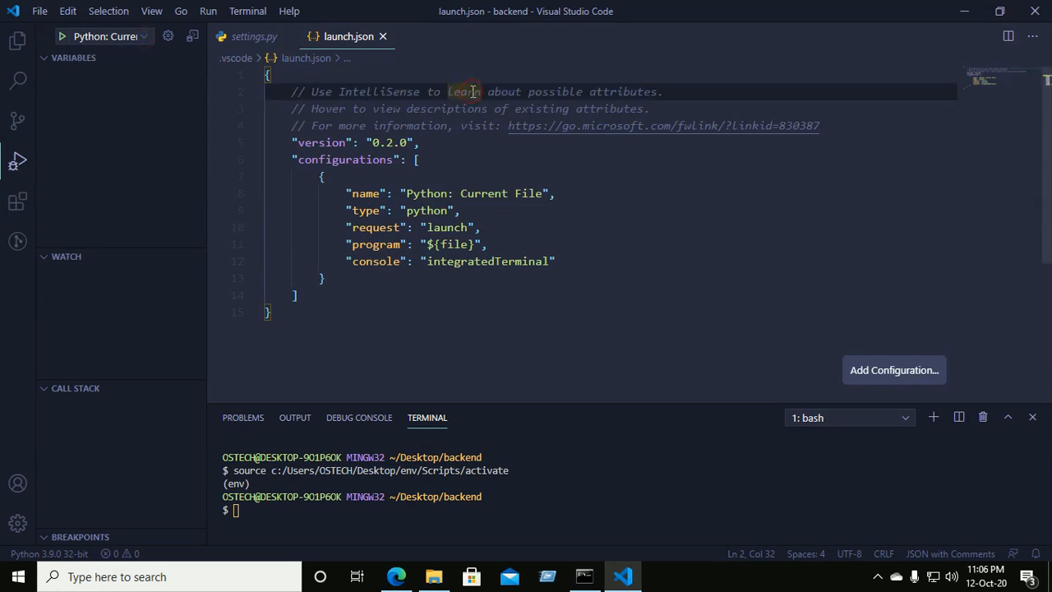
left_click(575, 262)
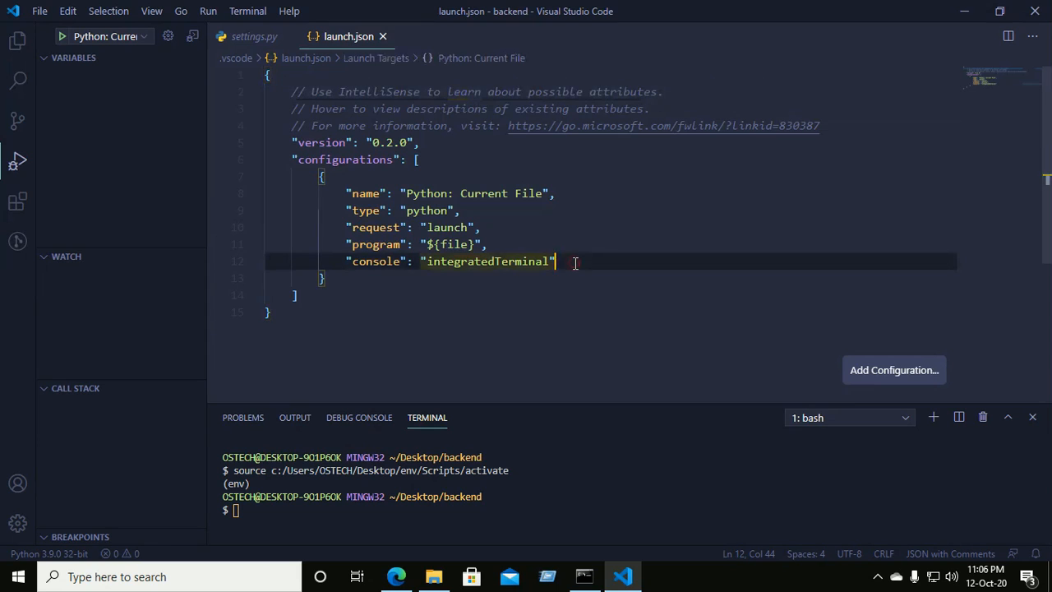
type(",")
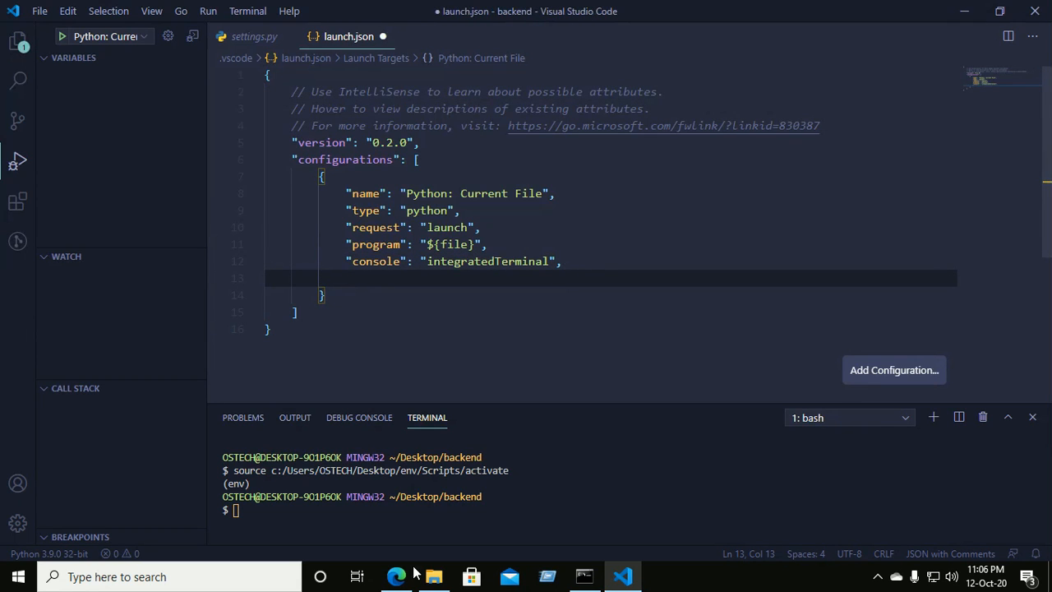
left_click(396, 576)
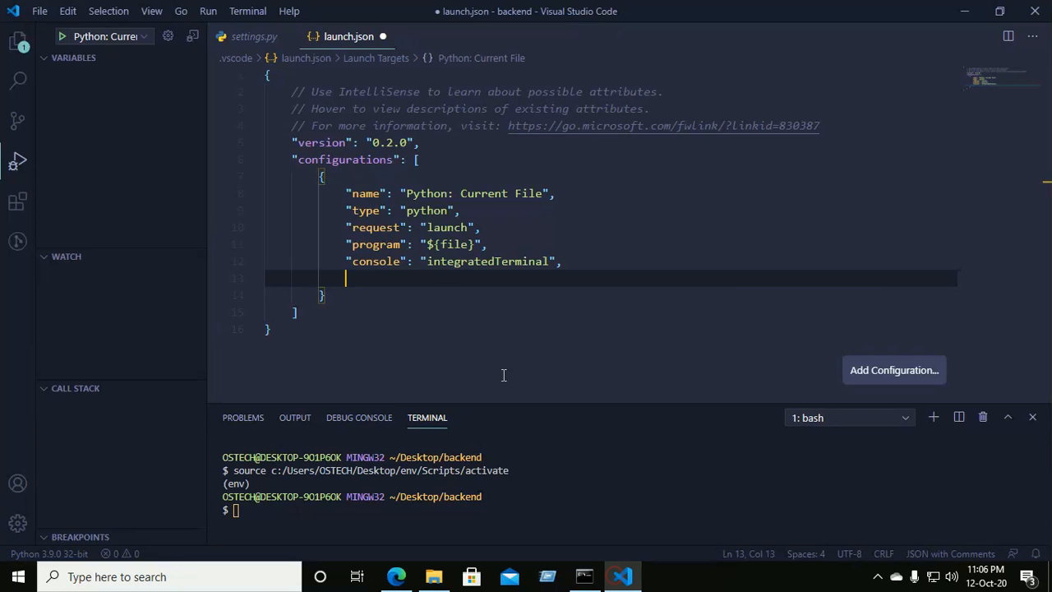
Rename the launch configuration to 'Python: Django' and check the configurations list
left_click_drag(345, 277, 283, 261)
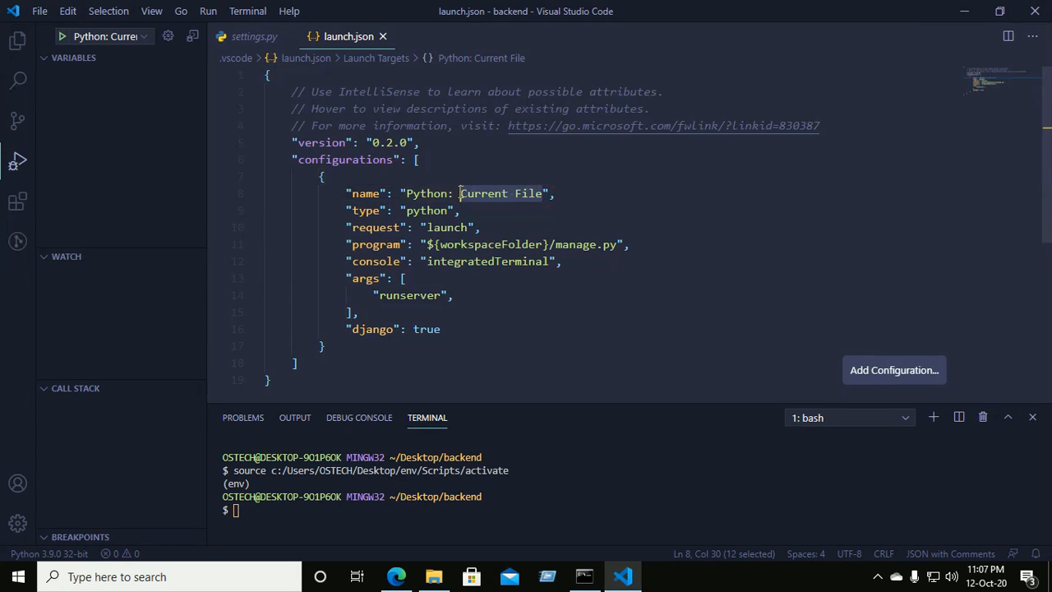
type("D")
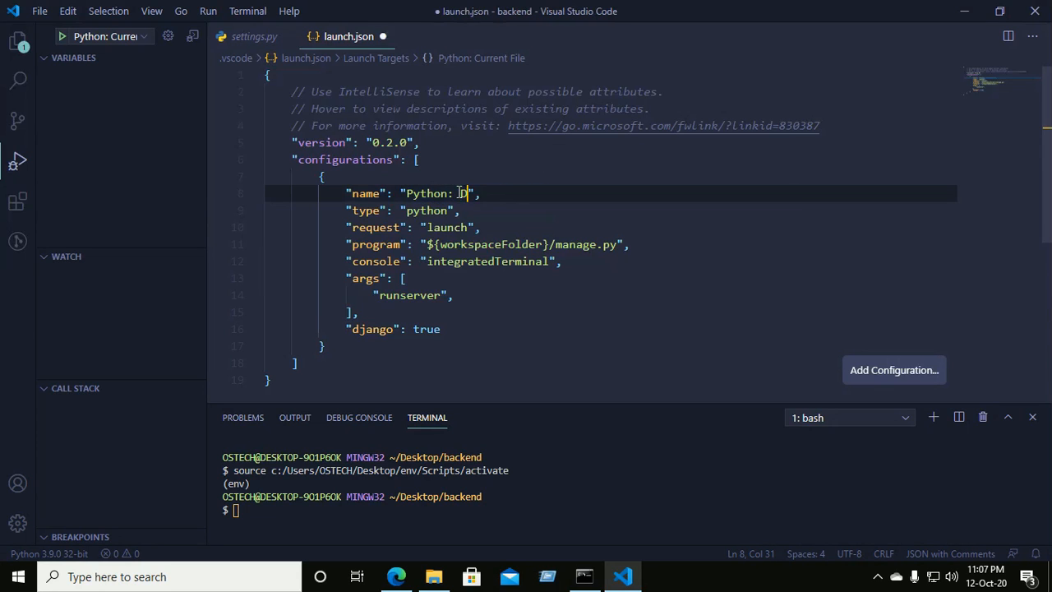
type("jango")
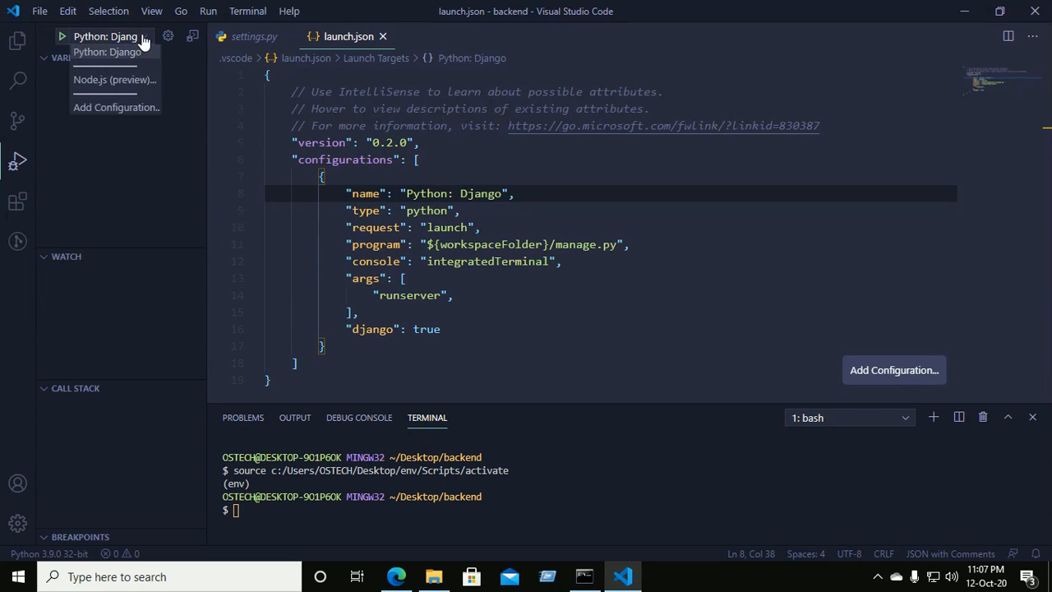
left_click(651, 244)
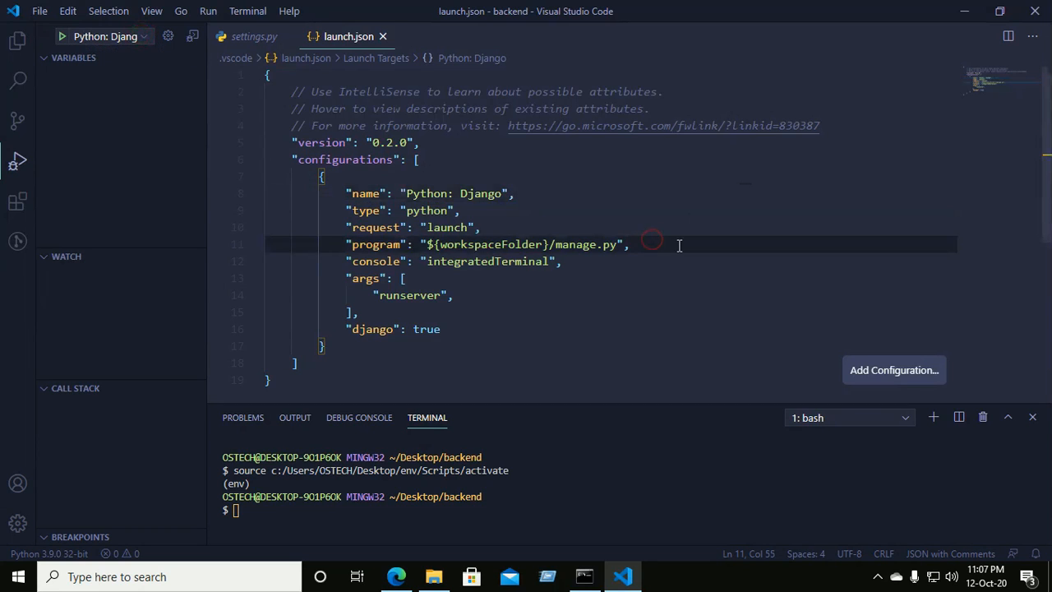